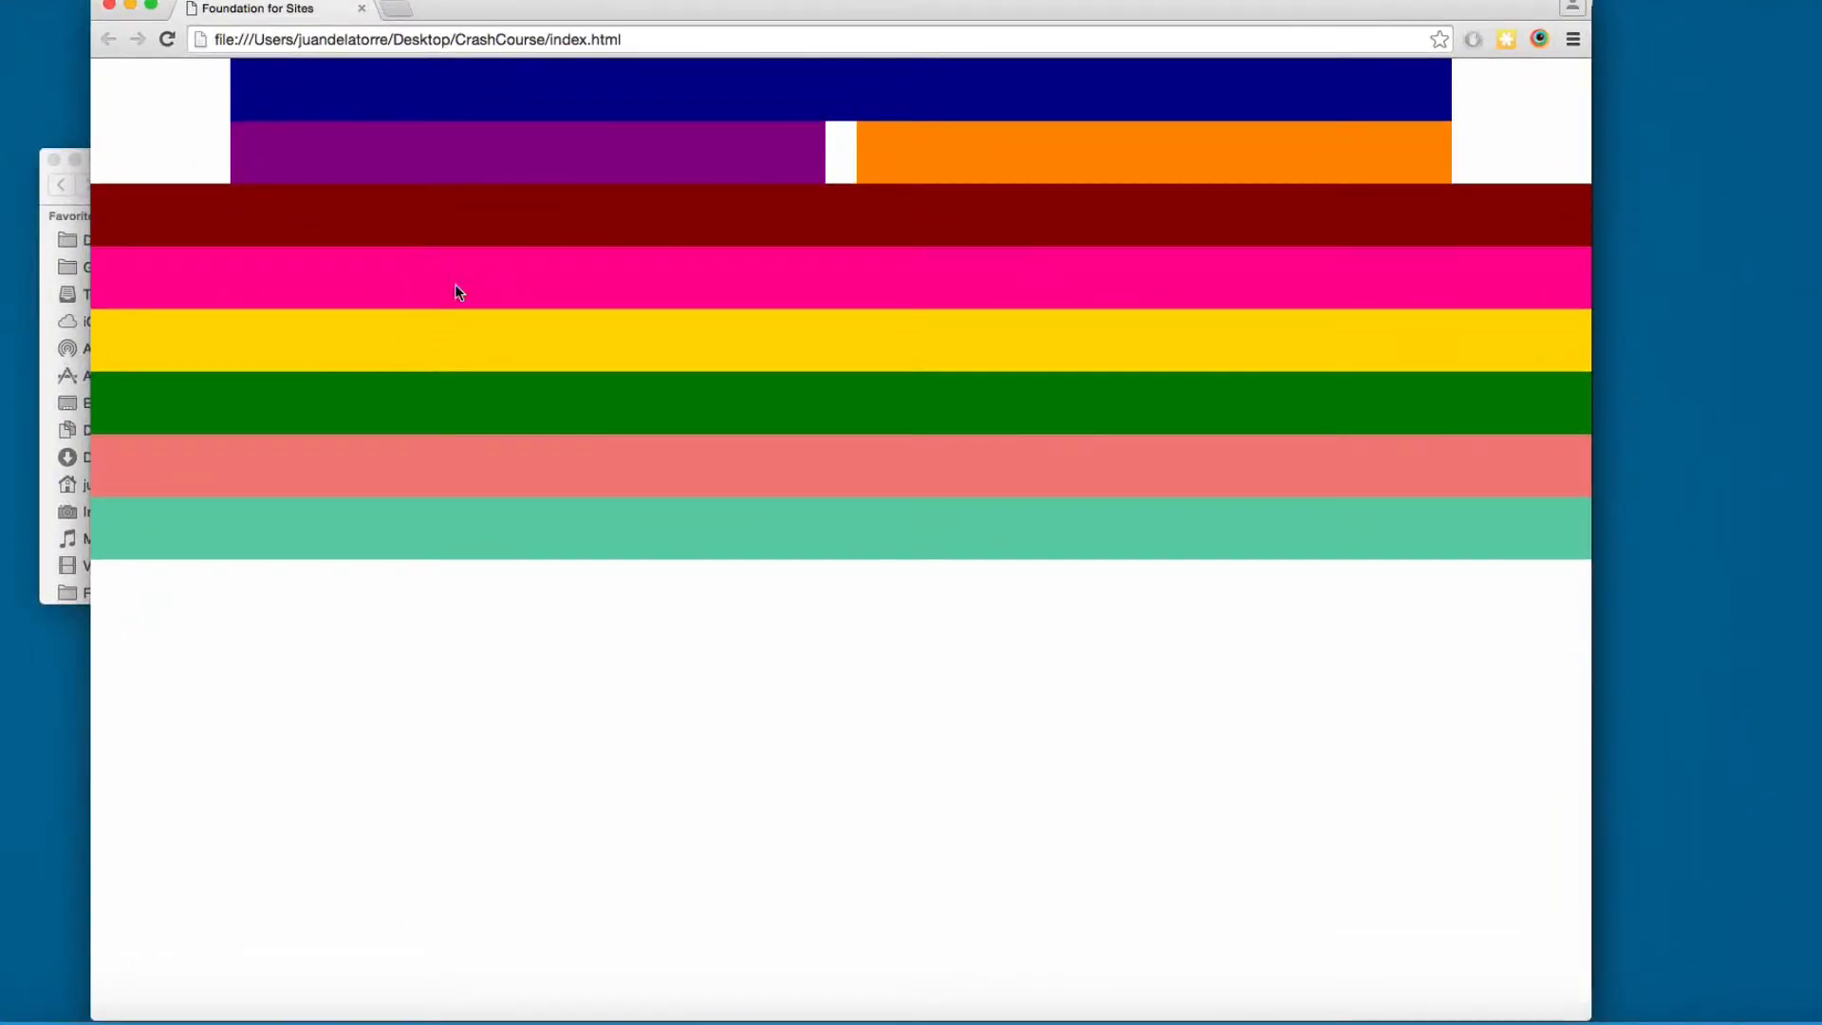
mouse_move(543, 246)
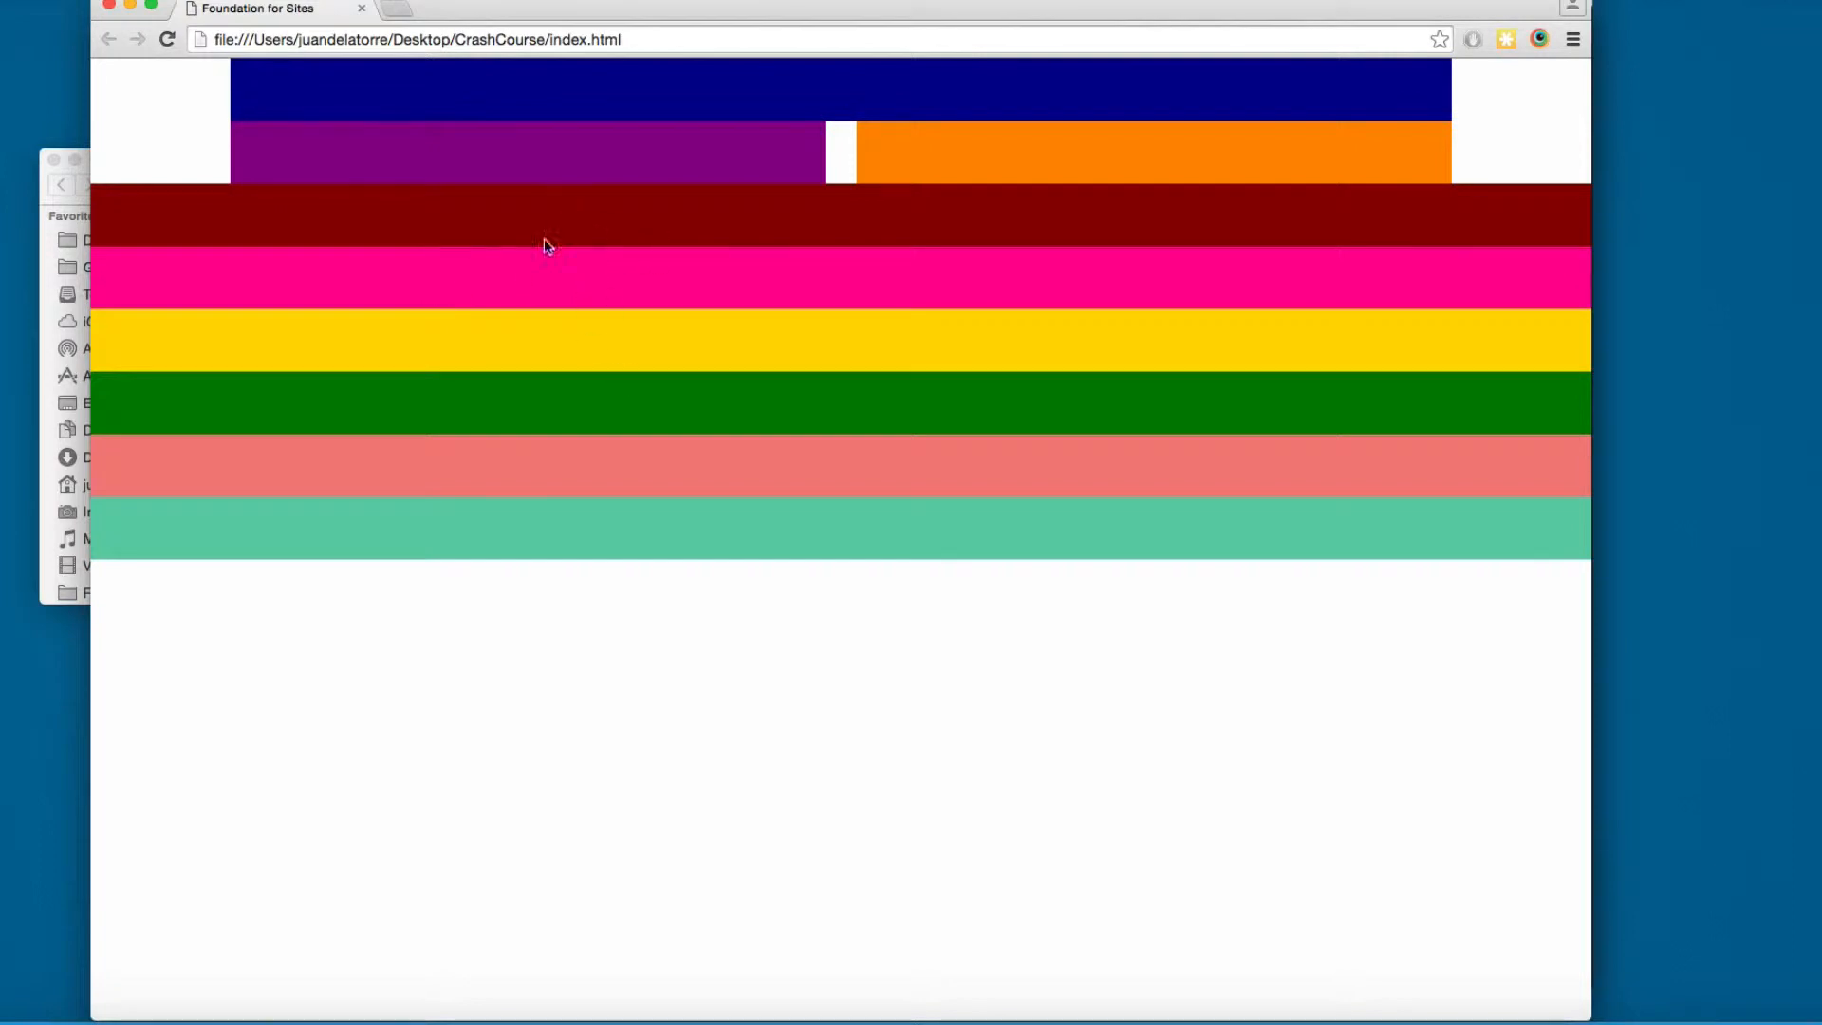
mouse_move(736, 352)
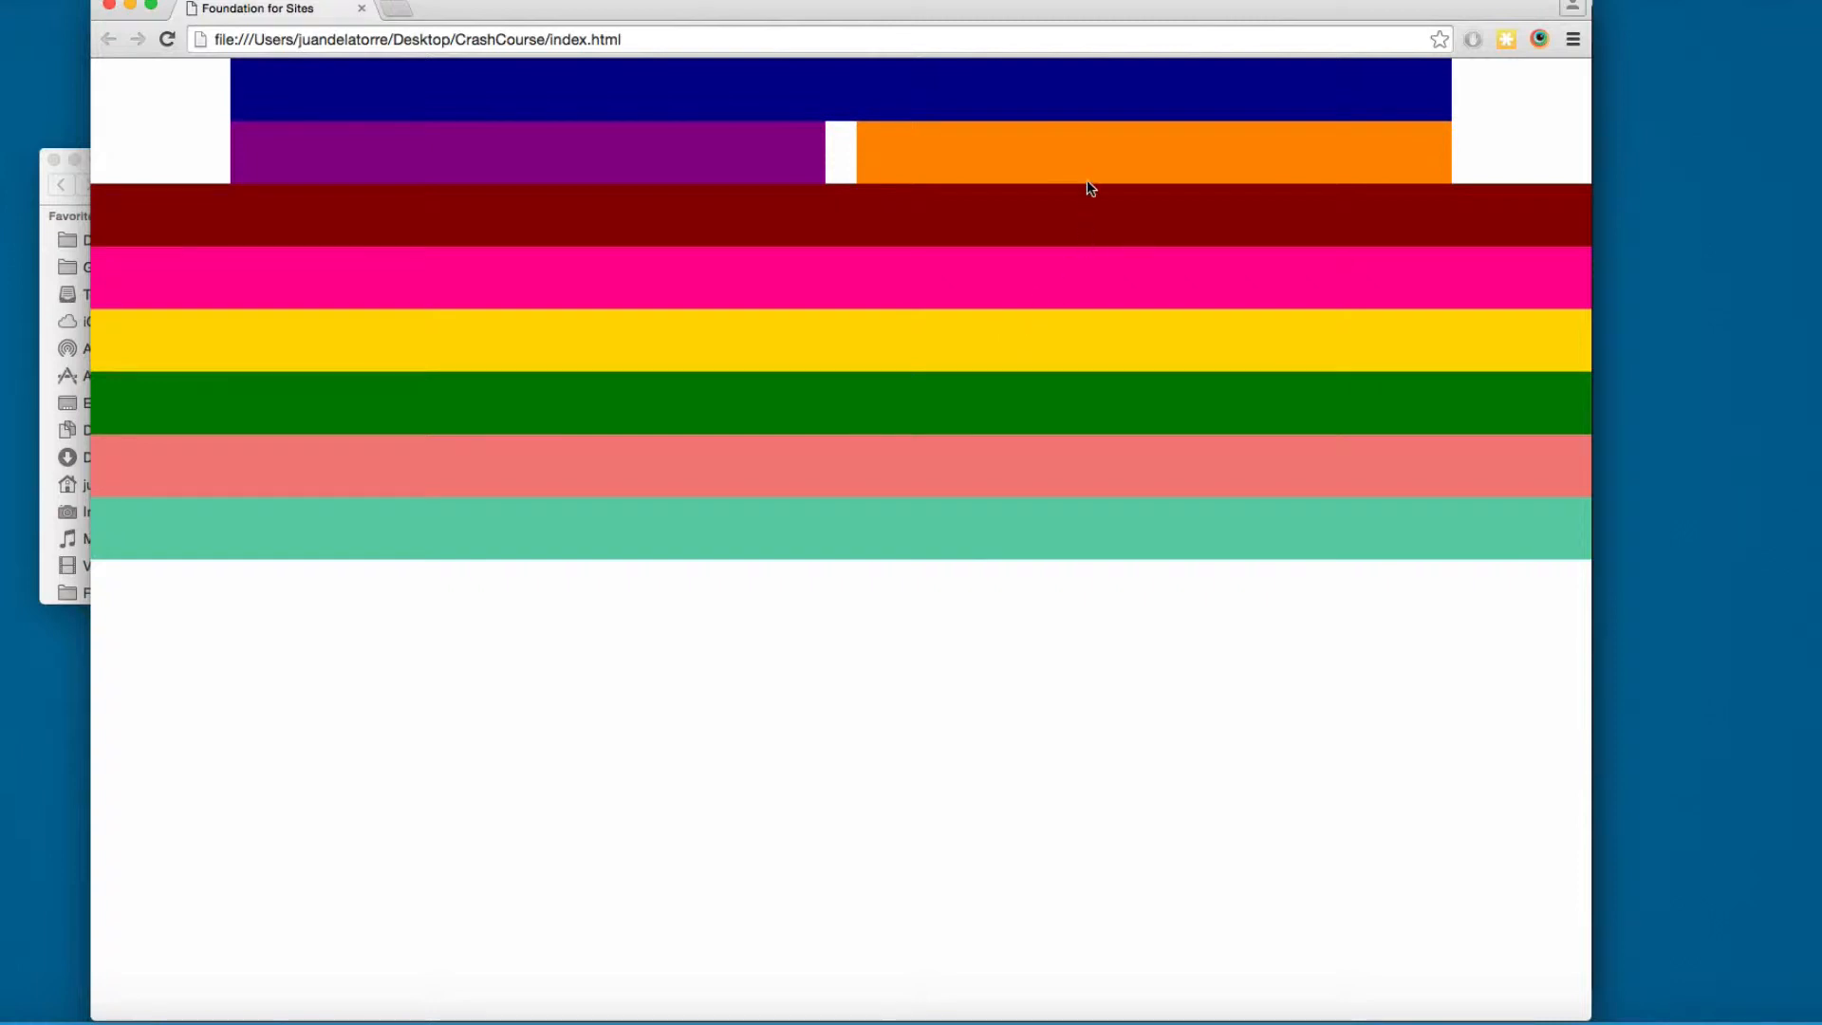
mouse_move(345, 523)
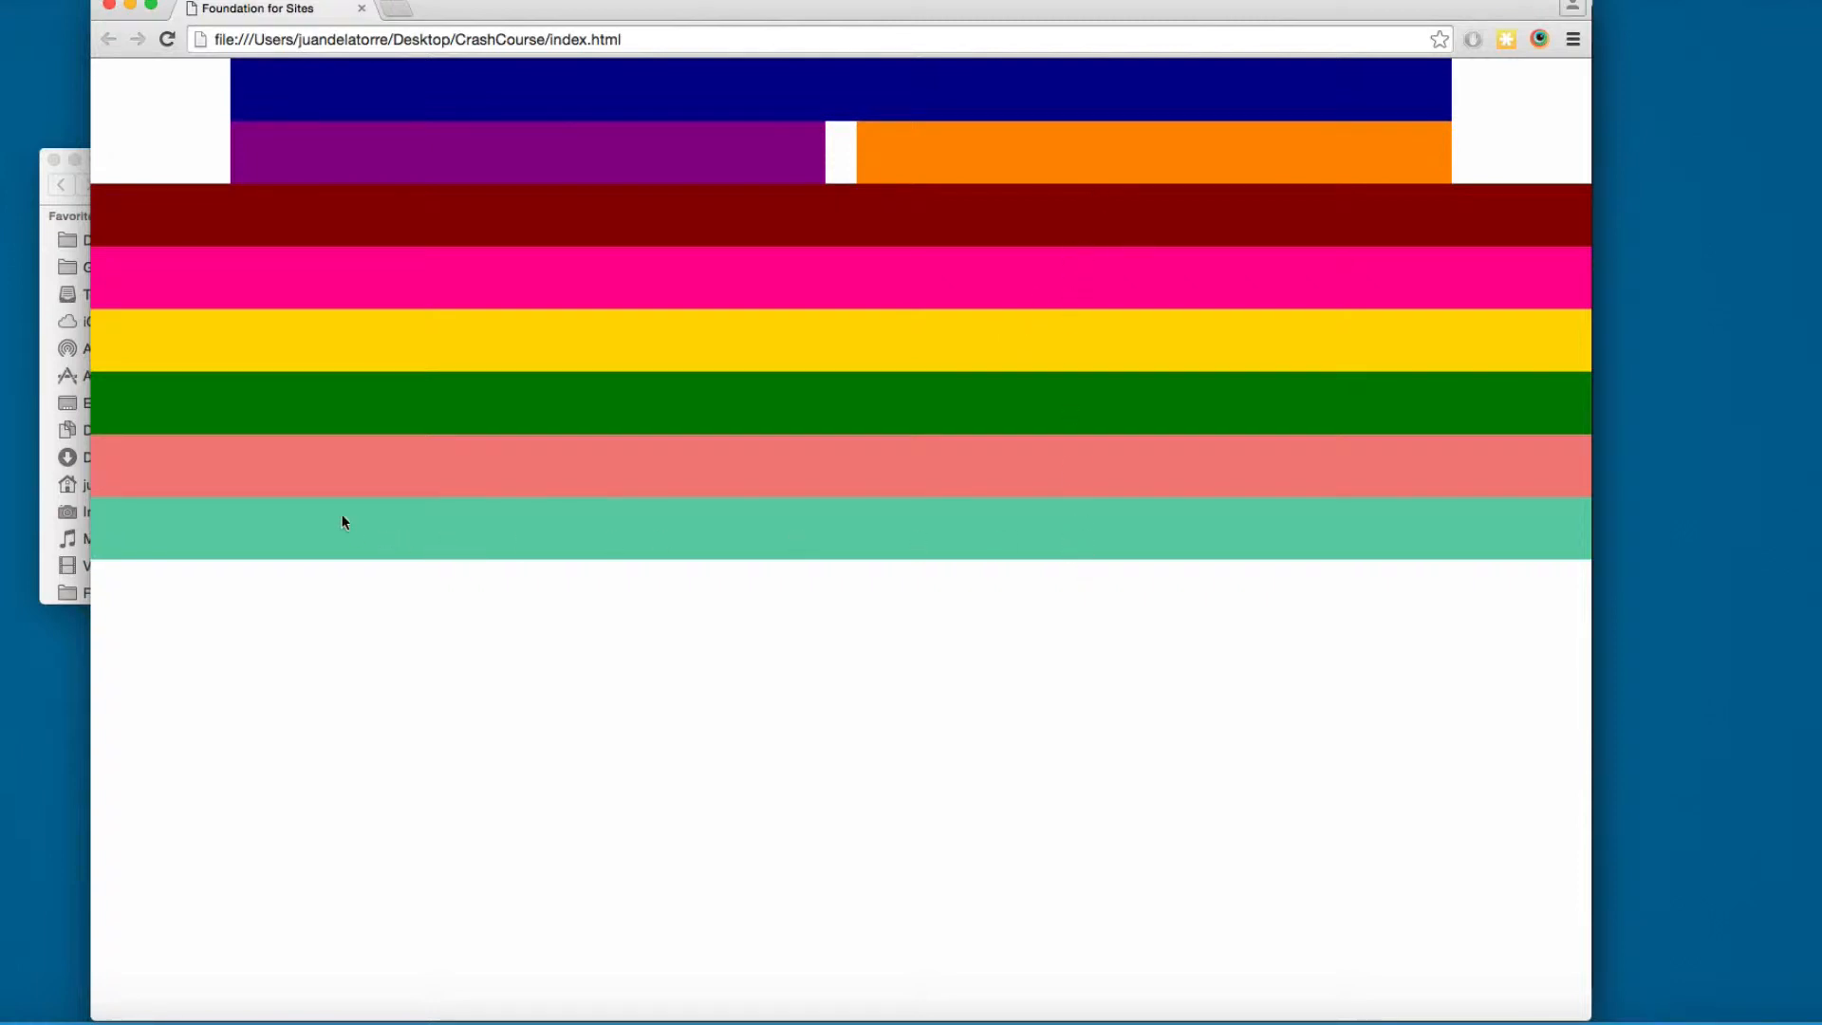
mouse_move(364, 538)
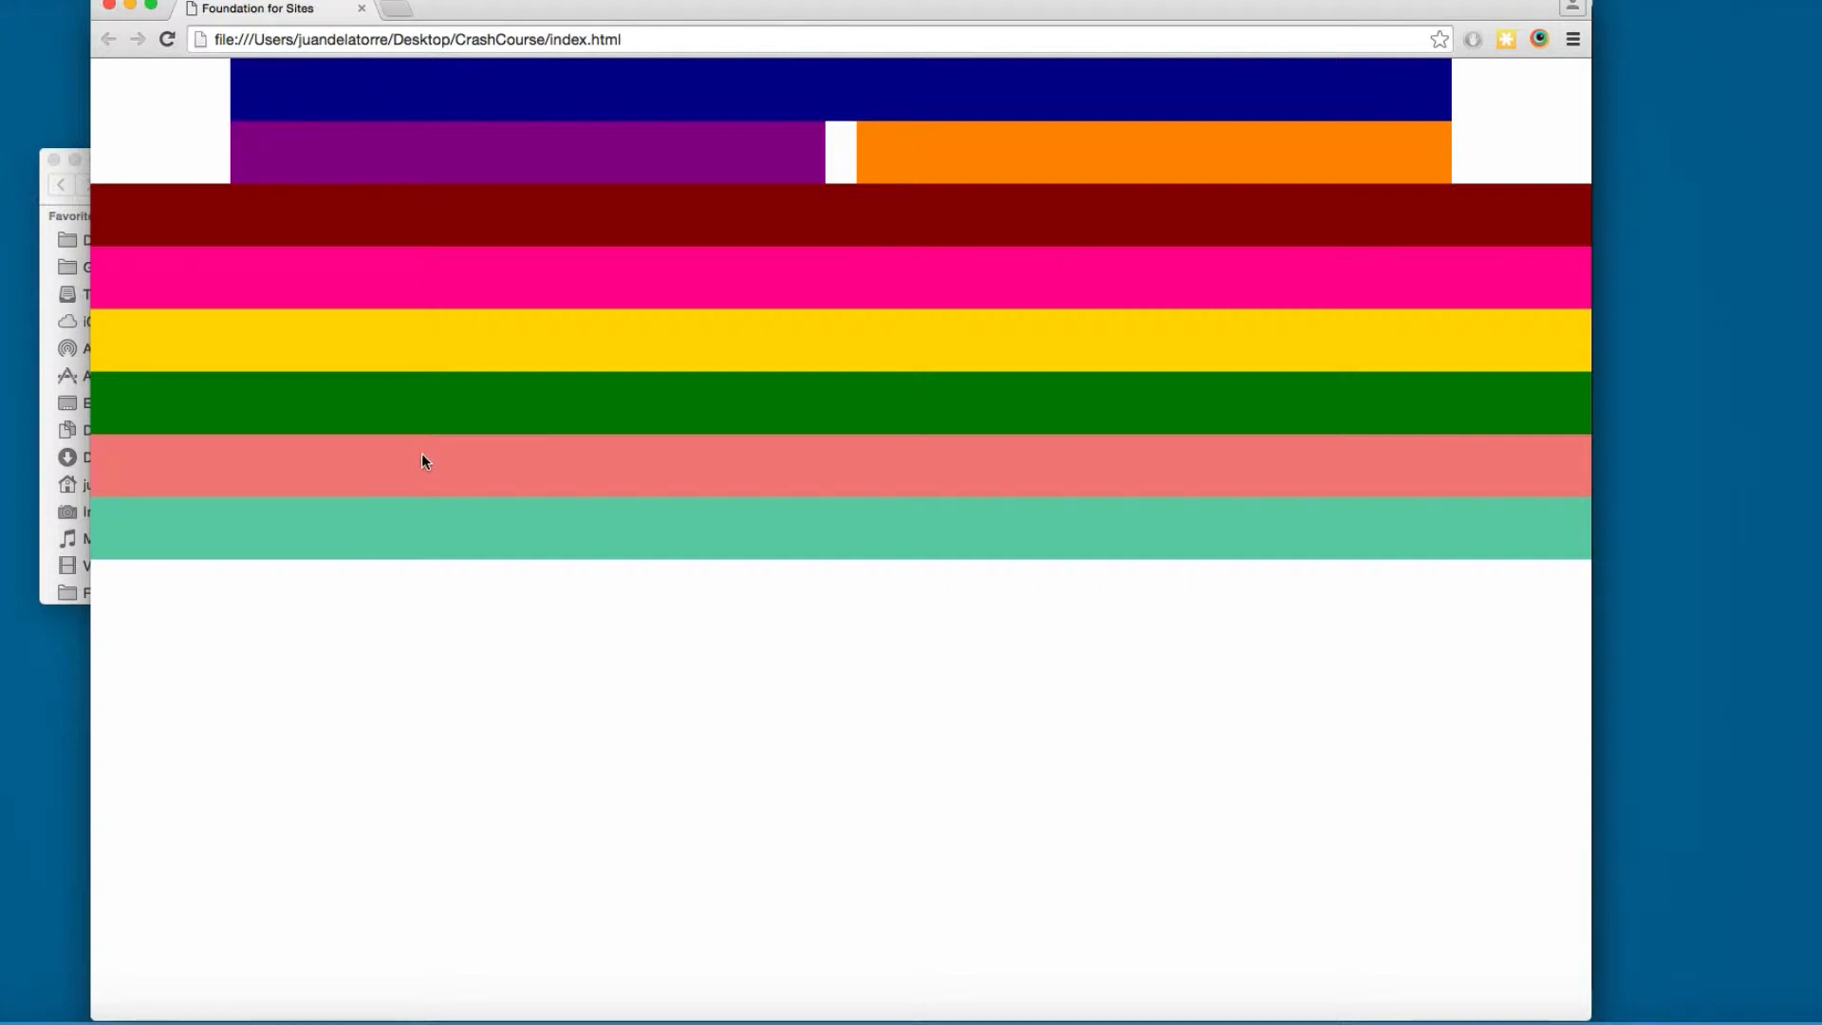
mouse_move(1003, 827)
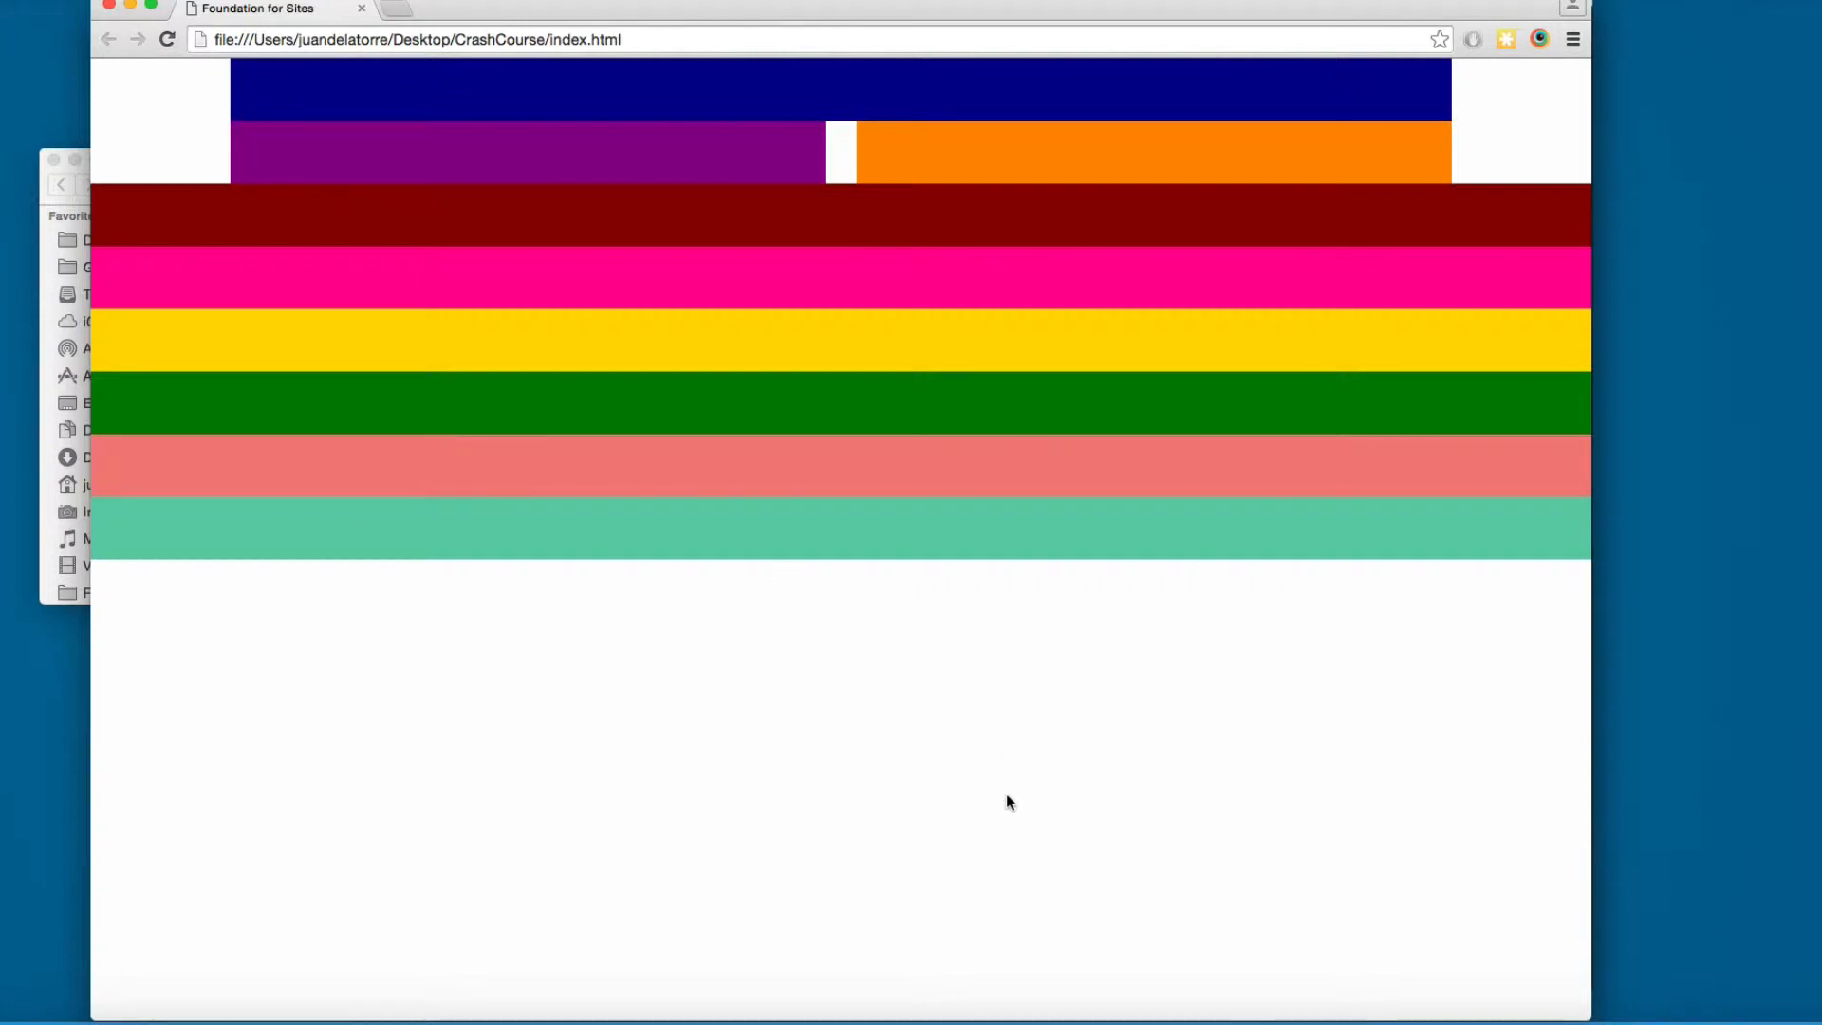
mouse_move(1140, 527)
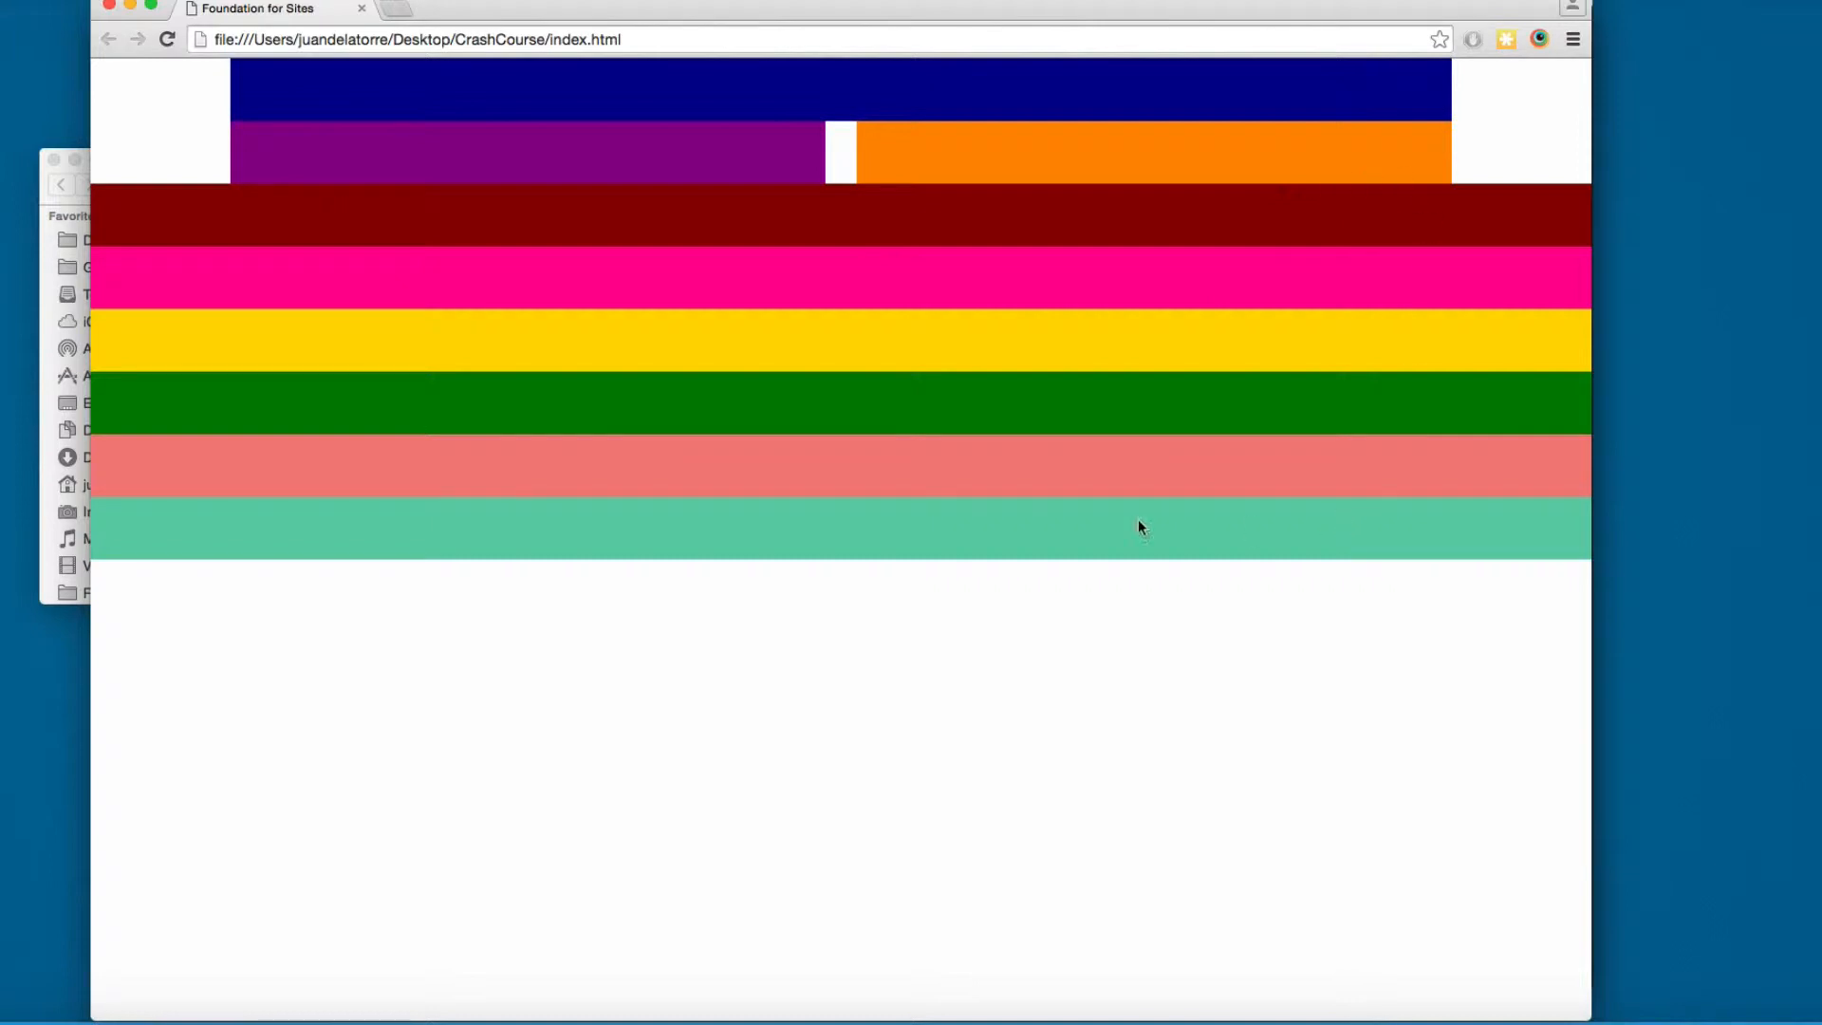
mouse_move(613, 1018)
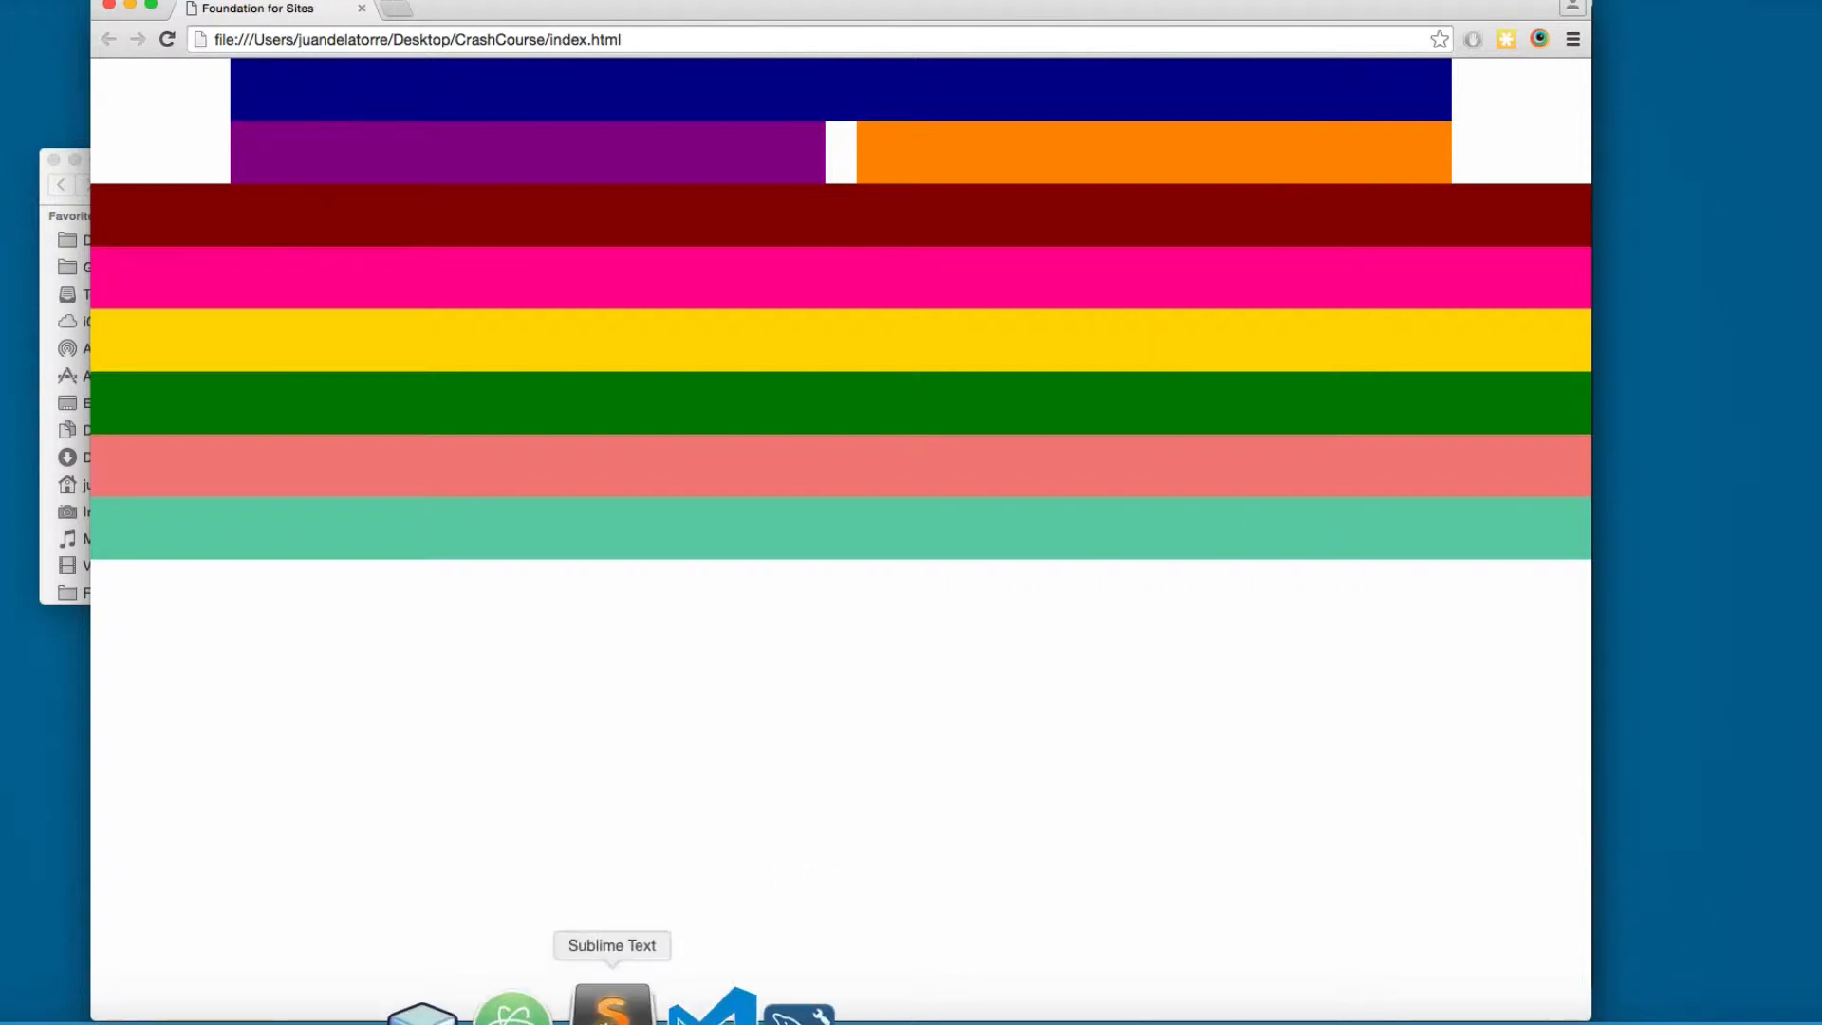
Step: Wrap the six colored blocks in a new <div class="row"> and indent them
click(613, 1009)
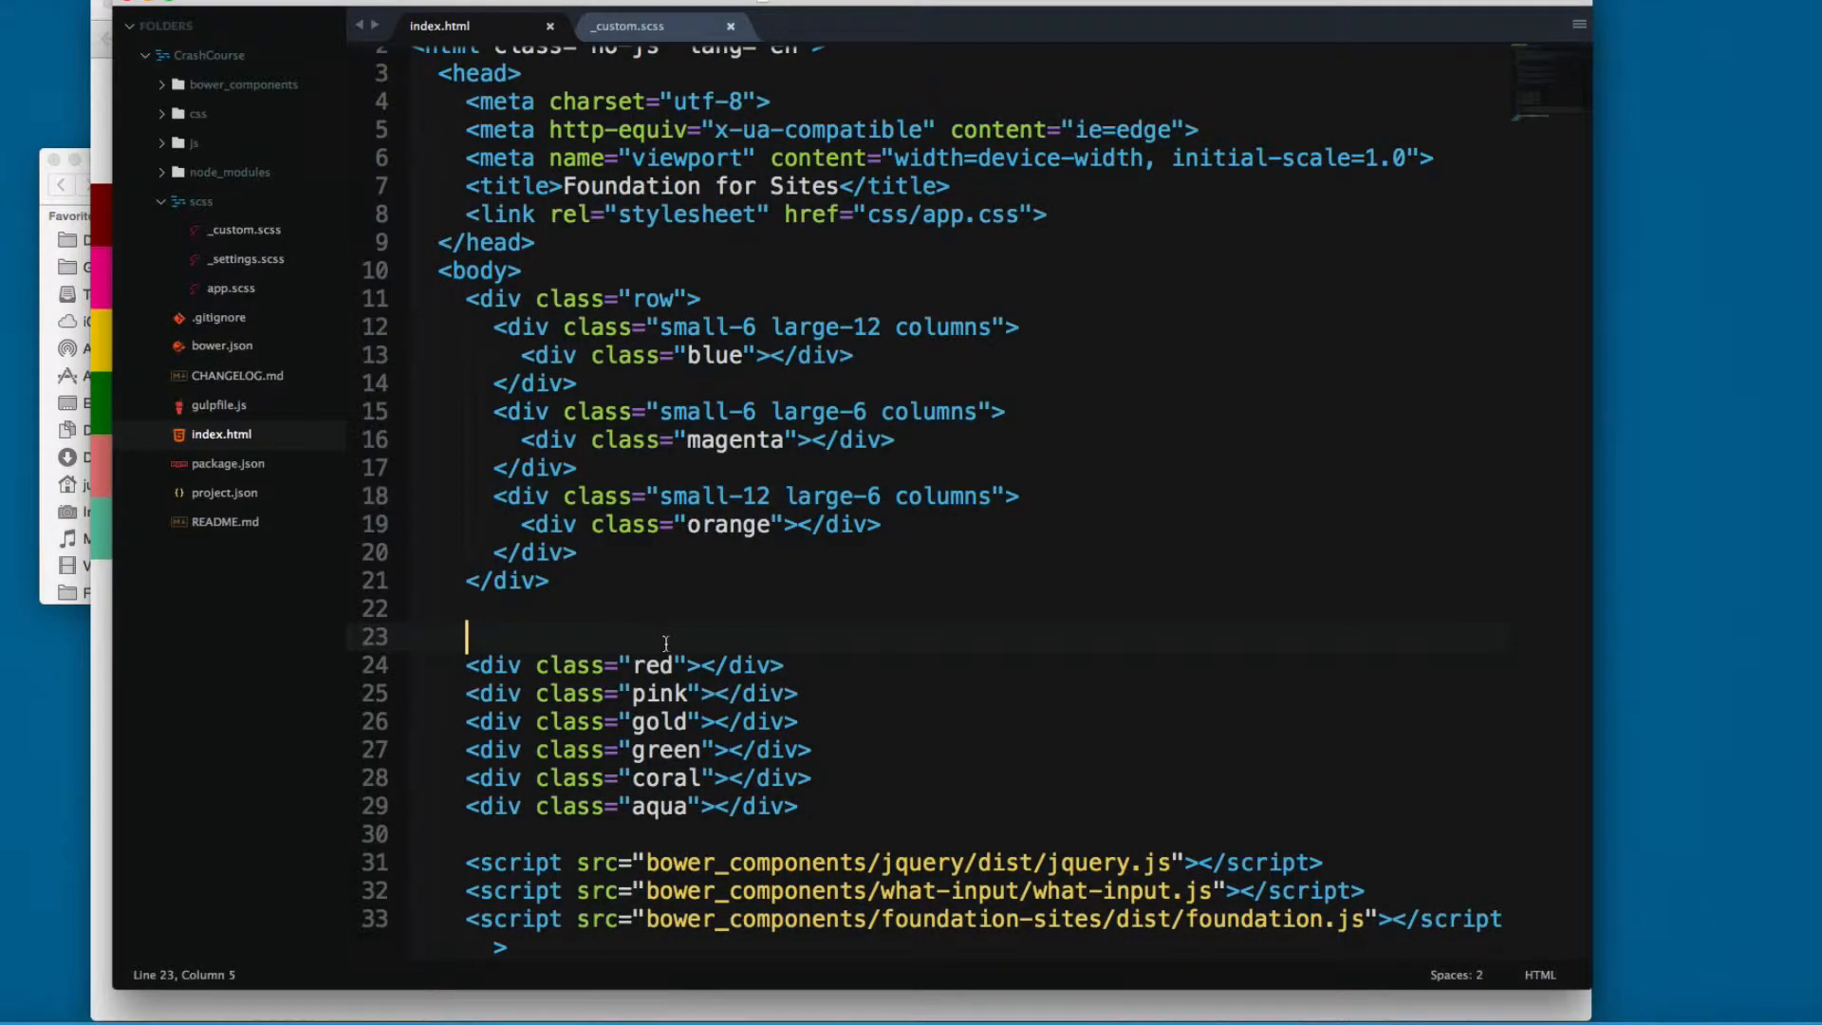
text(<div class=)
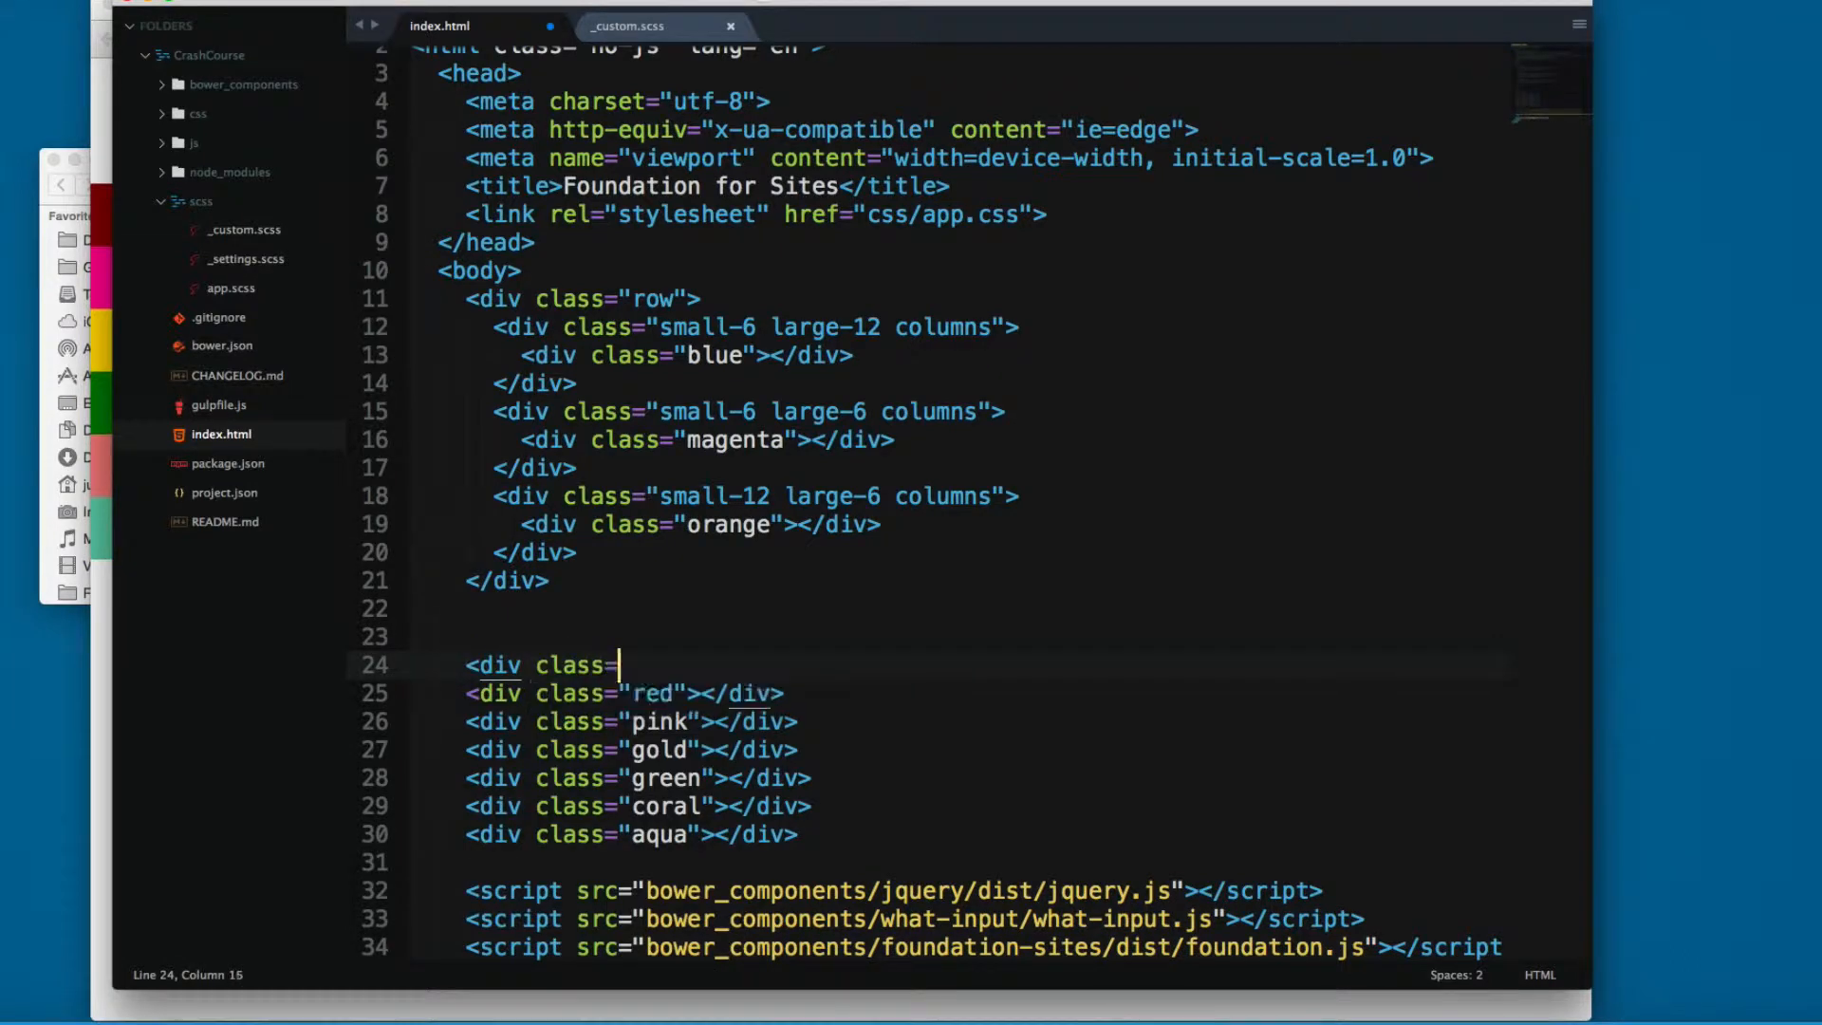
text("row">)
text(</div>)
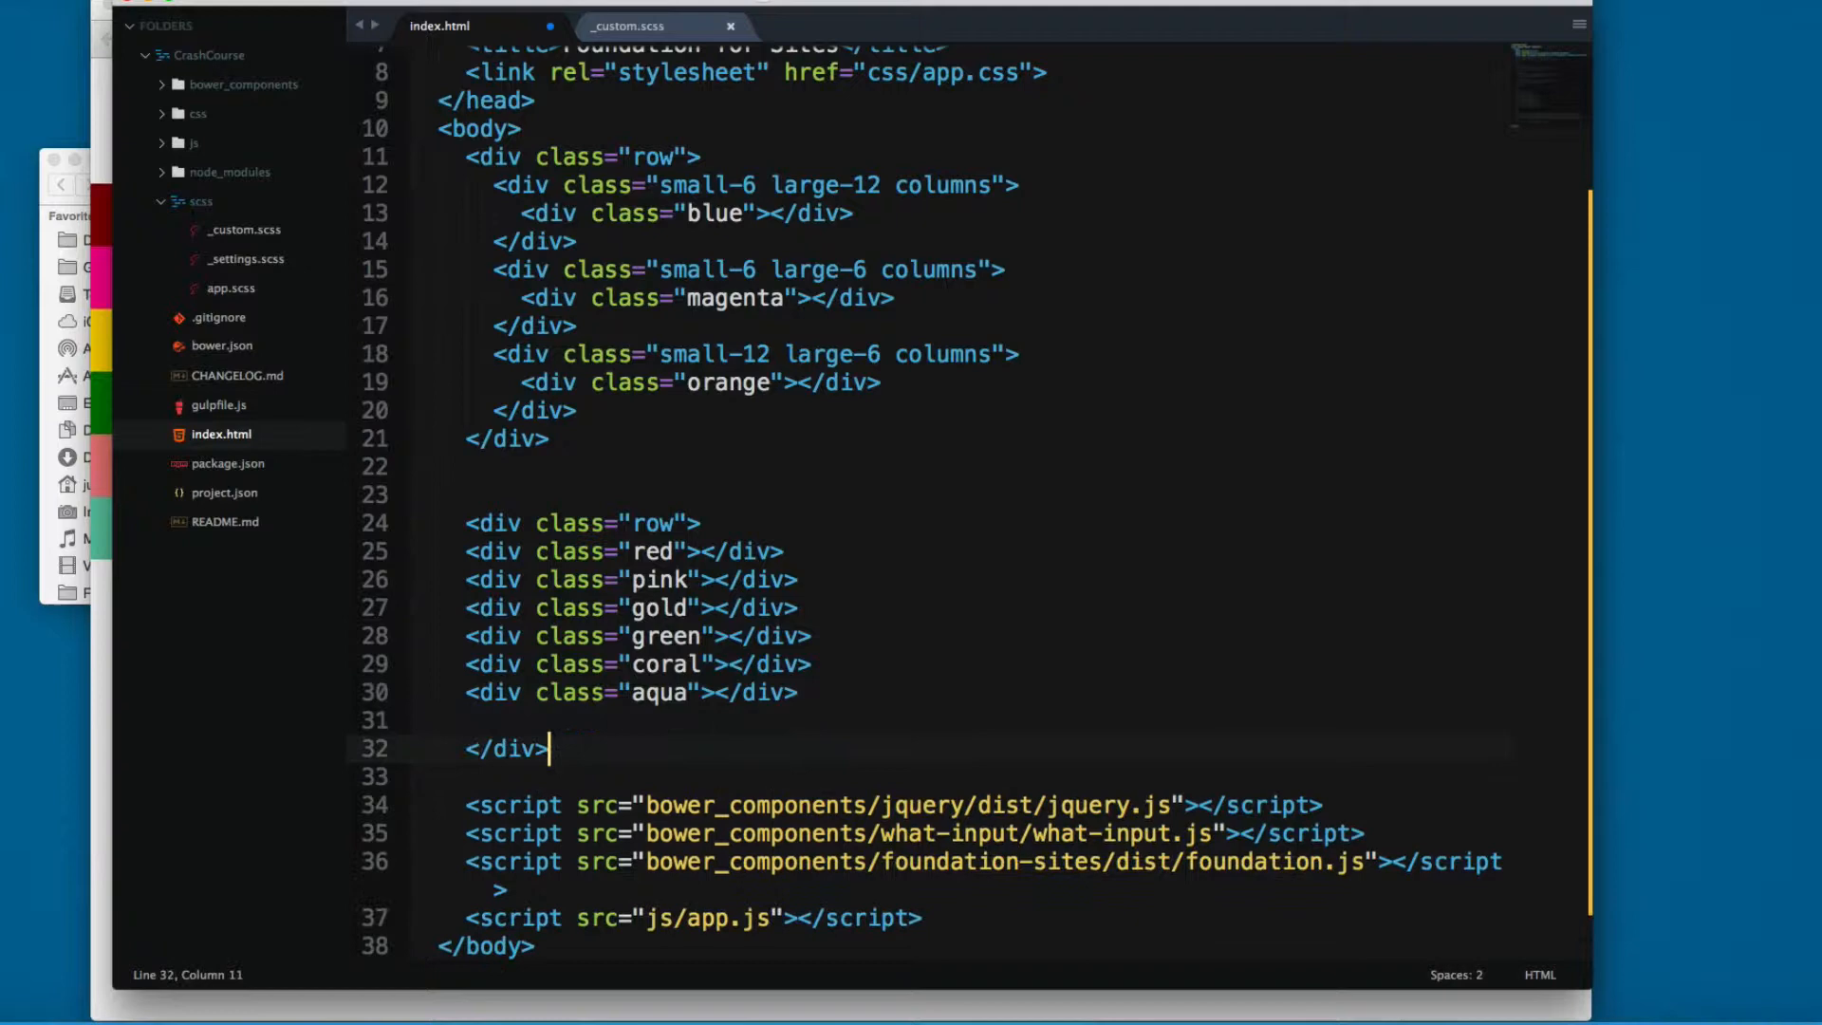
drag(464, 550, 852, 690)
text(<d)
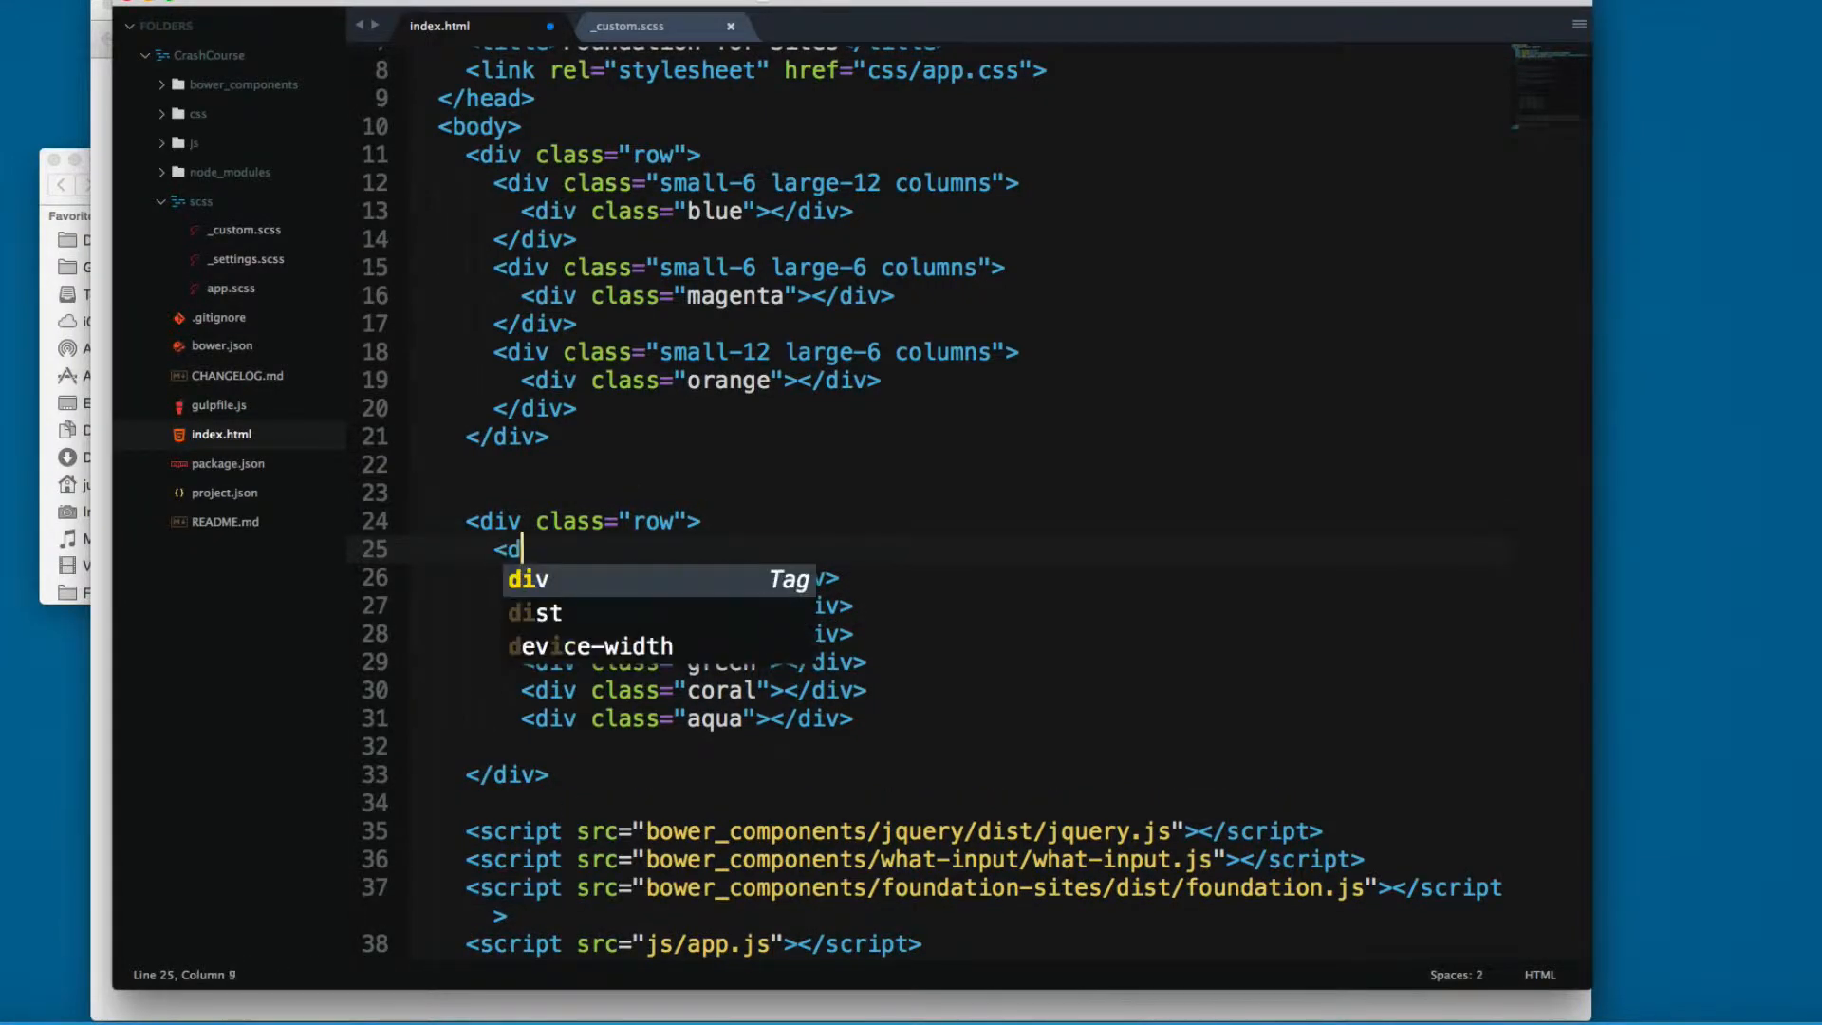
Step: Group red–green in a "large-8 columns" div and coral/aqua in a "large-4 columns" div
text(iv class="large-)
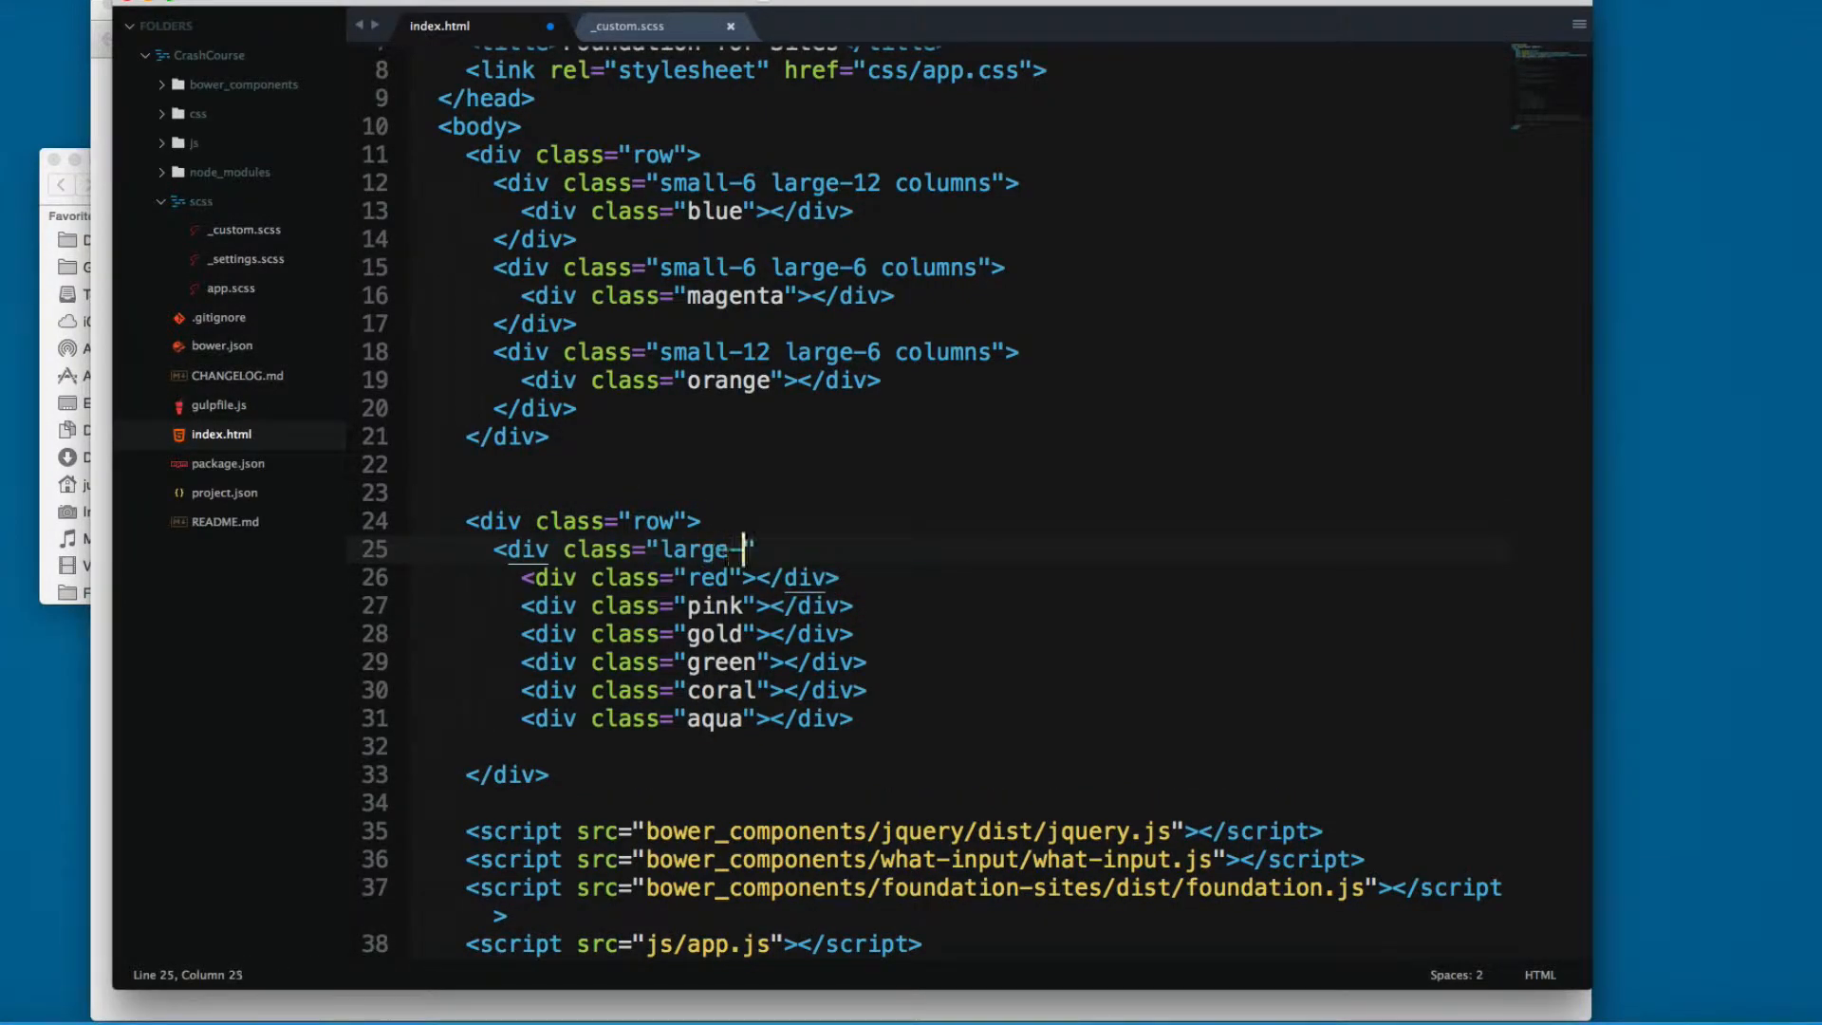
text(8 col)
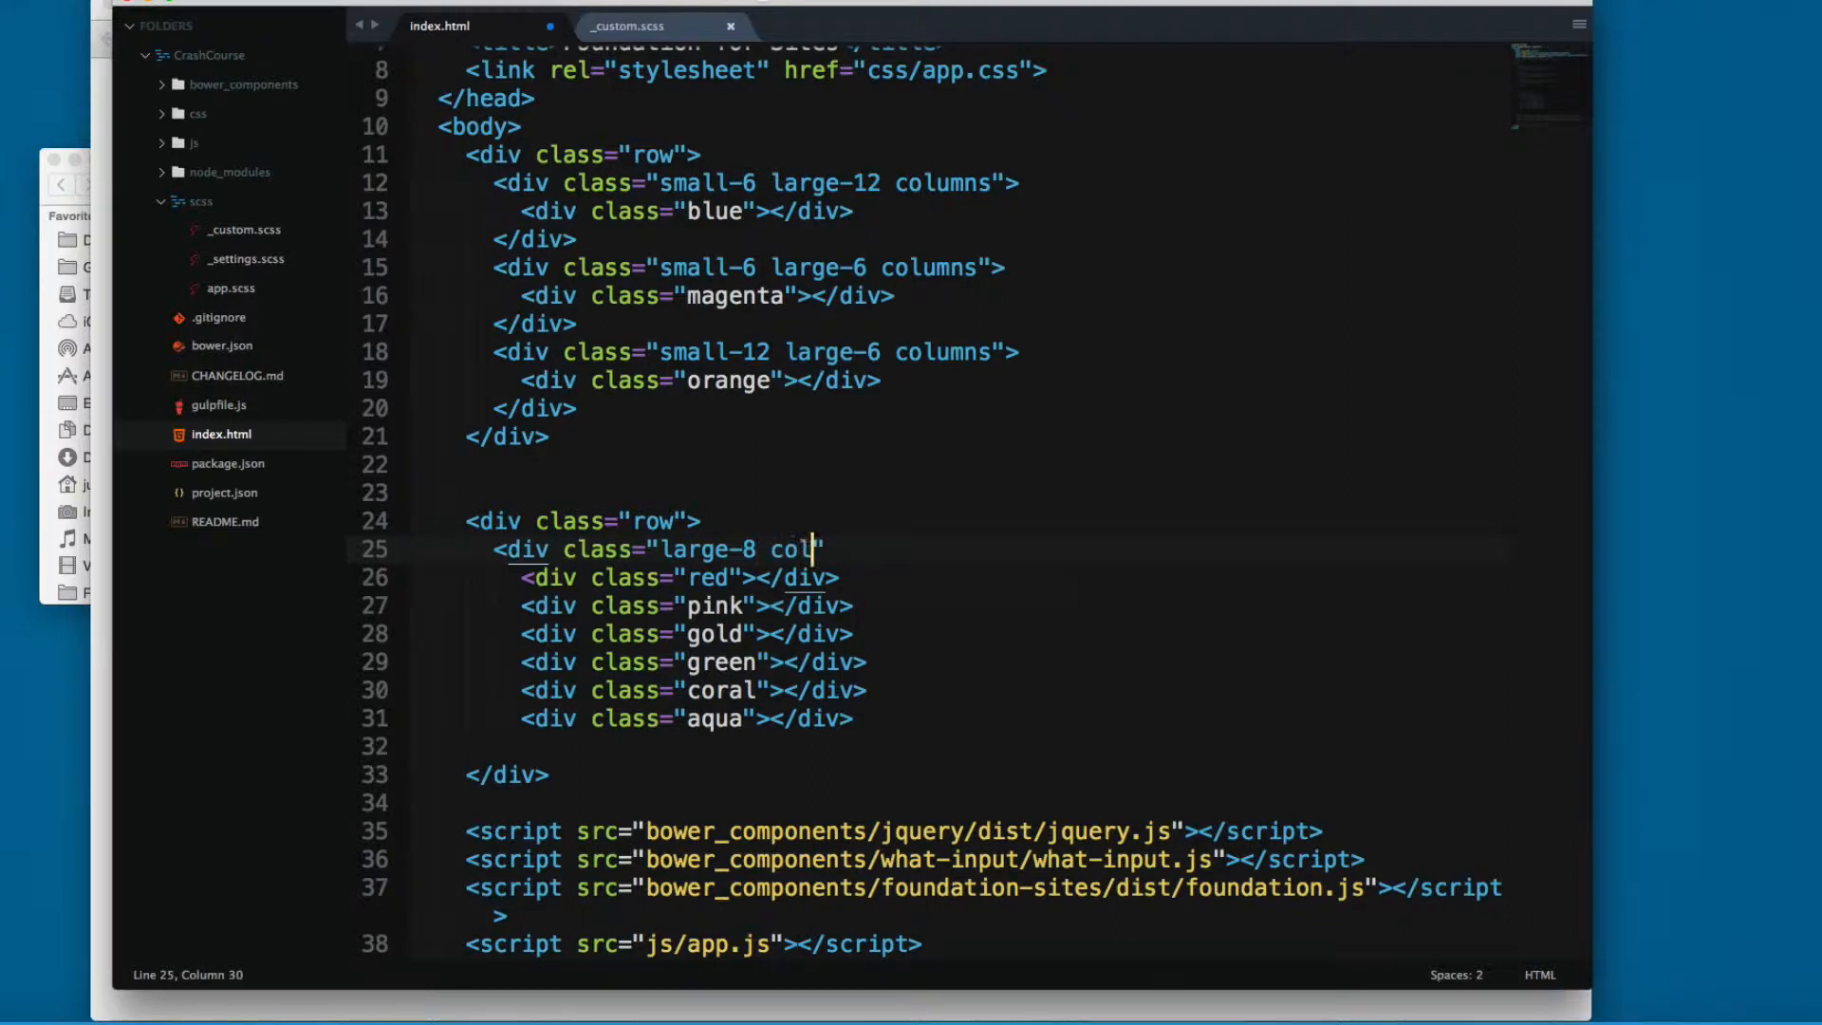
text(umns)
text(<)
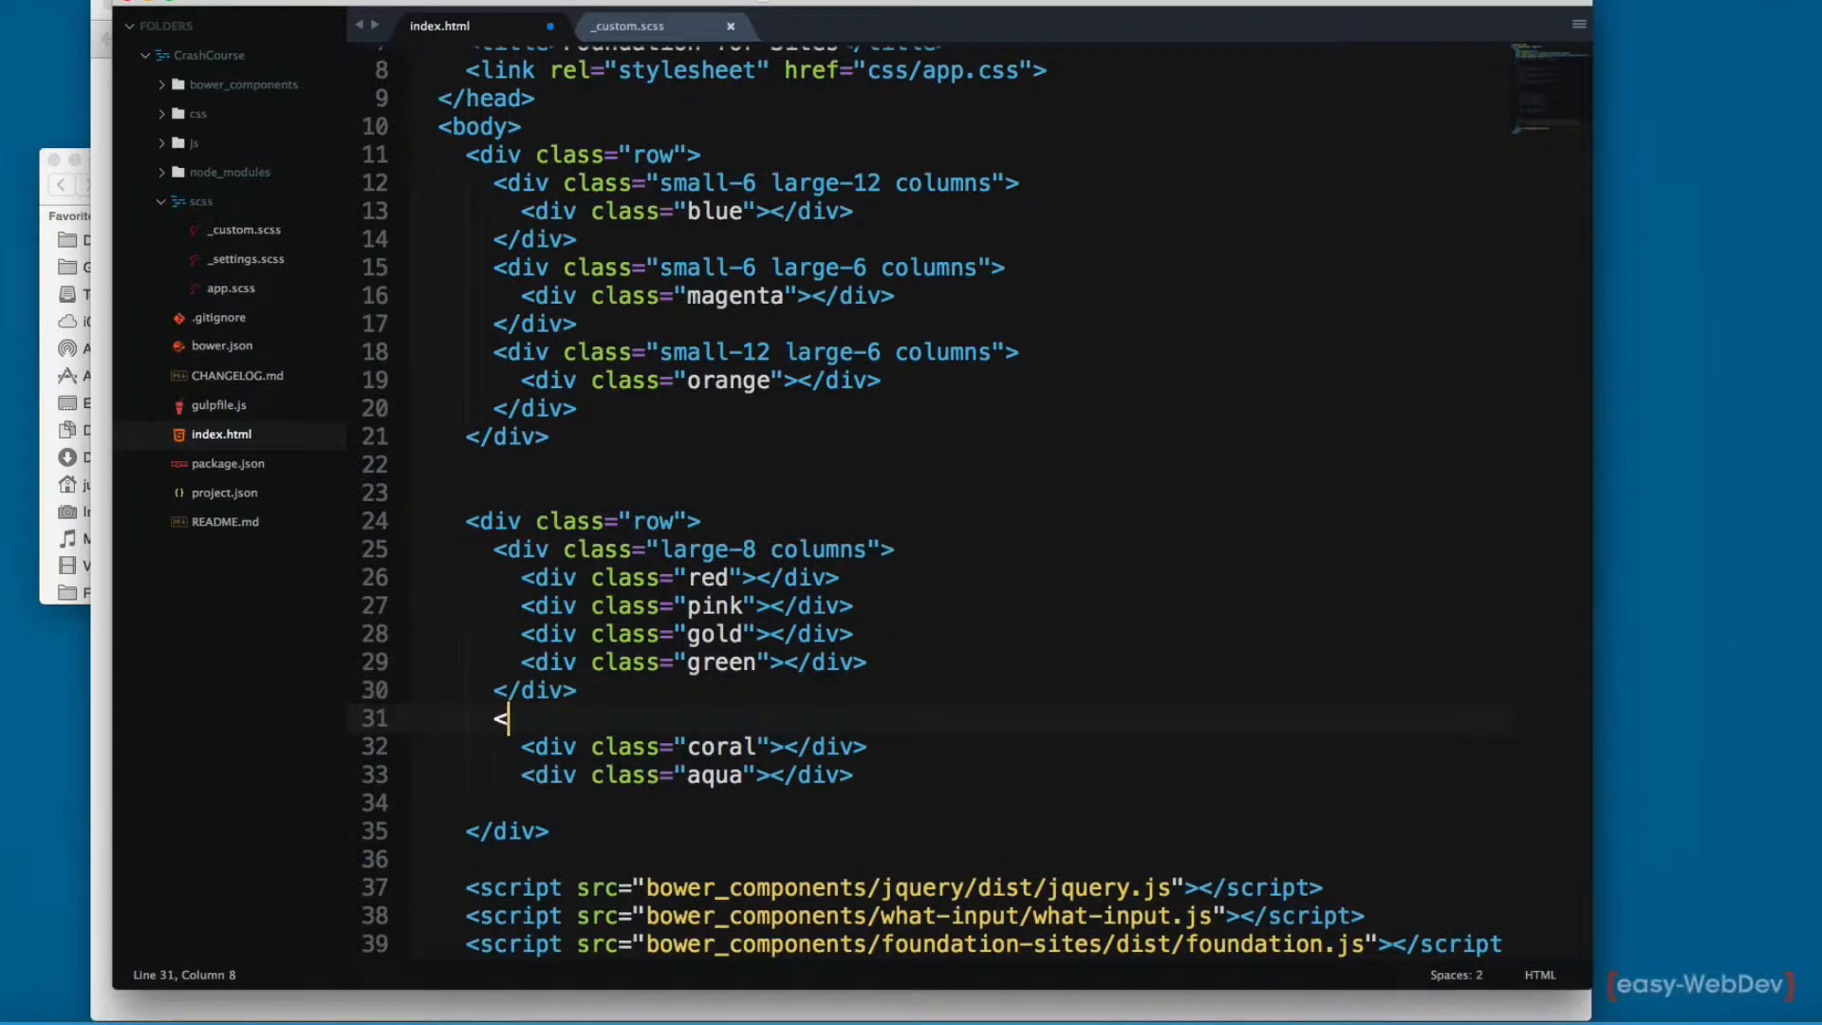
text(div)
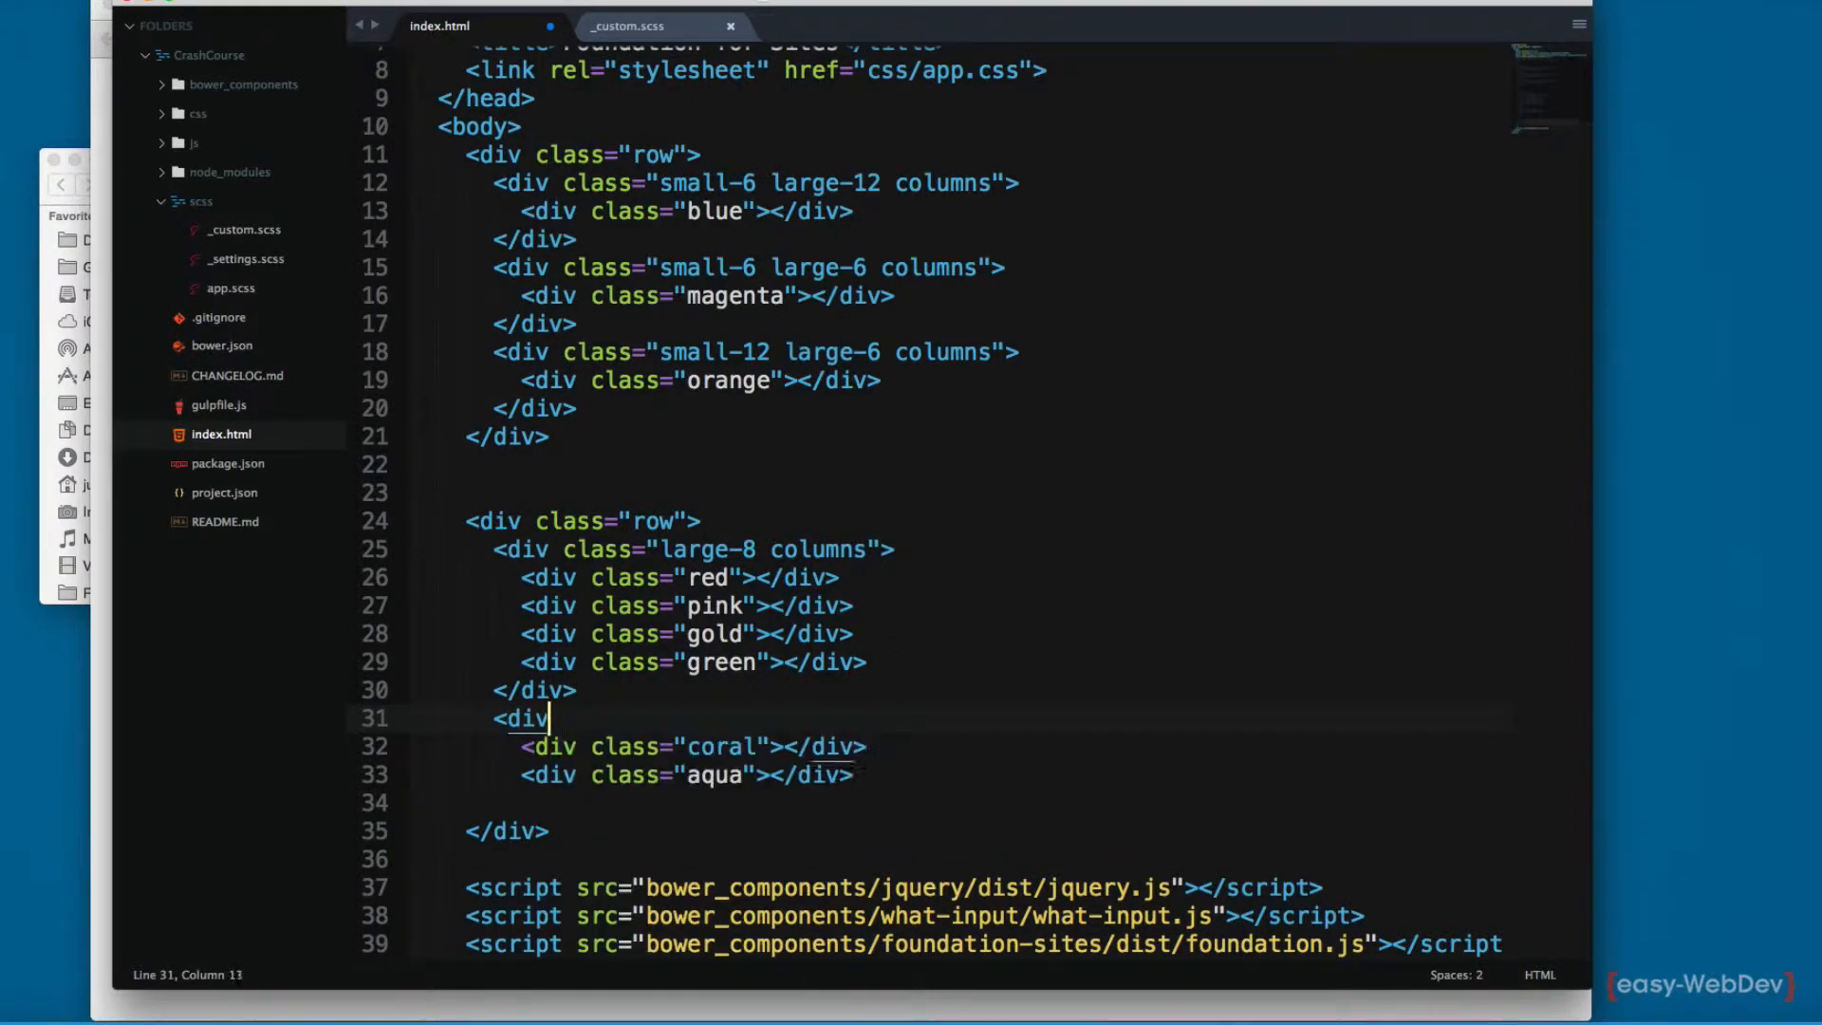
text(class="large">)
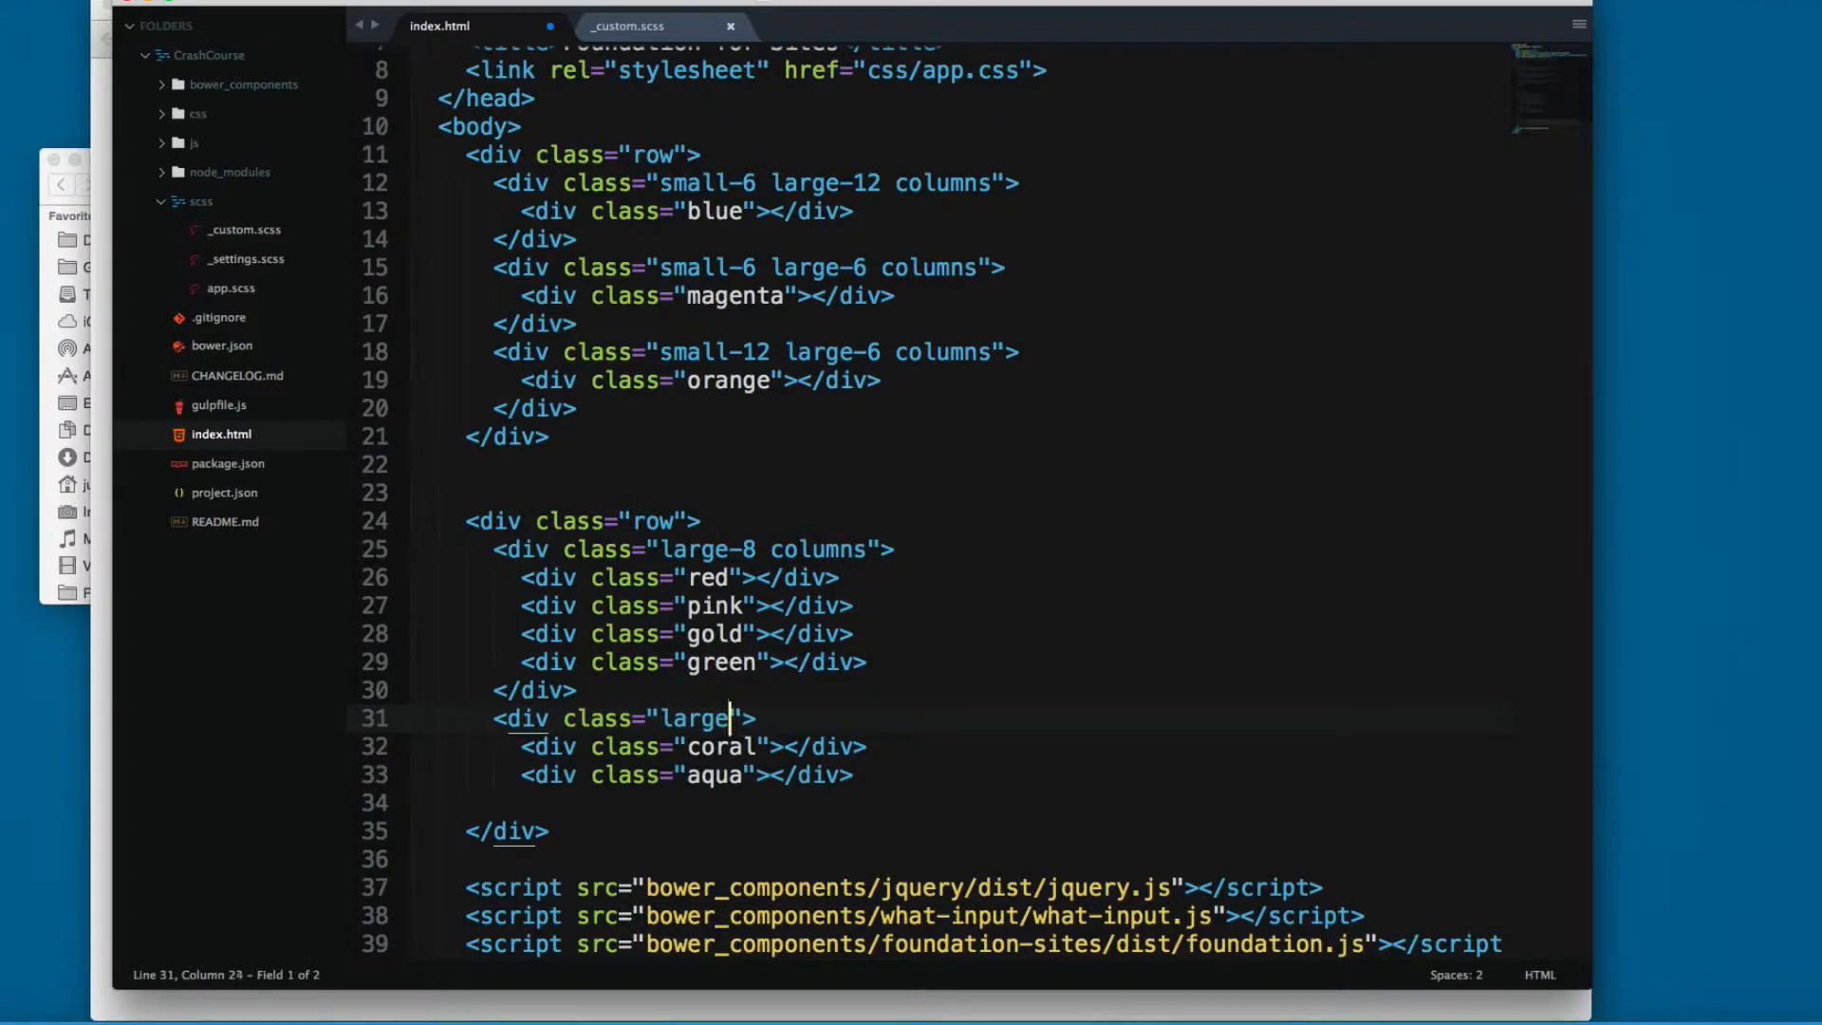
text(-4 column)
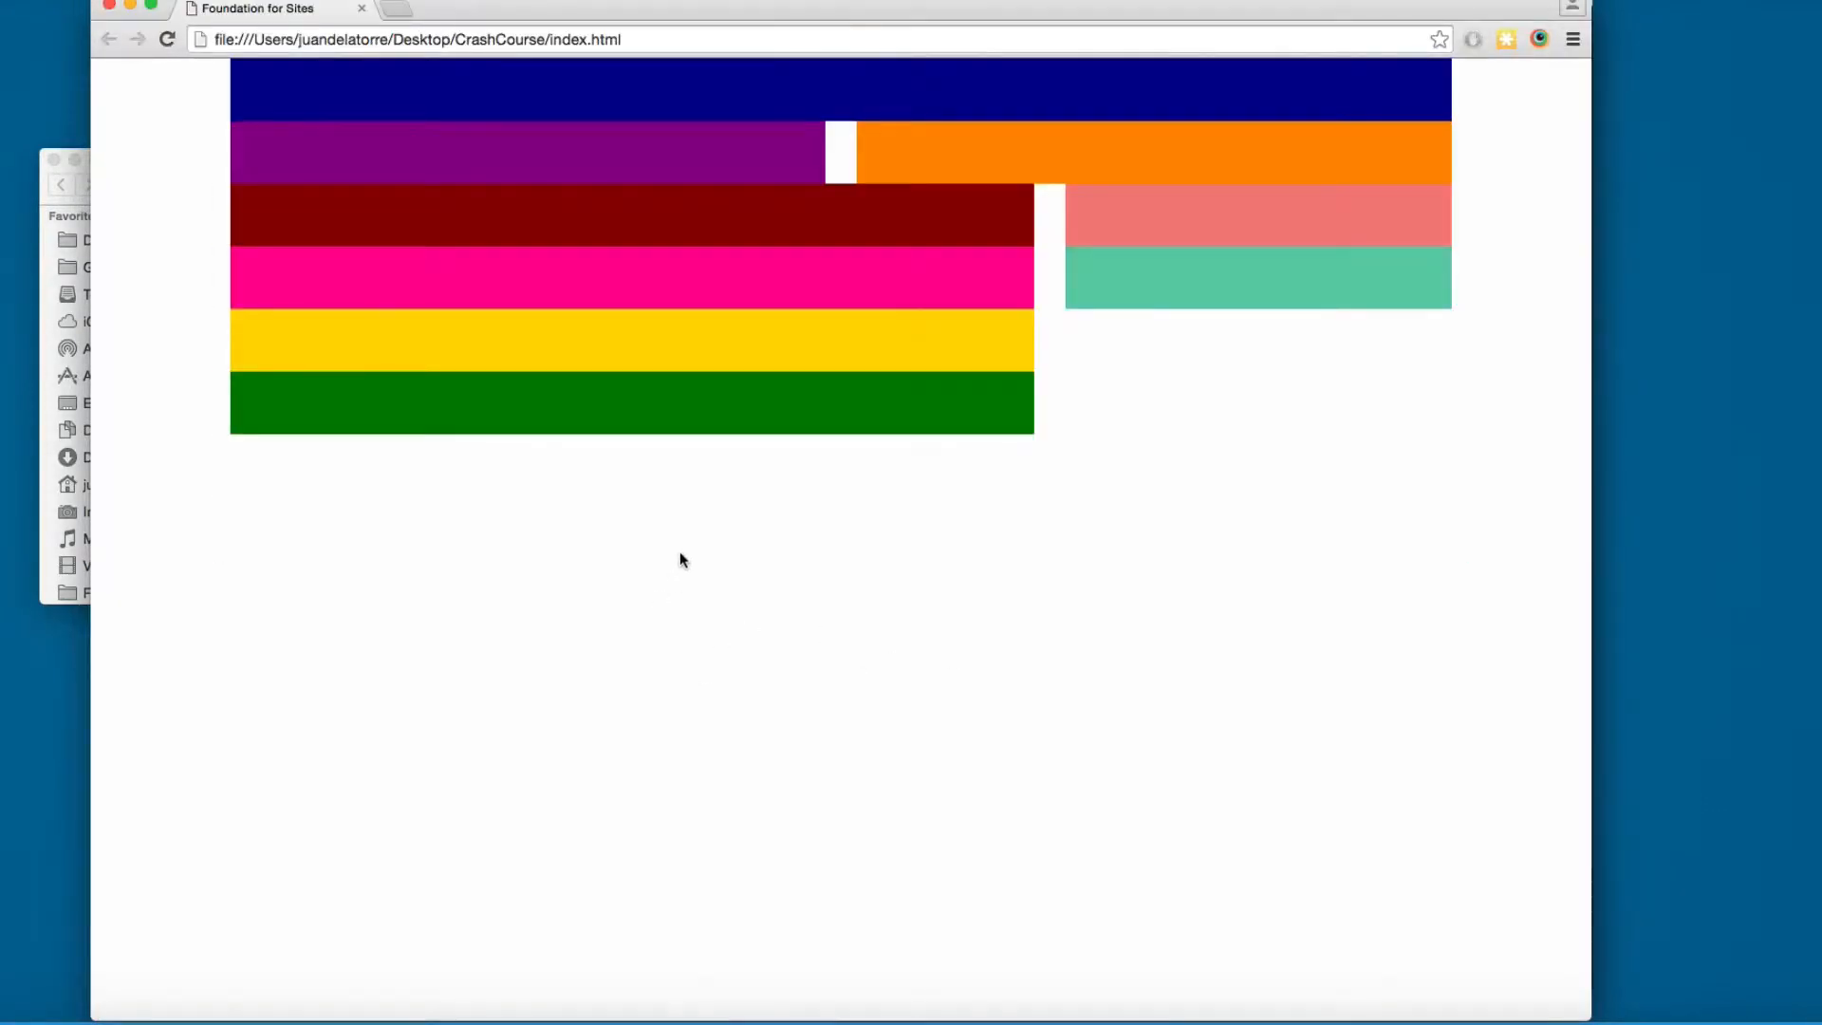
mouse_move(285, 311)
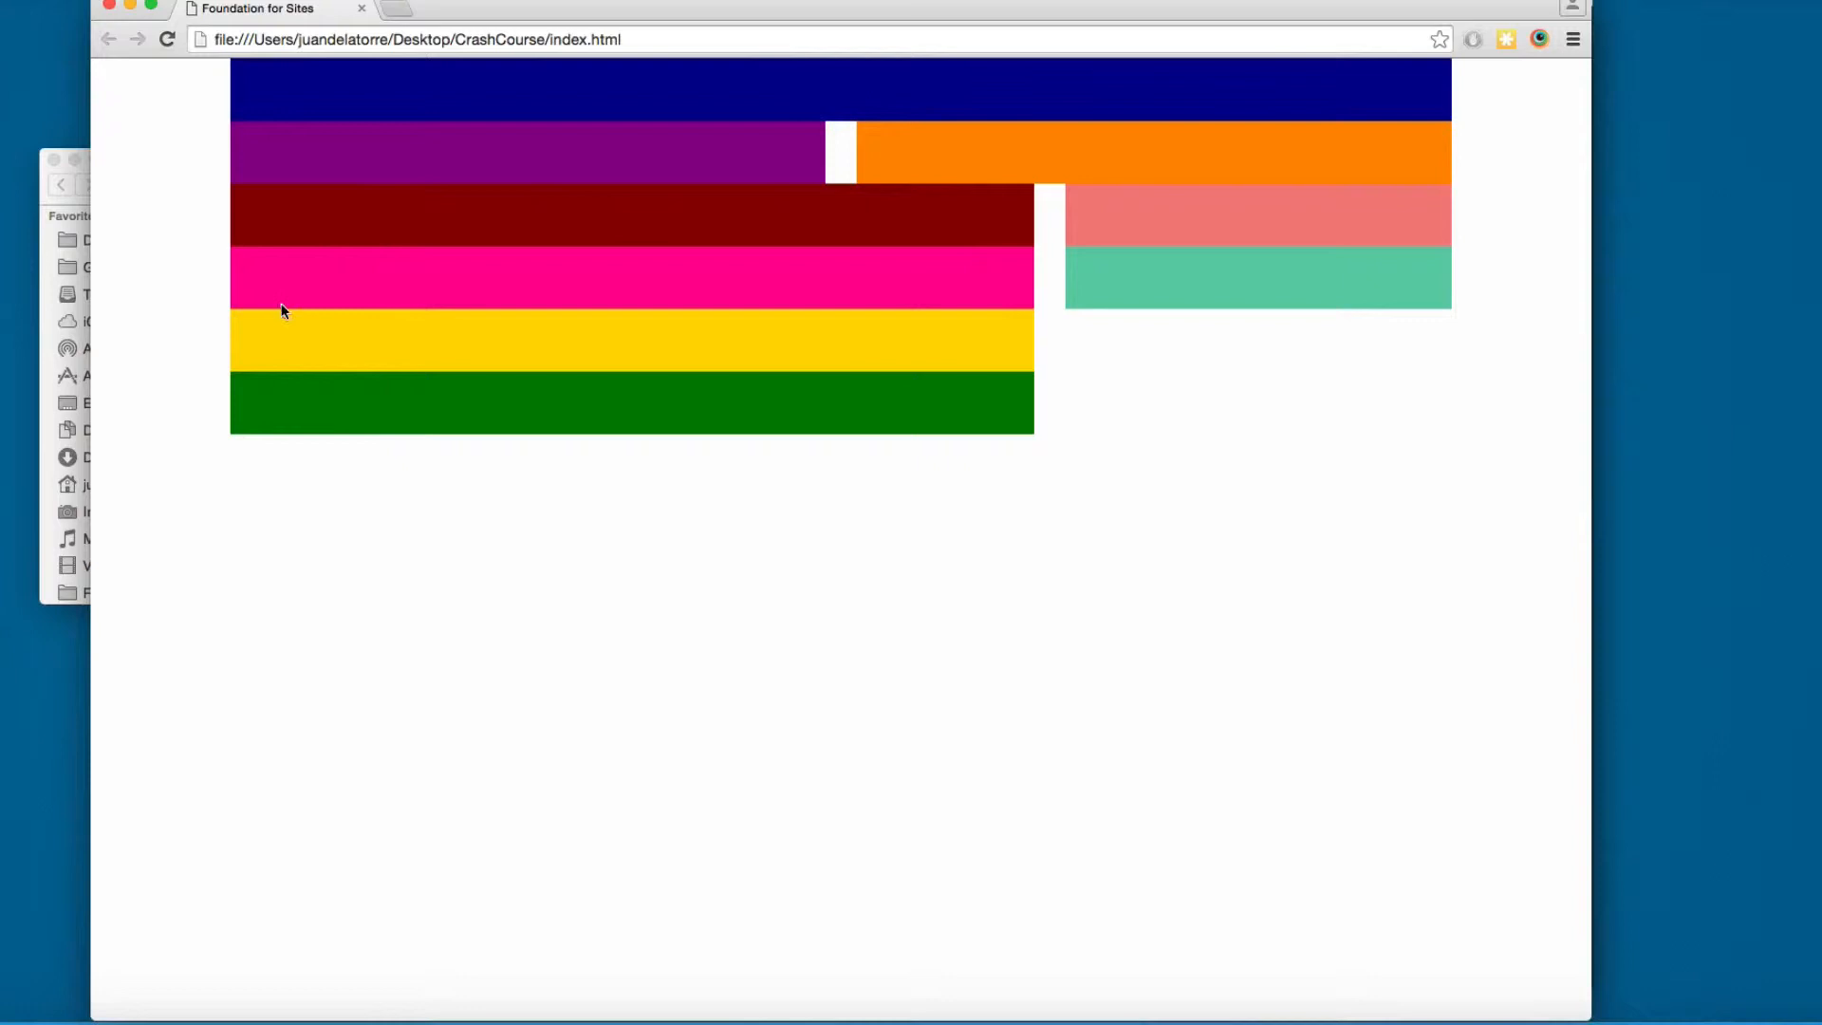
mouse_move(756, 243)
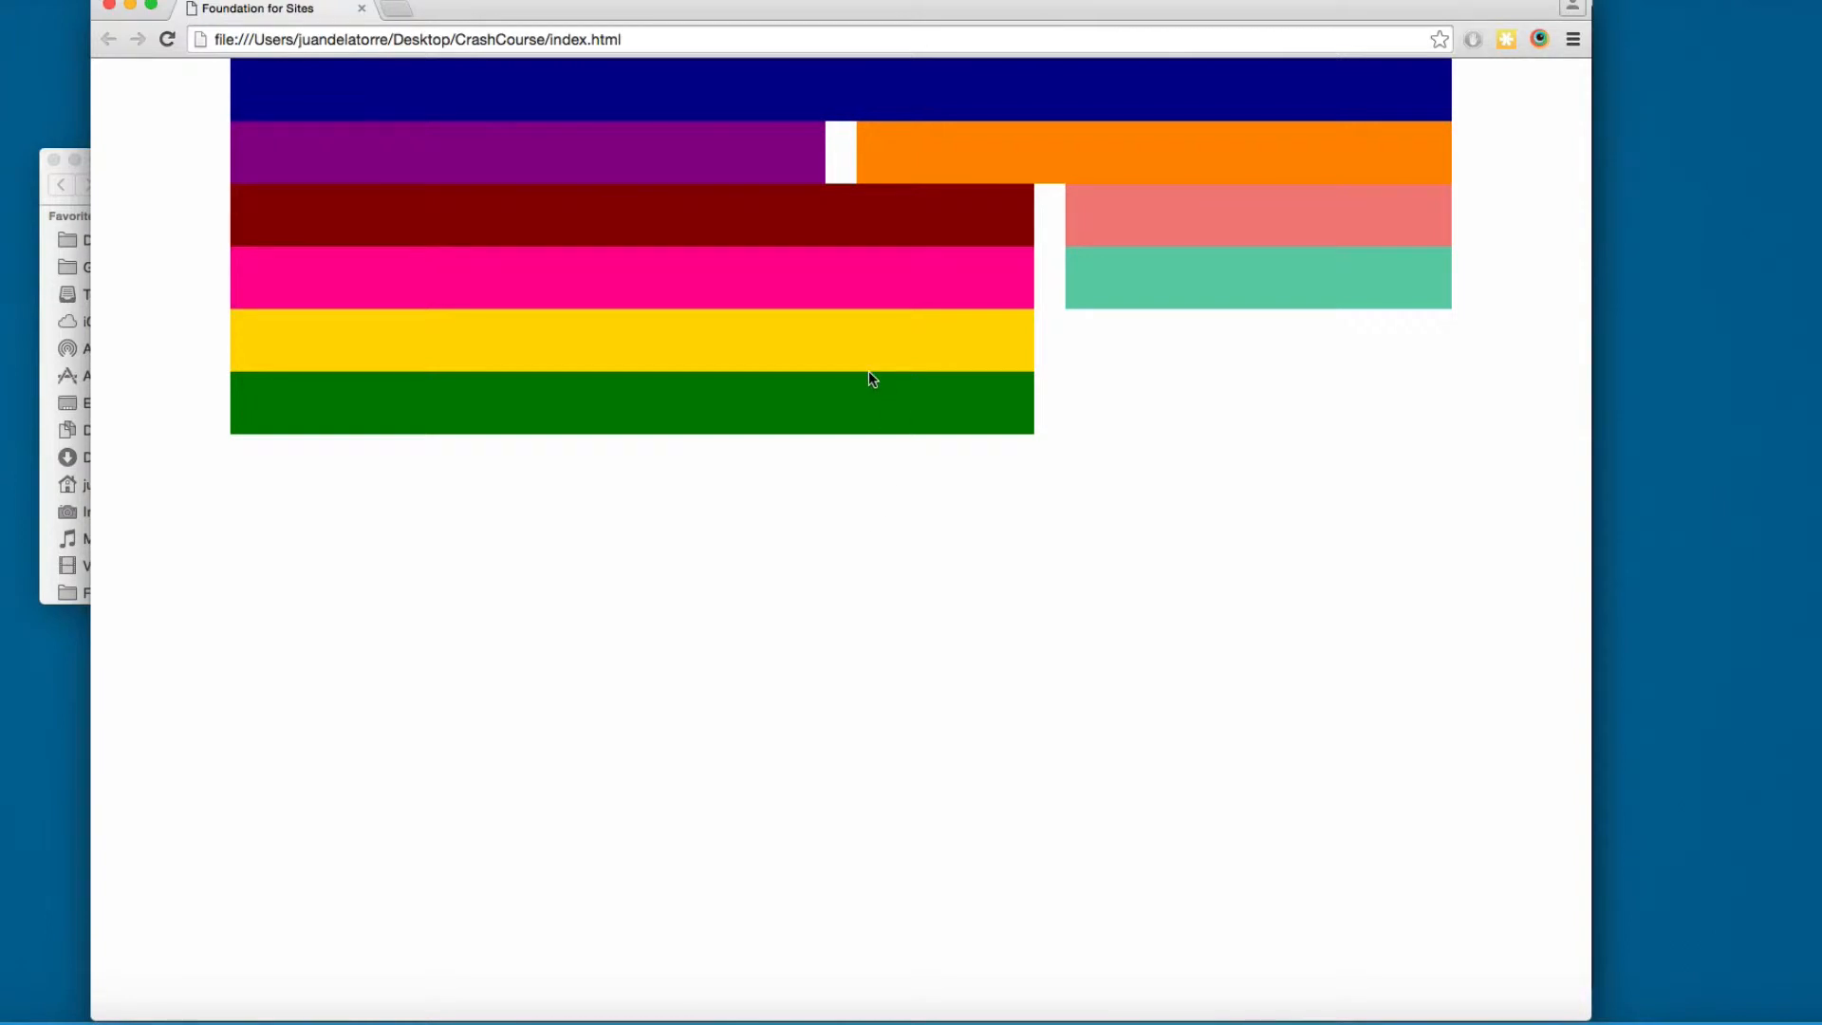
mouse_move(559, 279)
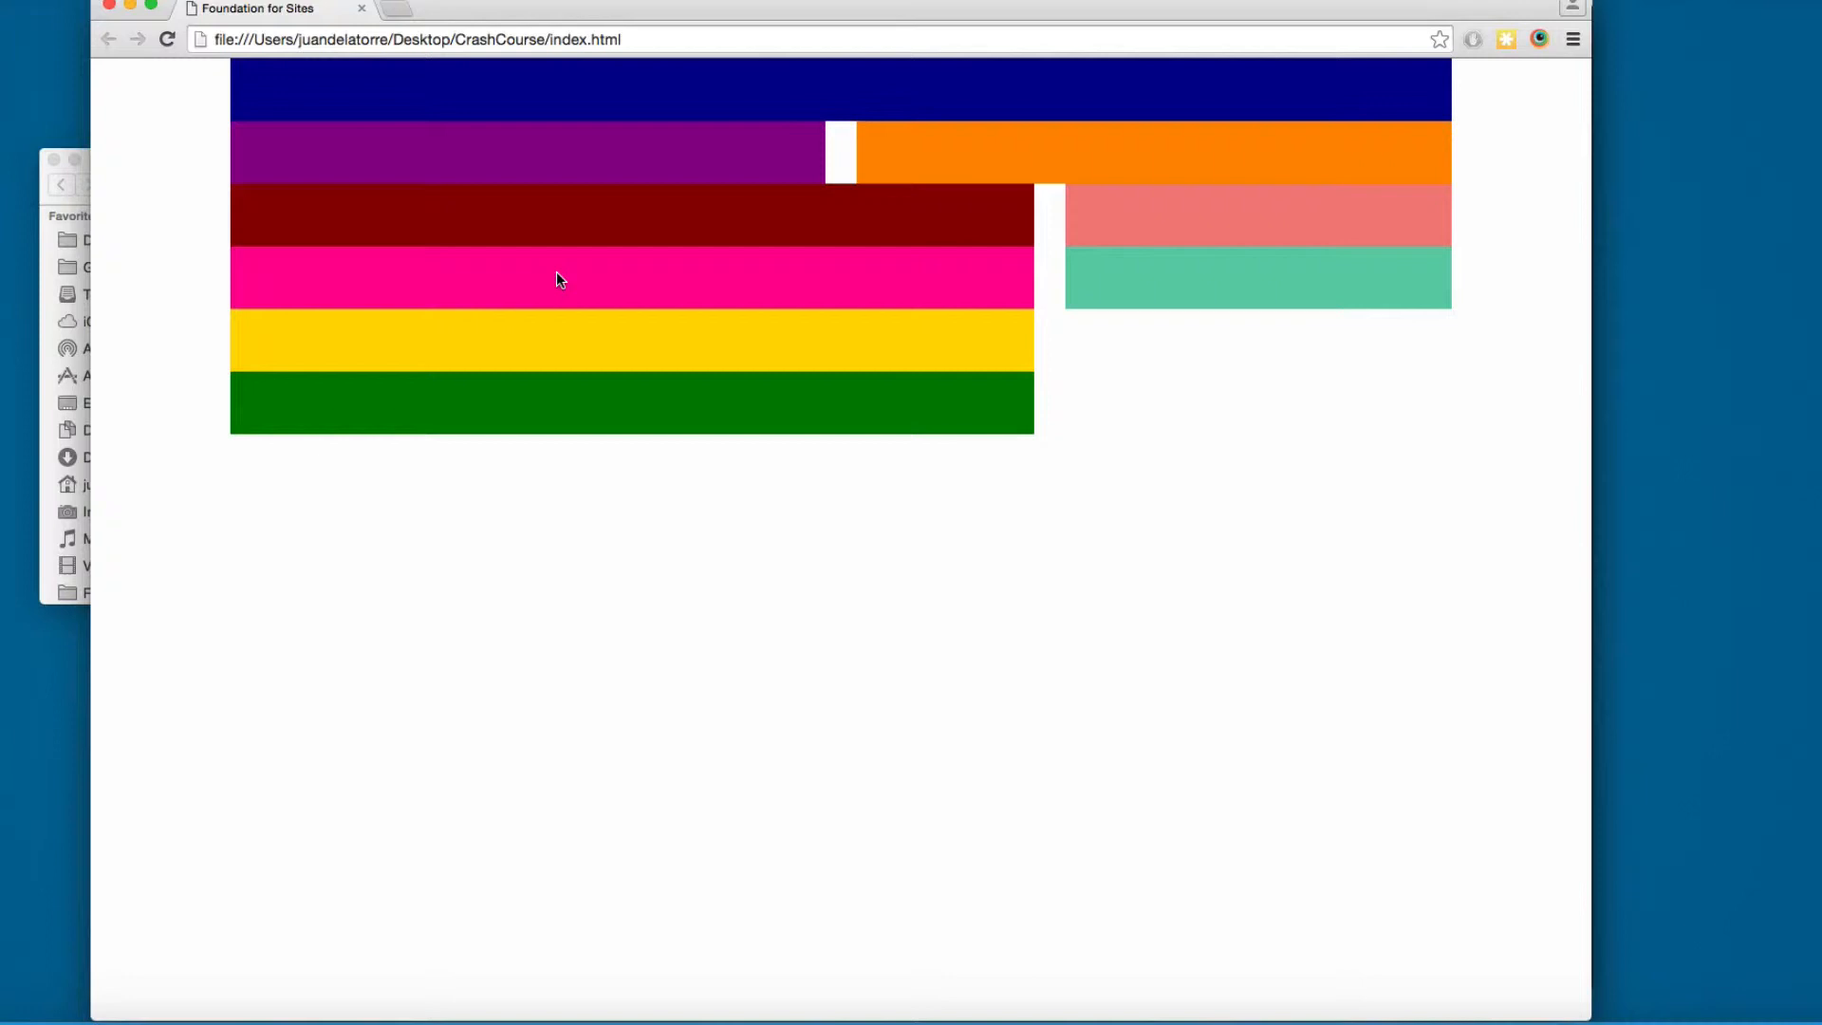
mouse_move(1254, 222)
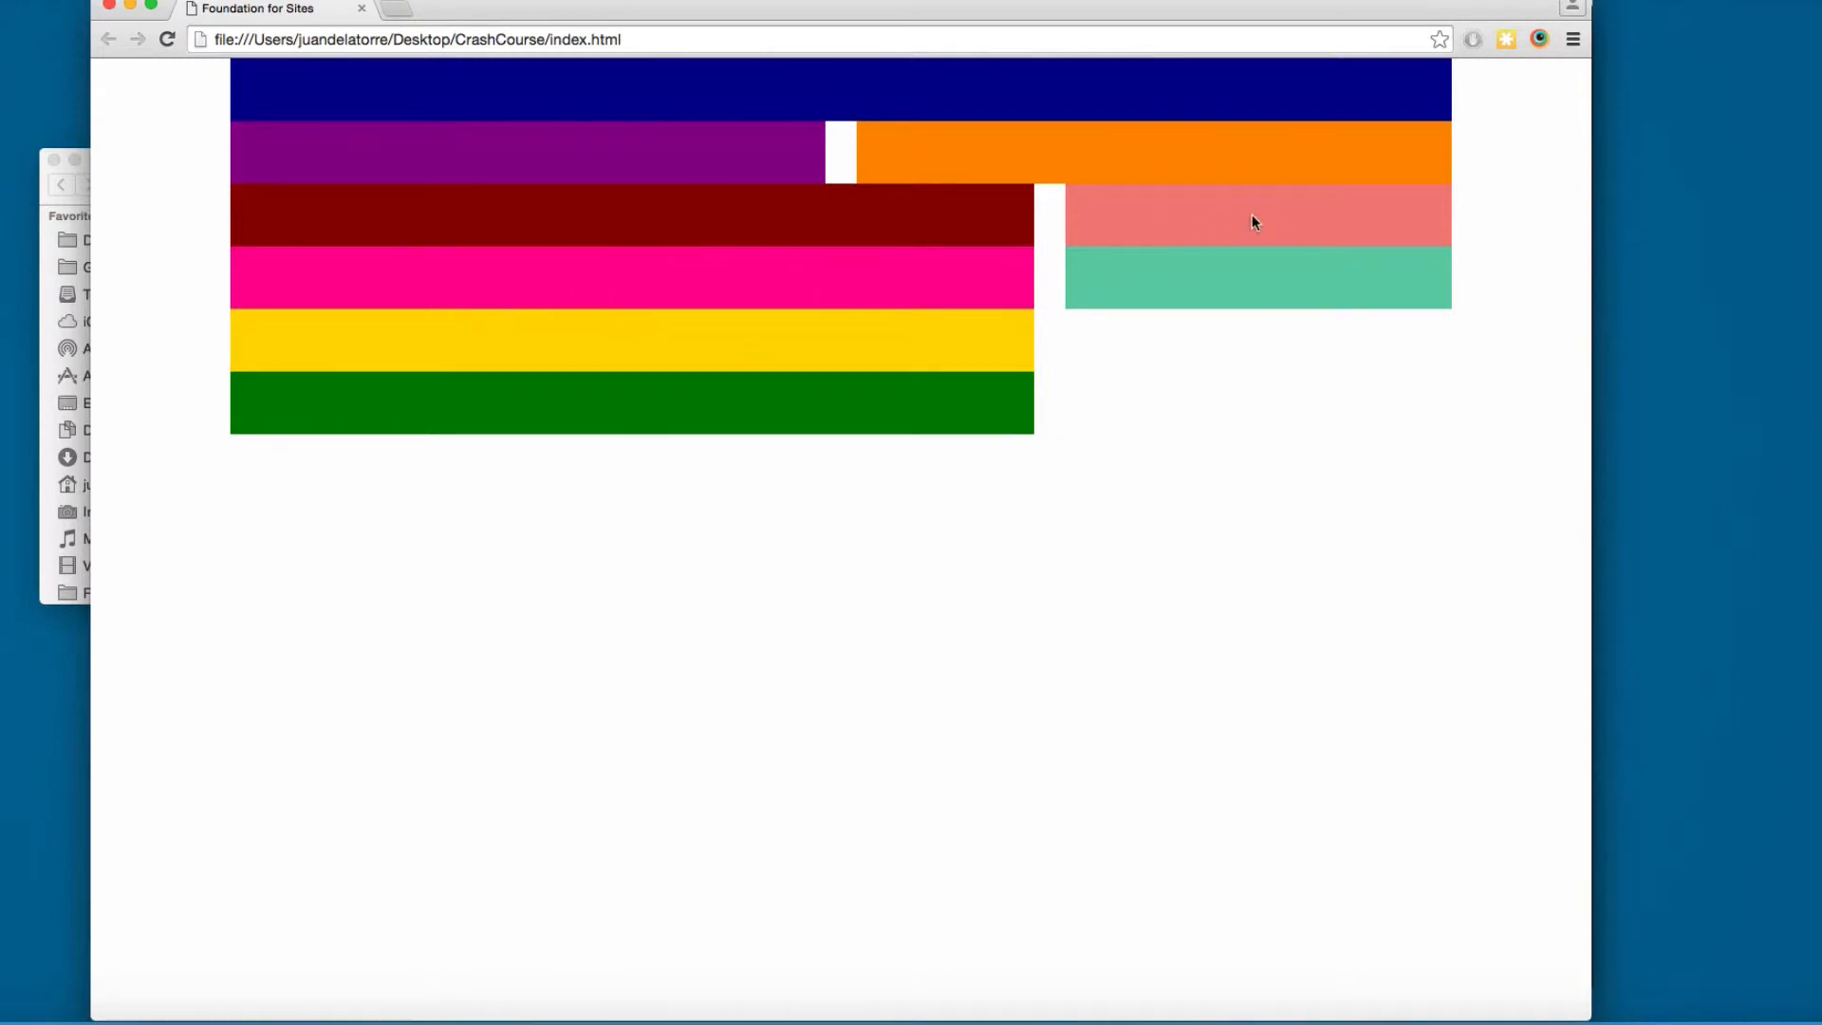
mouse_move(1269, 308)
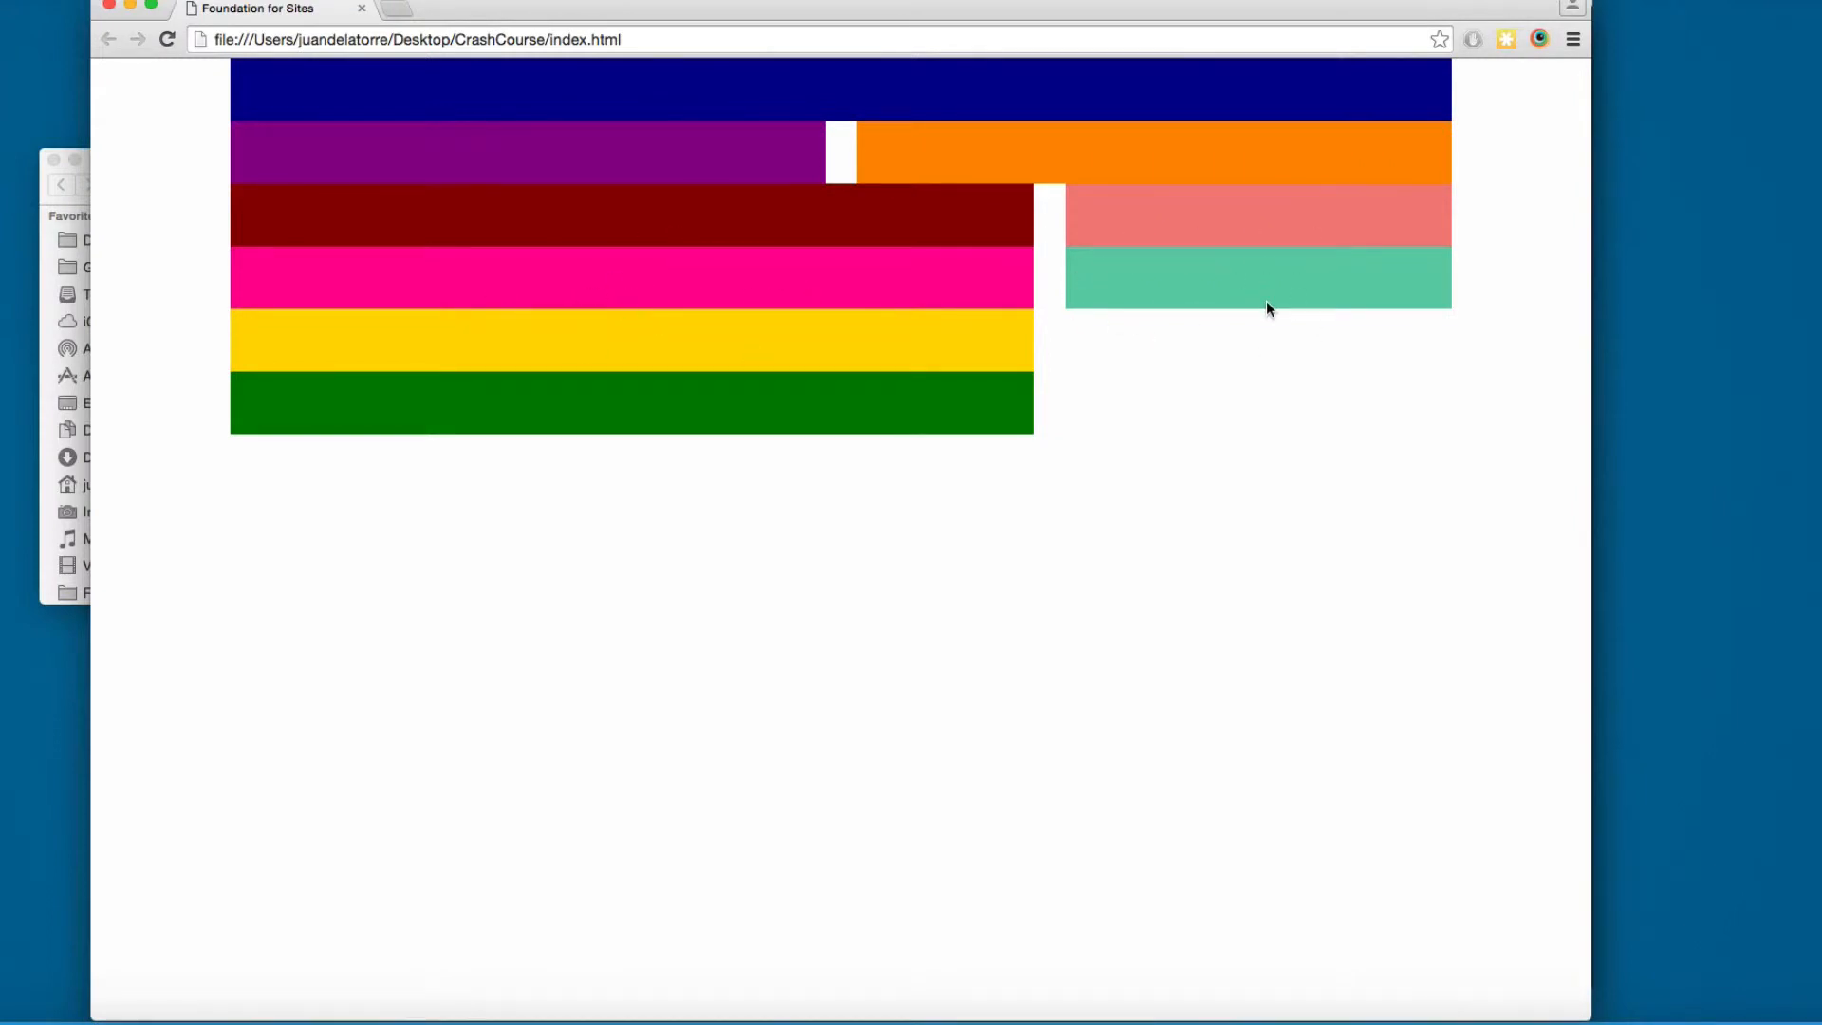
mouse_move(1198, 248)
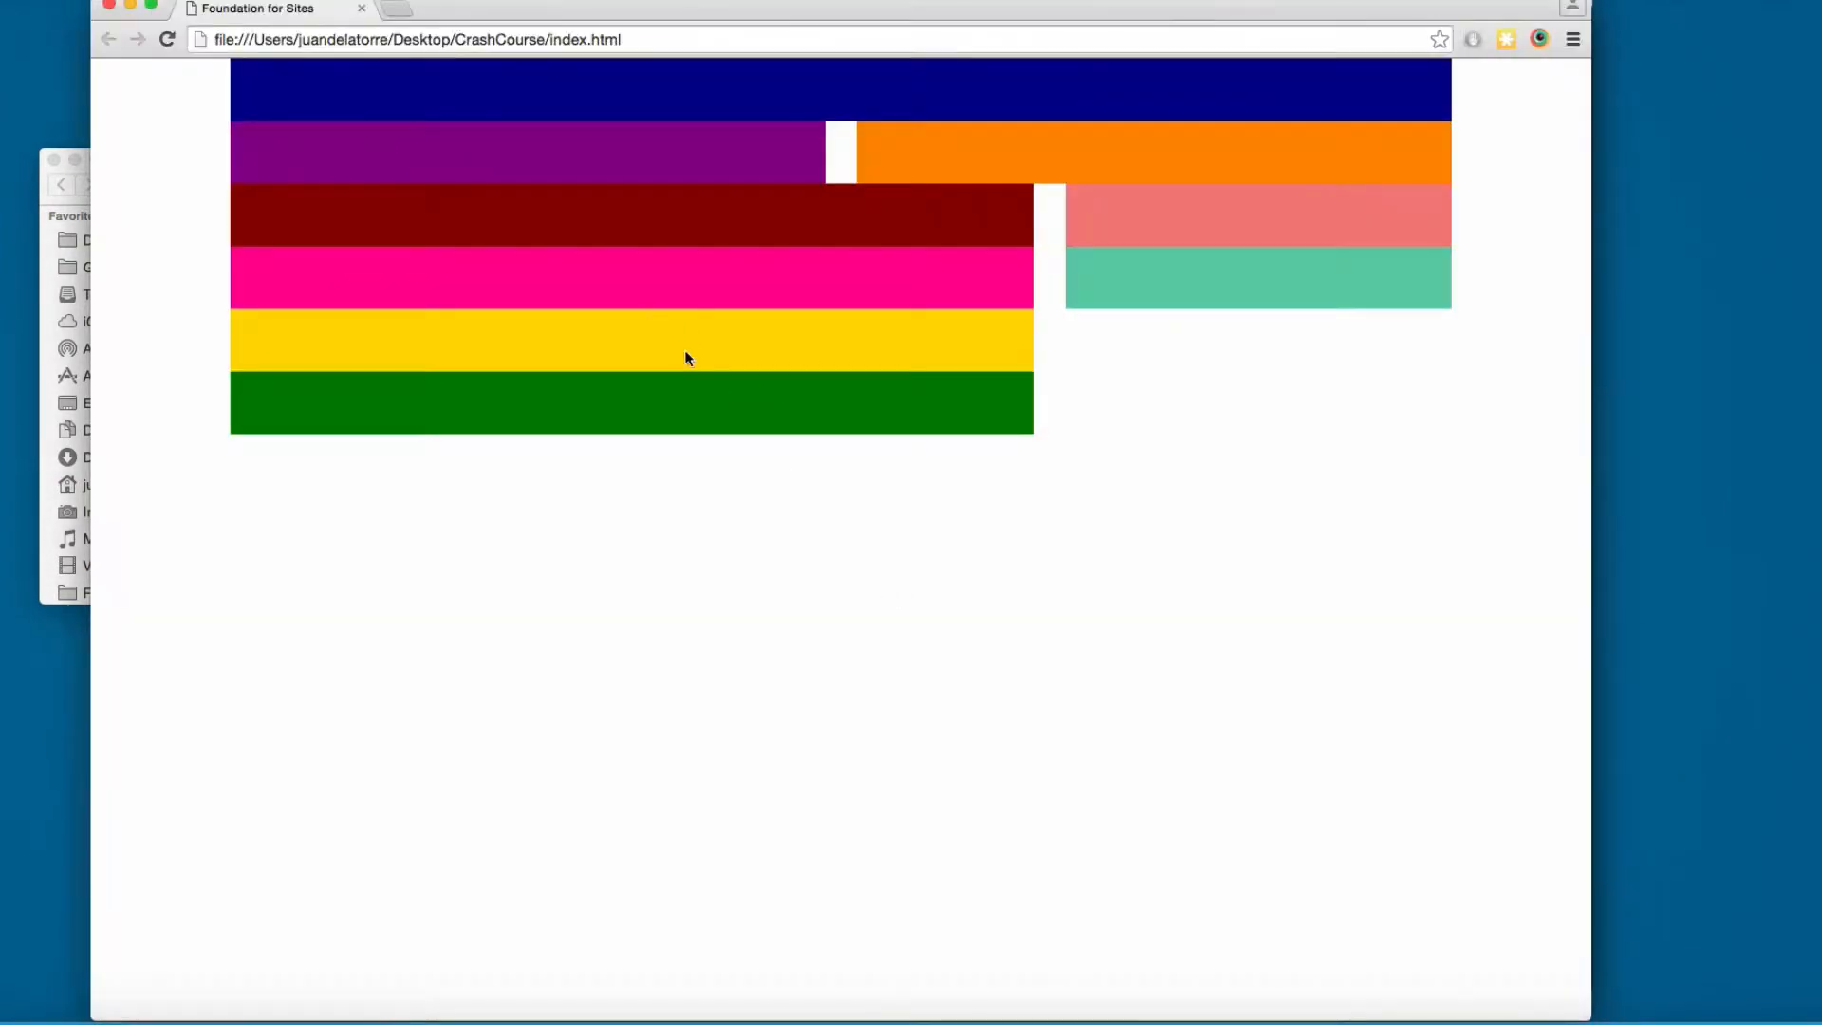
mouse_move(513, 282)
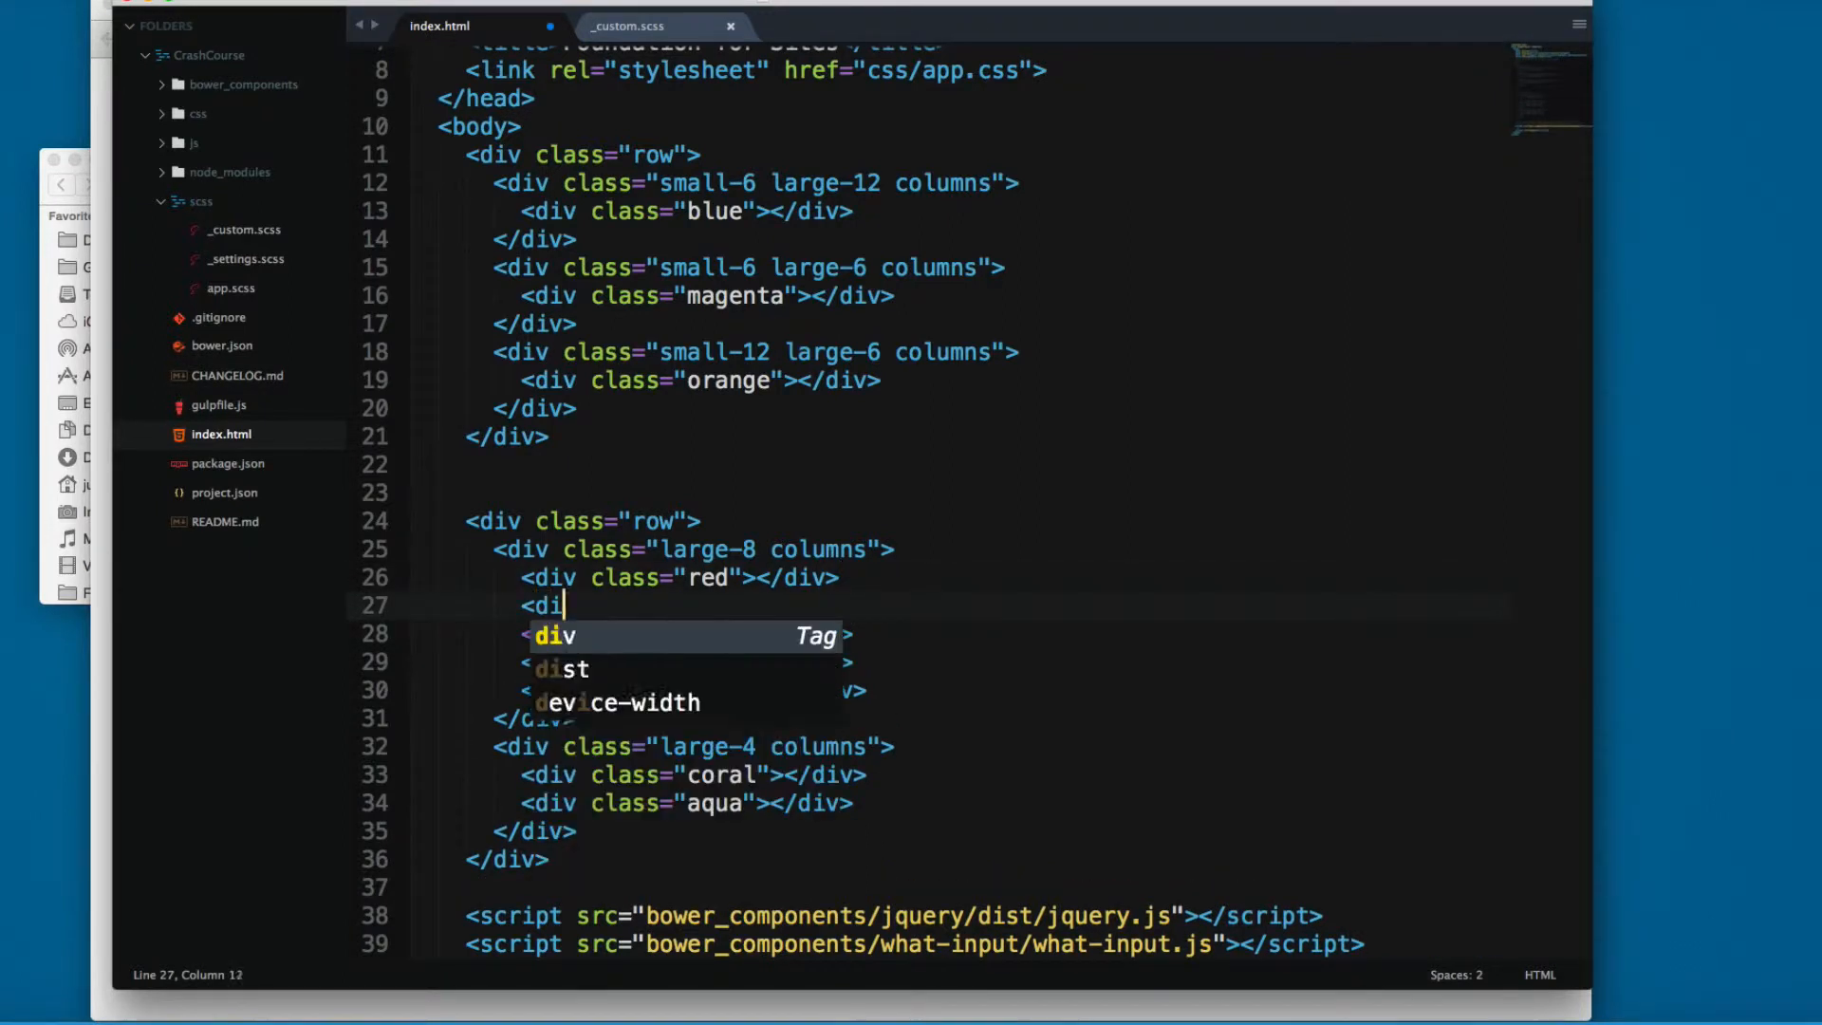
Step: Wrap pink, gold and green in a nested <div class="row"> and save
text(v class="row">)
click(696, 689)
text(<)
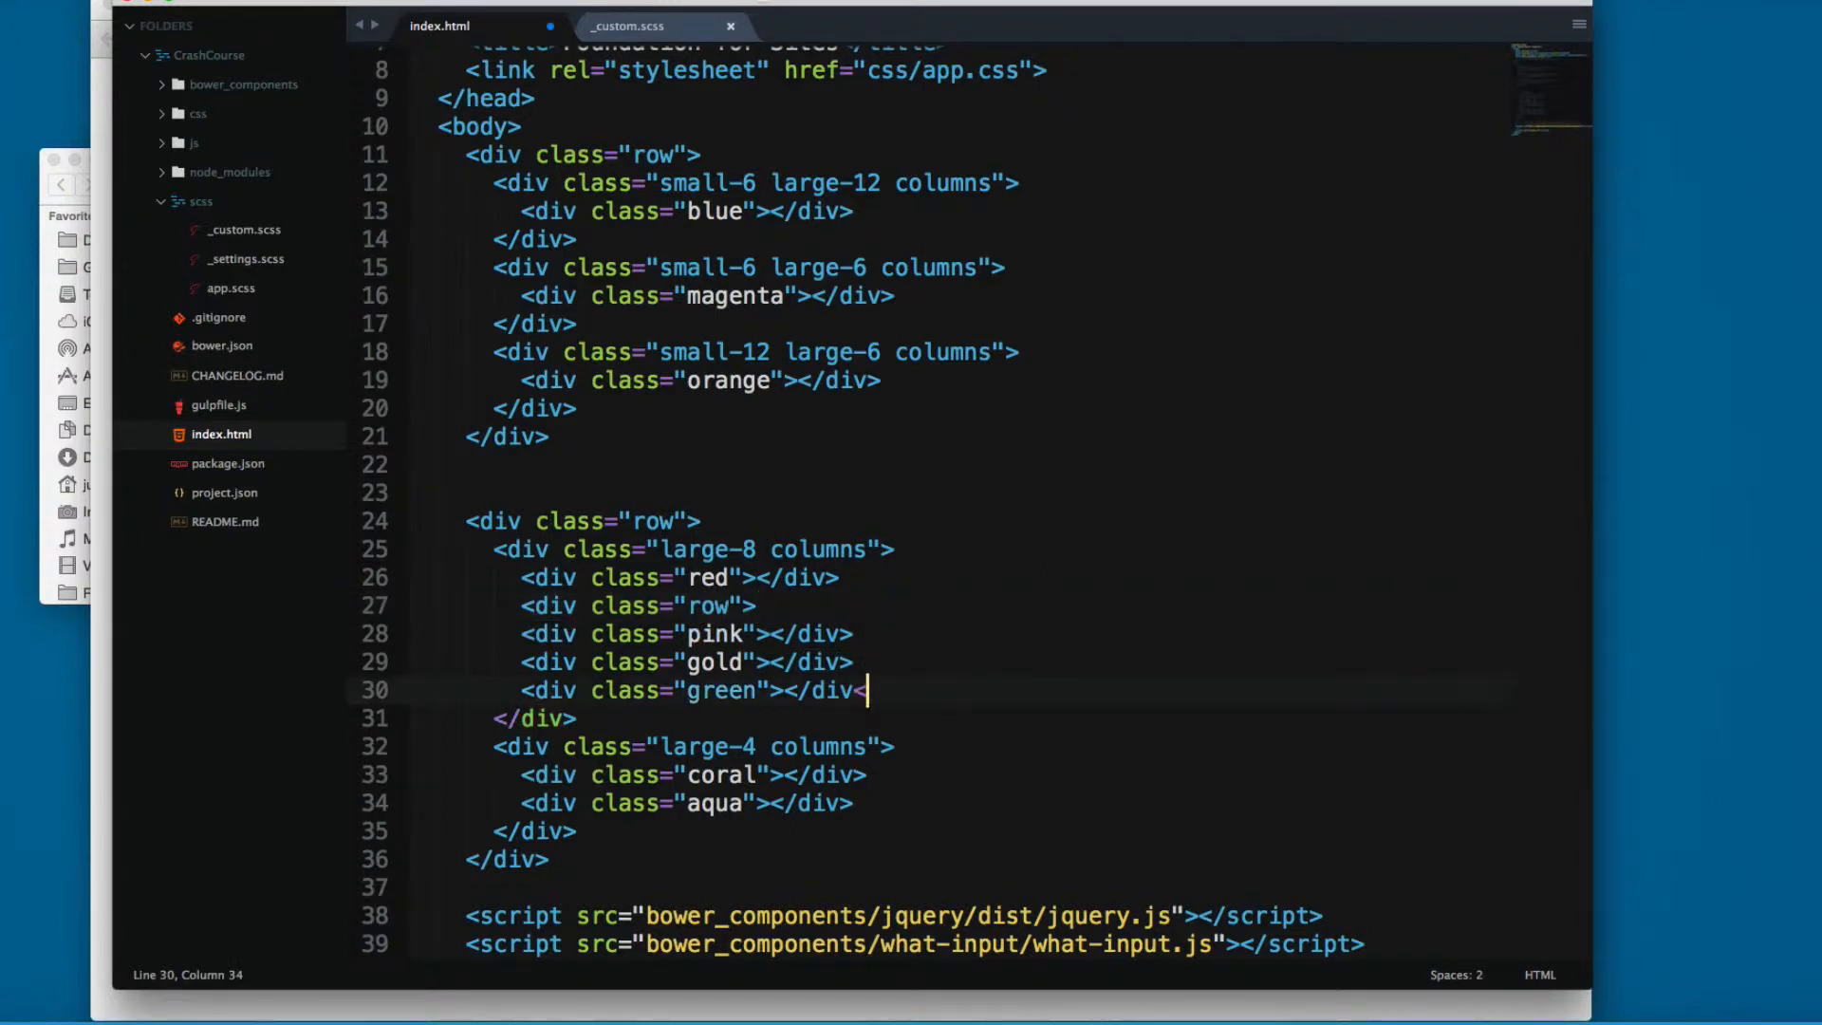
key(Enter)
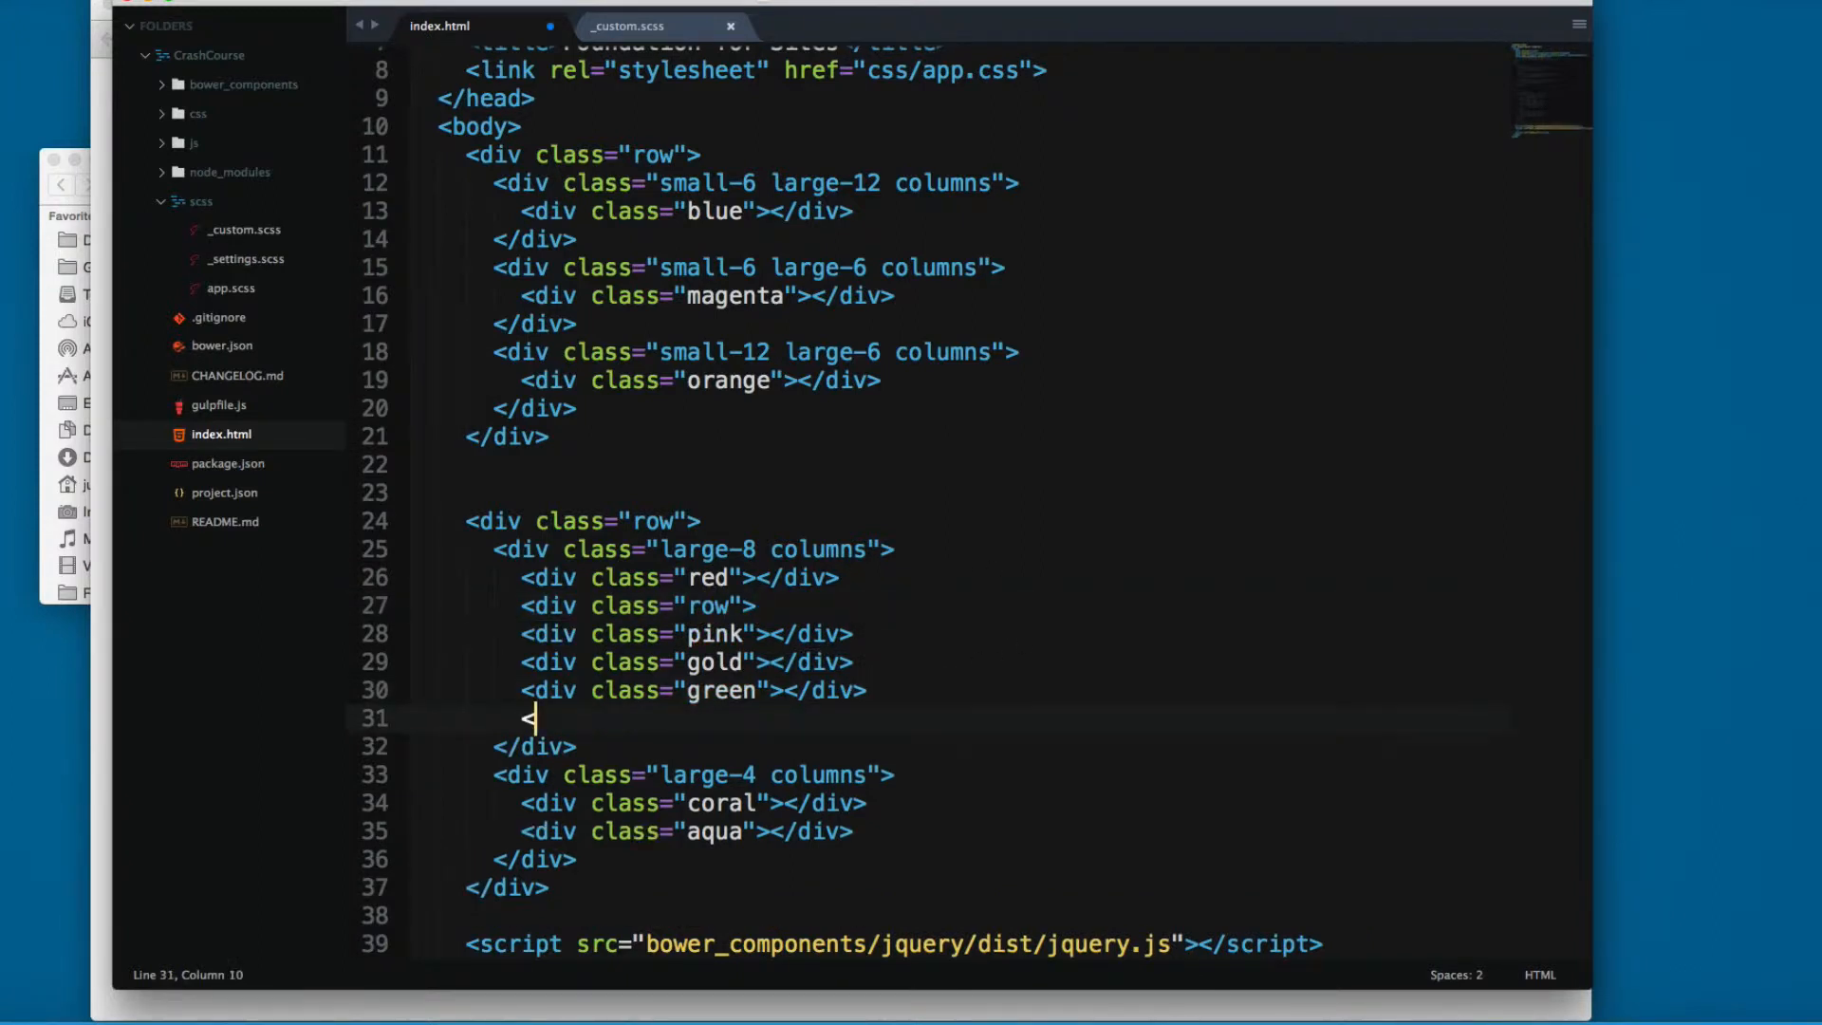
text(/div>)
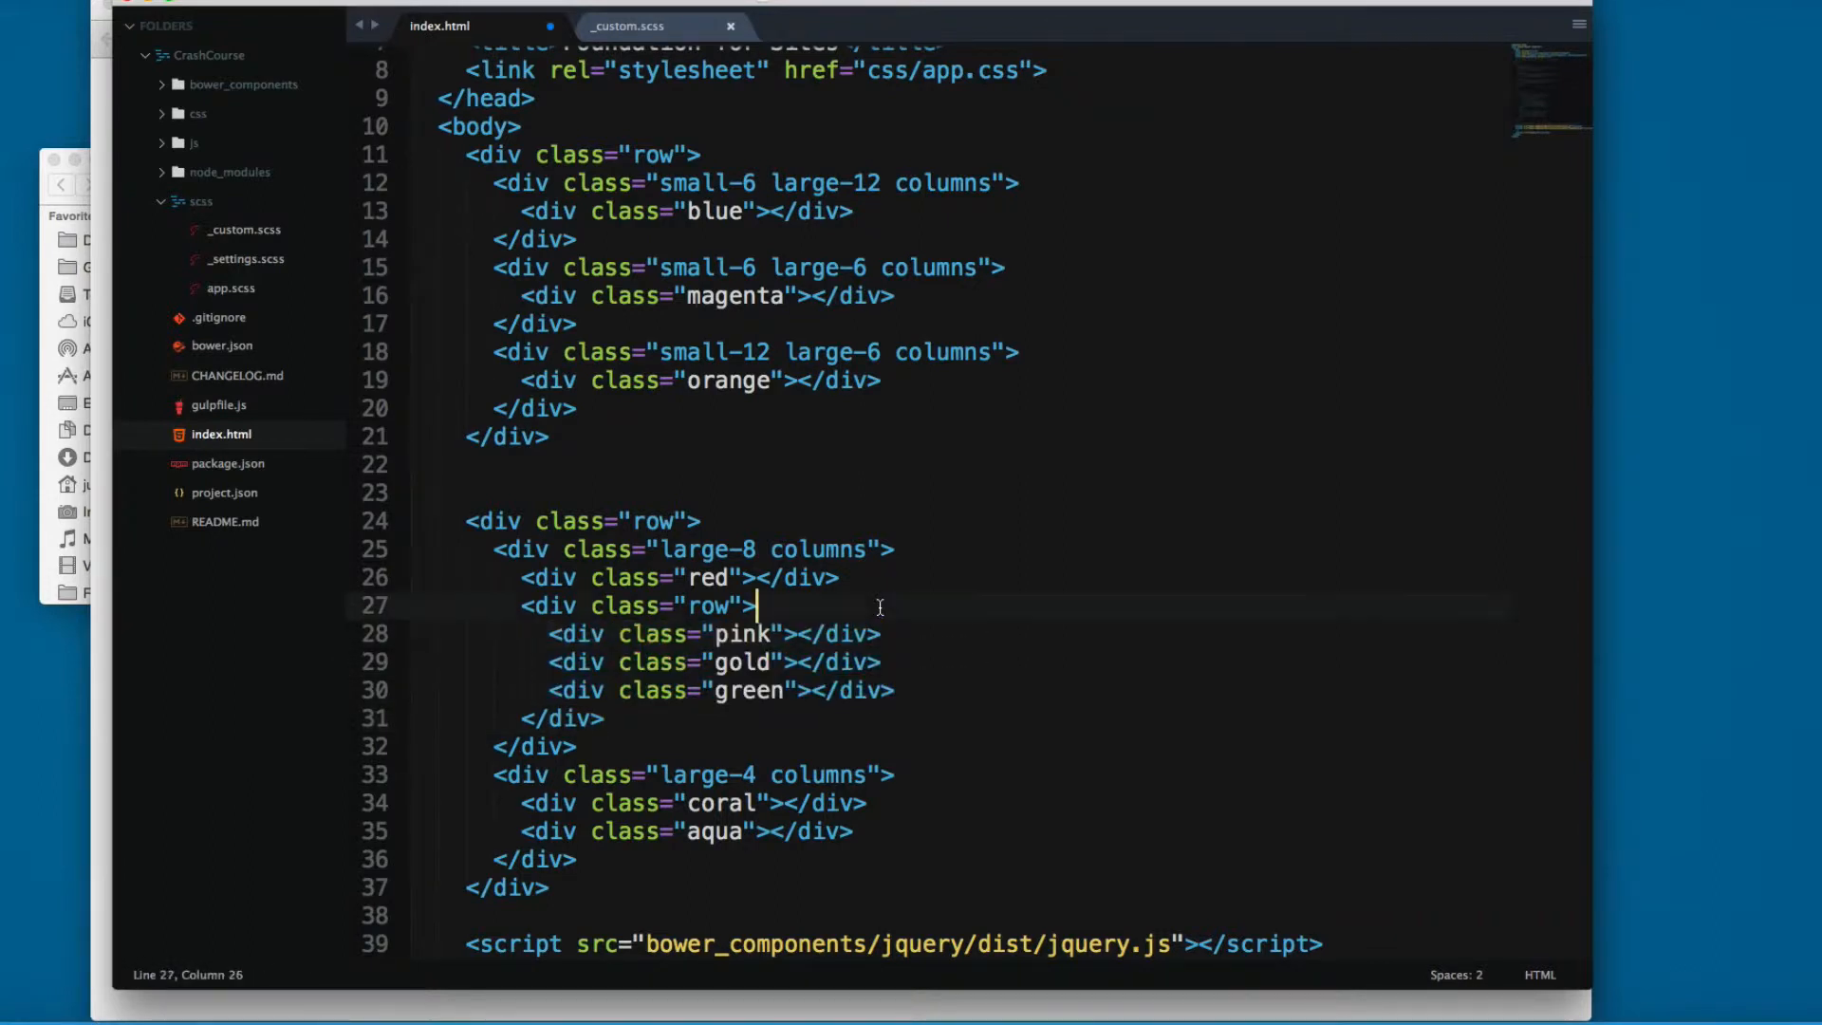
key(cmd+s)
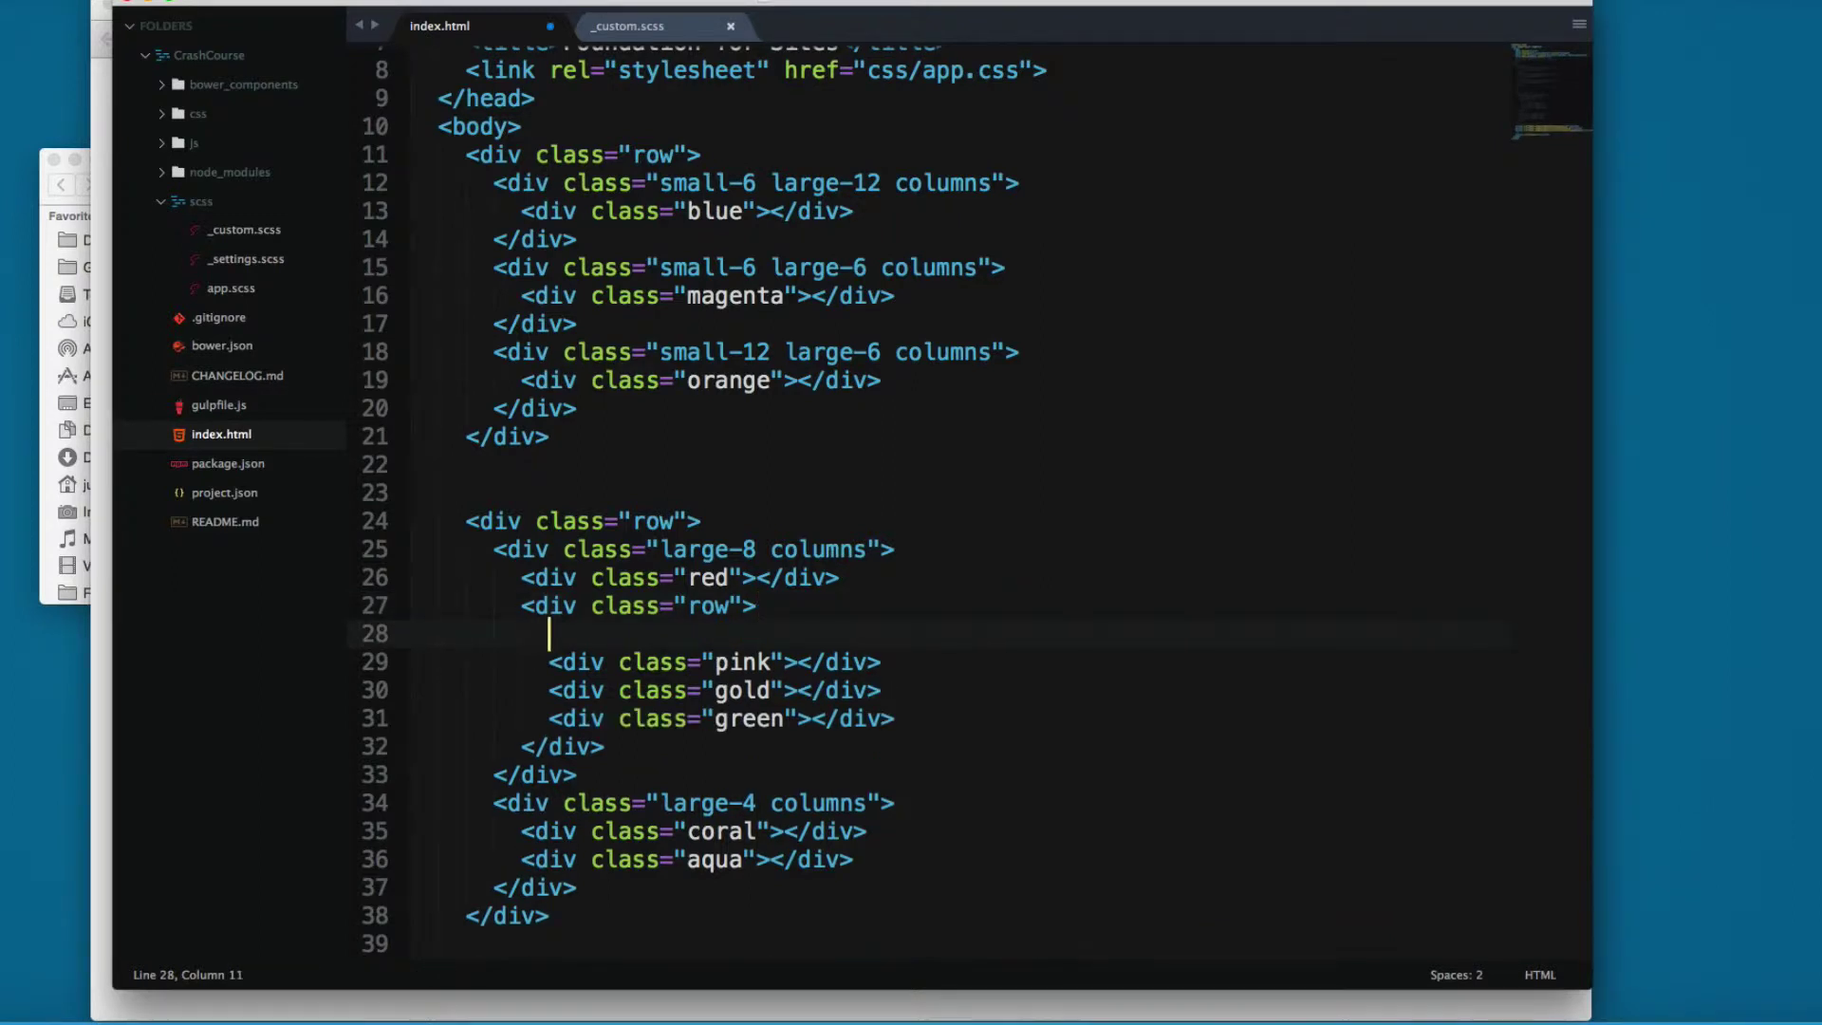
Step: Wrap pink and gold in a "large-8 columns" div
text(<div)
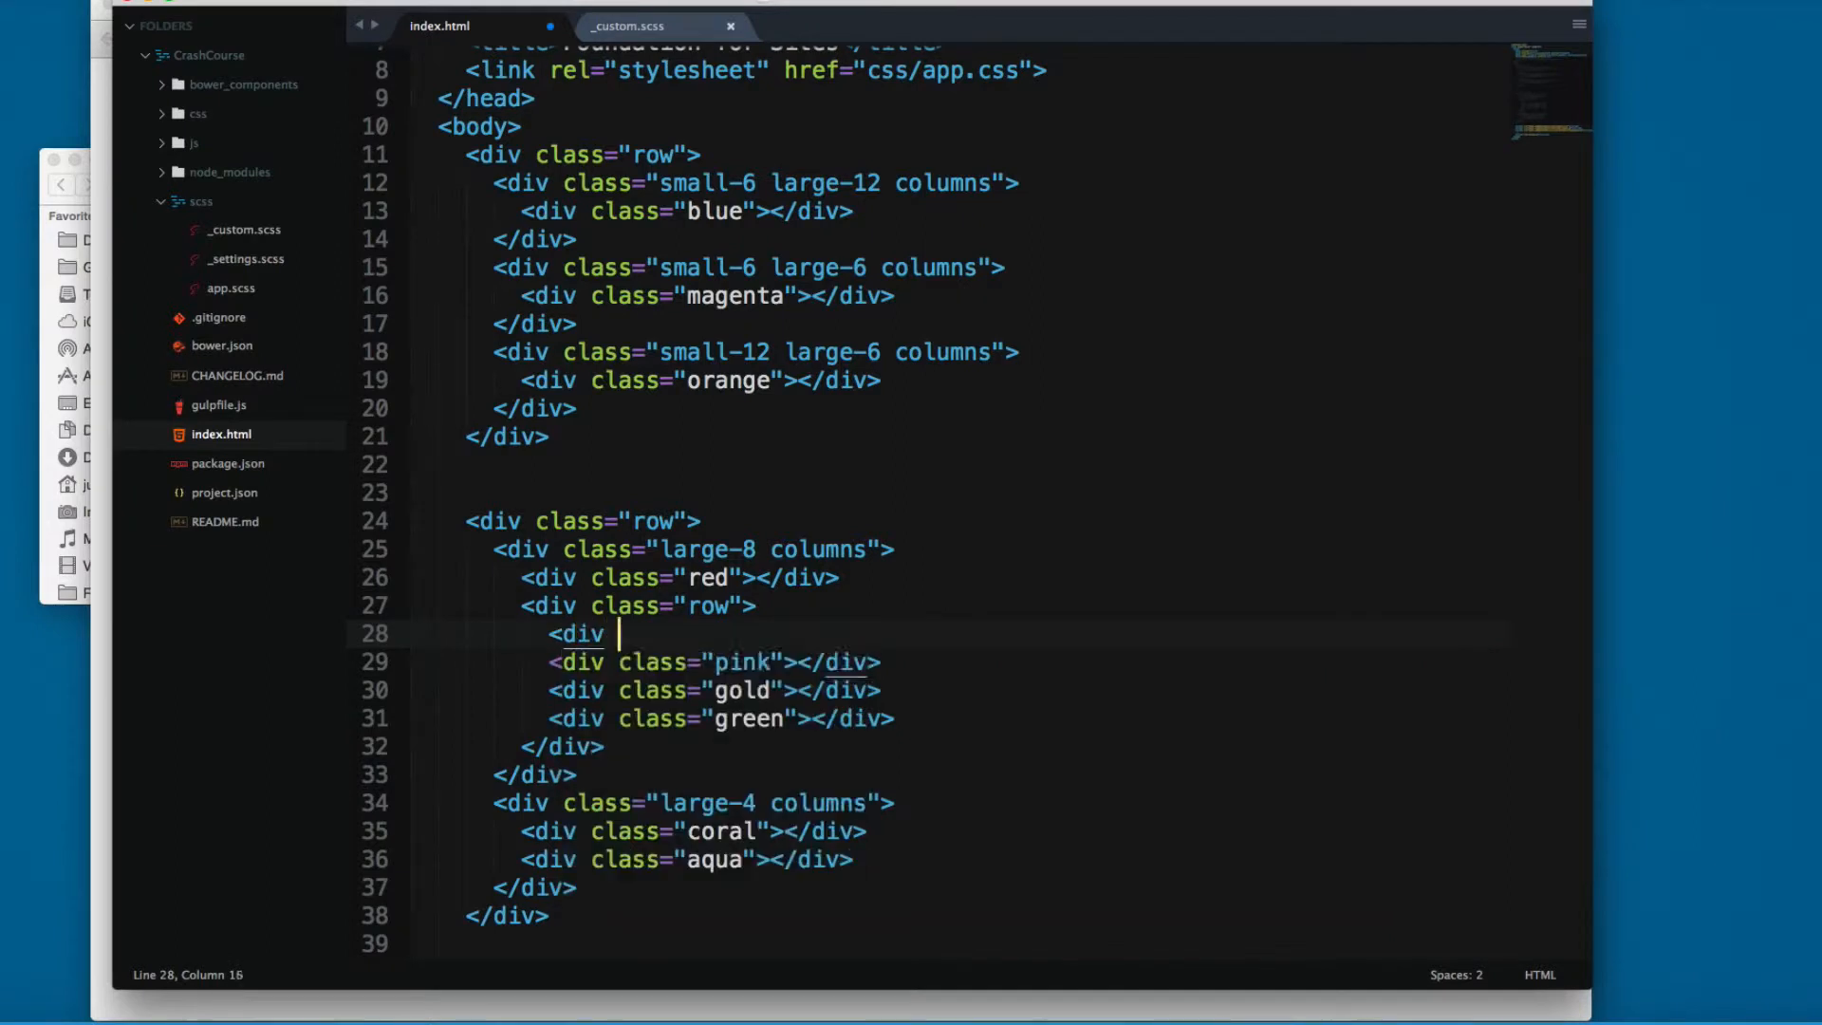
text(class="large-">)
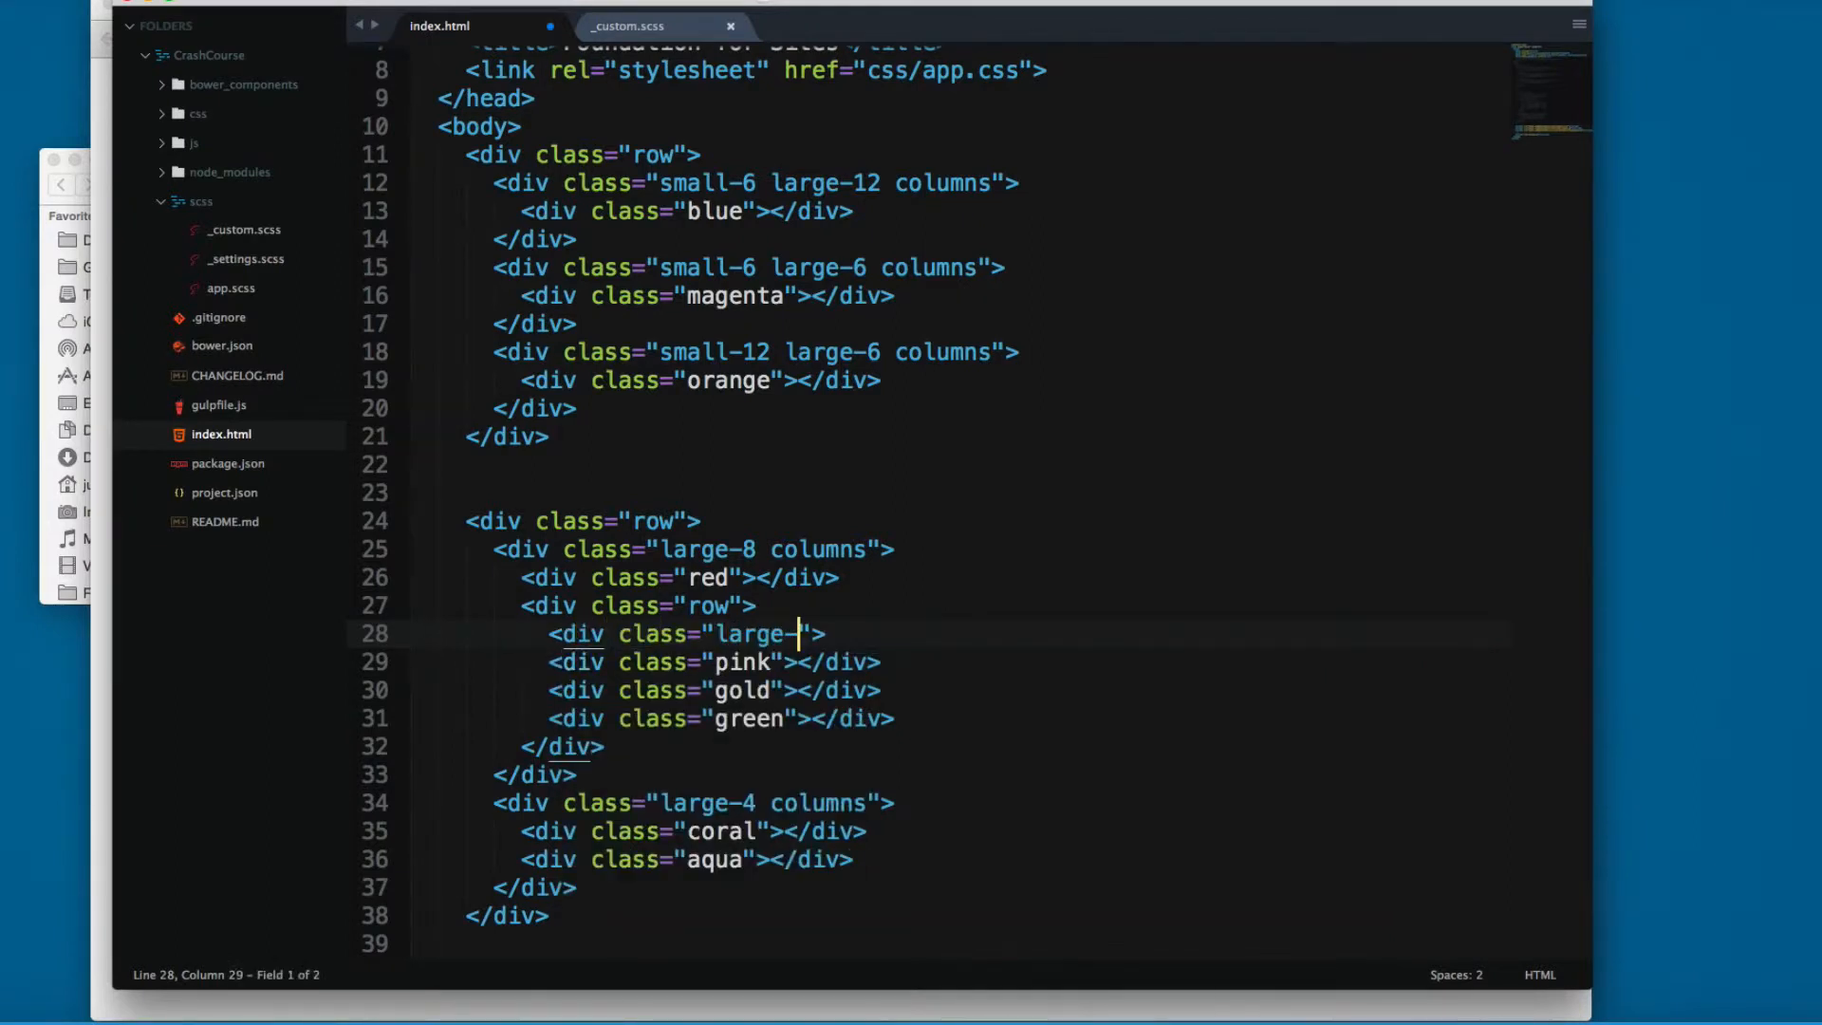
text(8 columns)
text(</div>)
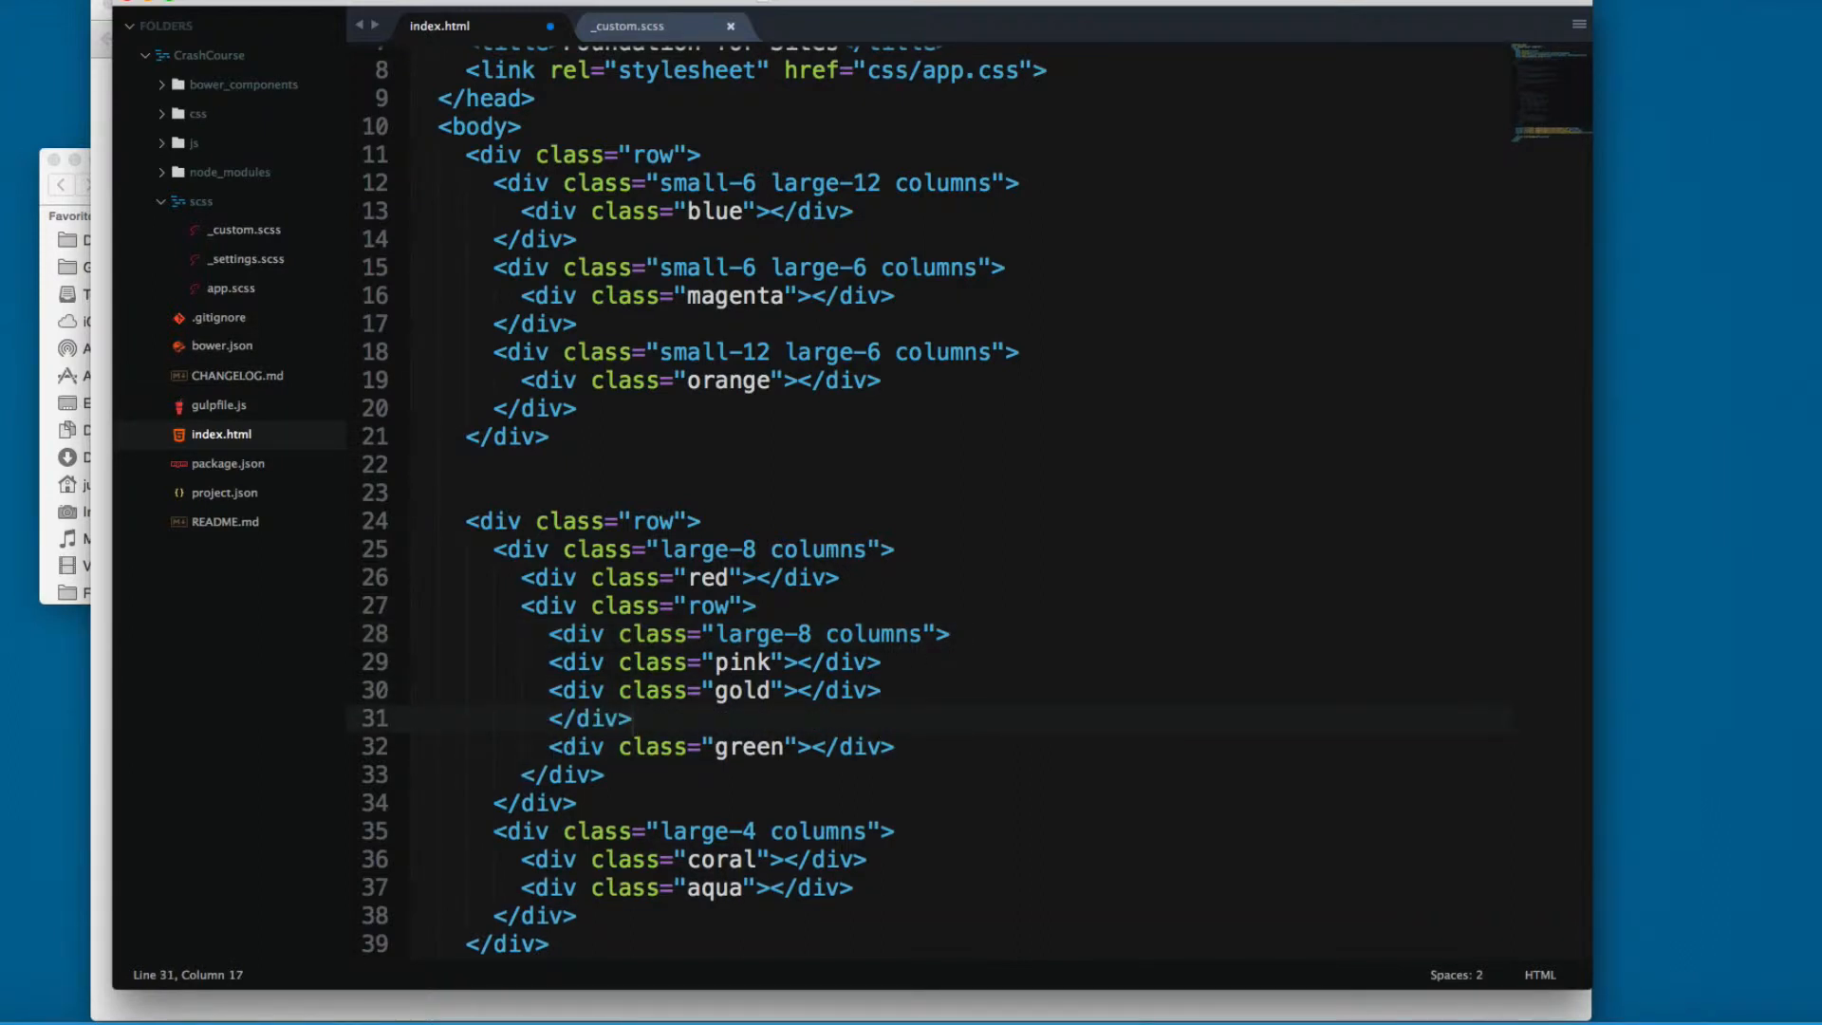
drag(547, 662, 884, 689)
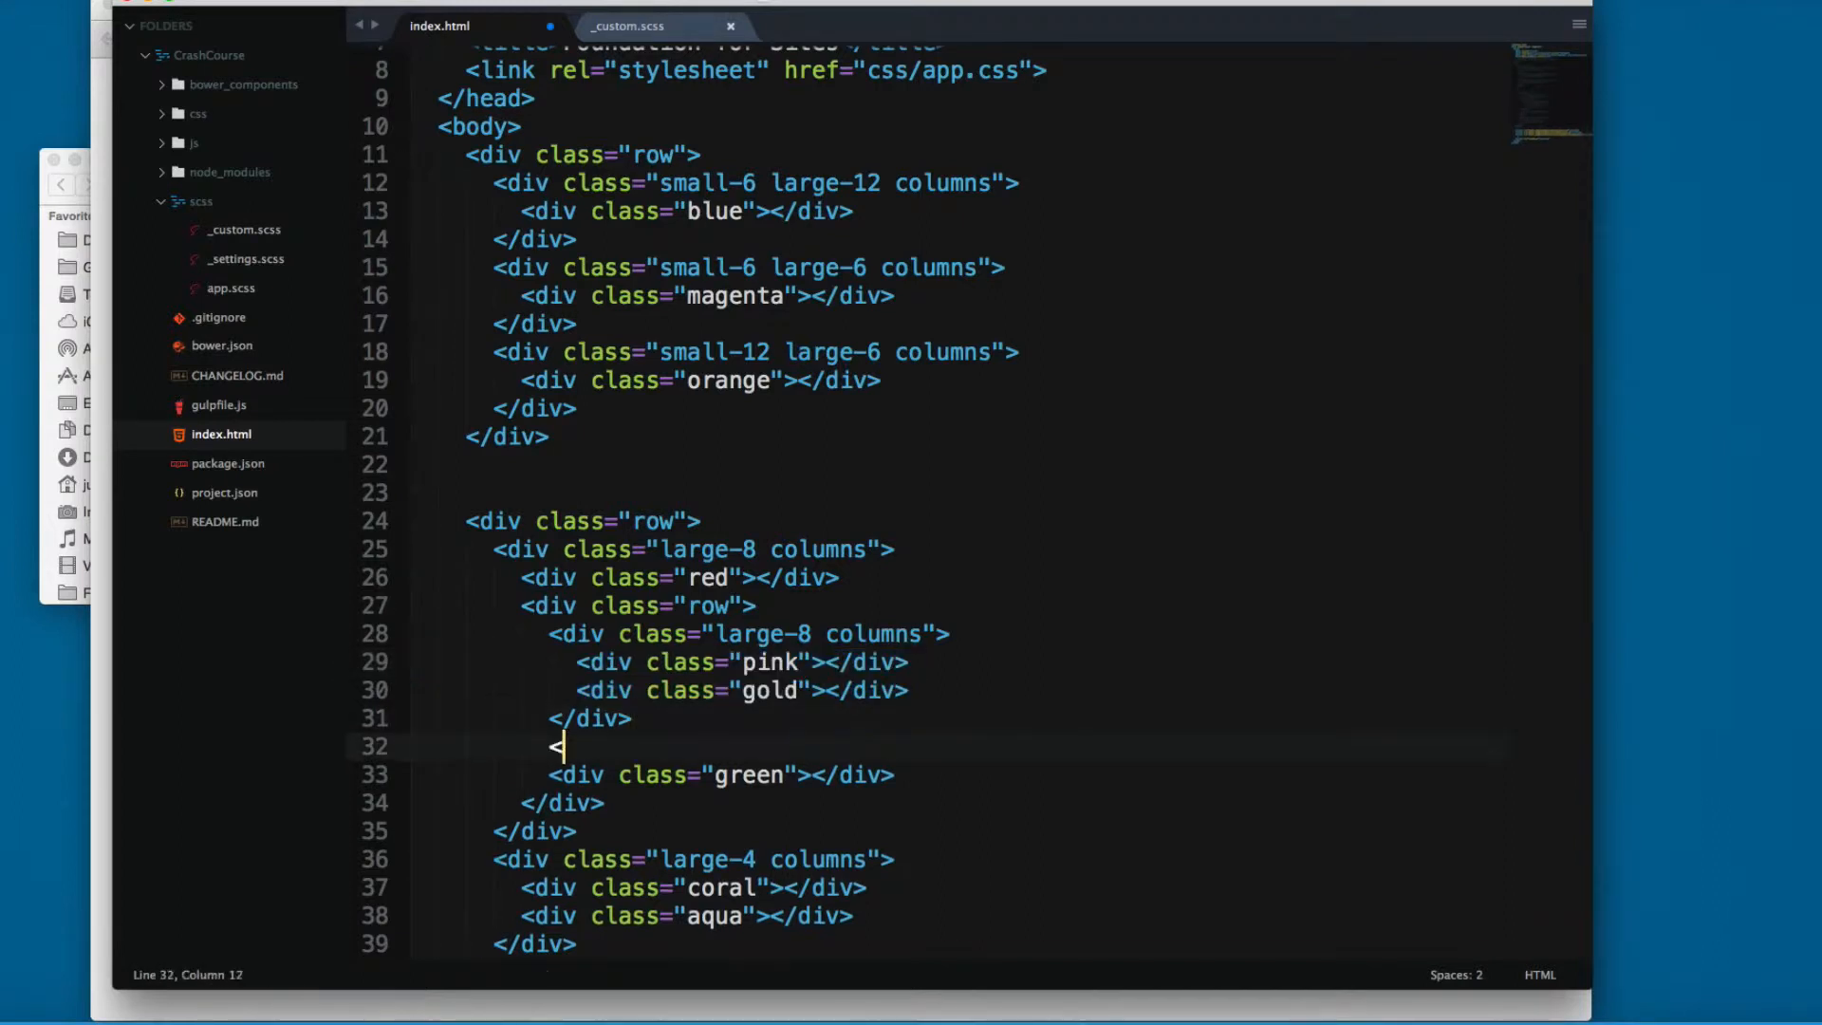
Step: Wrap green in a "large-4 columns" div, fix the pink line's indentation and save
text(<div class=")
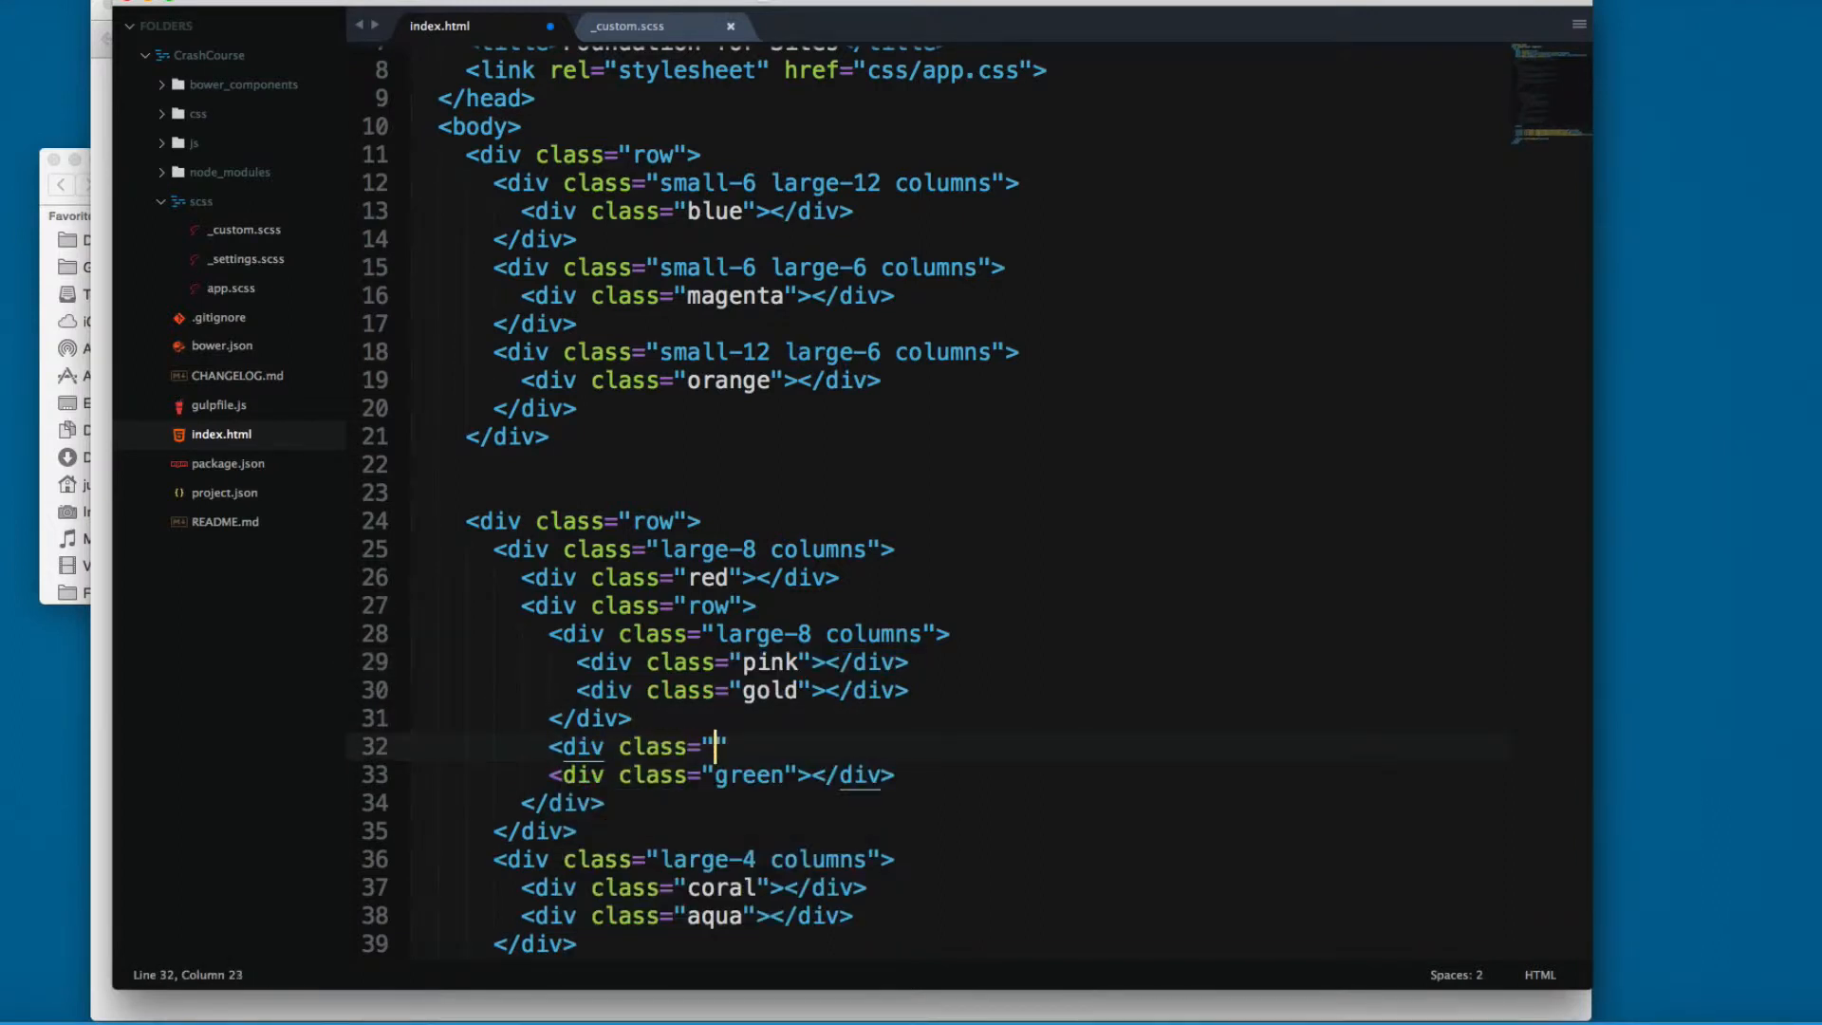
text(large-4 columns)
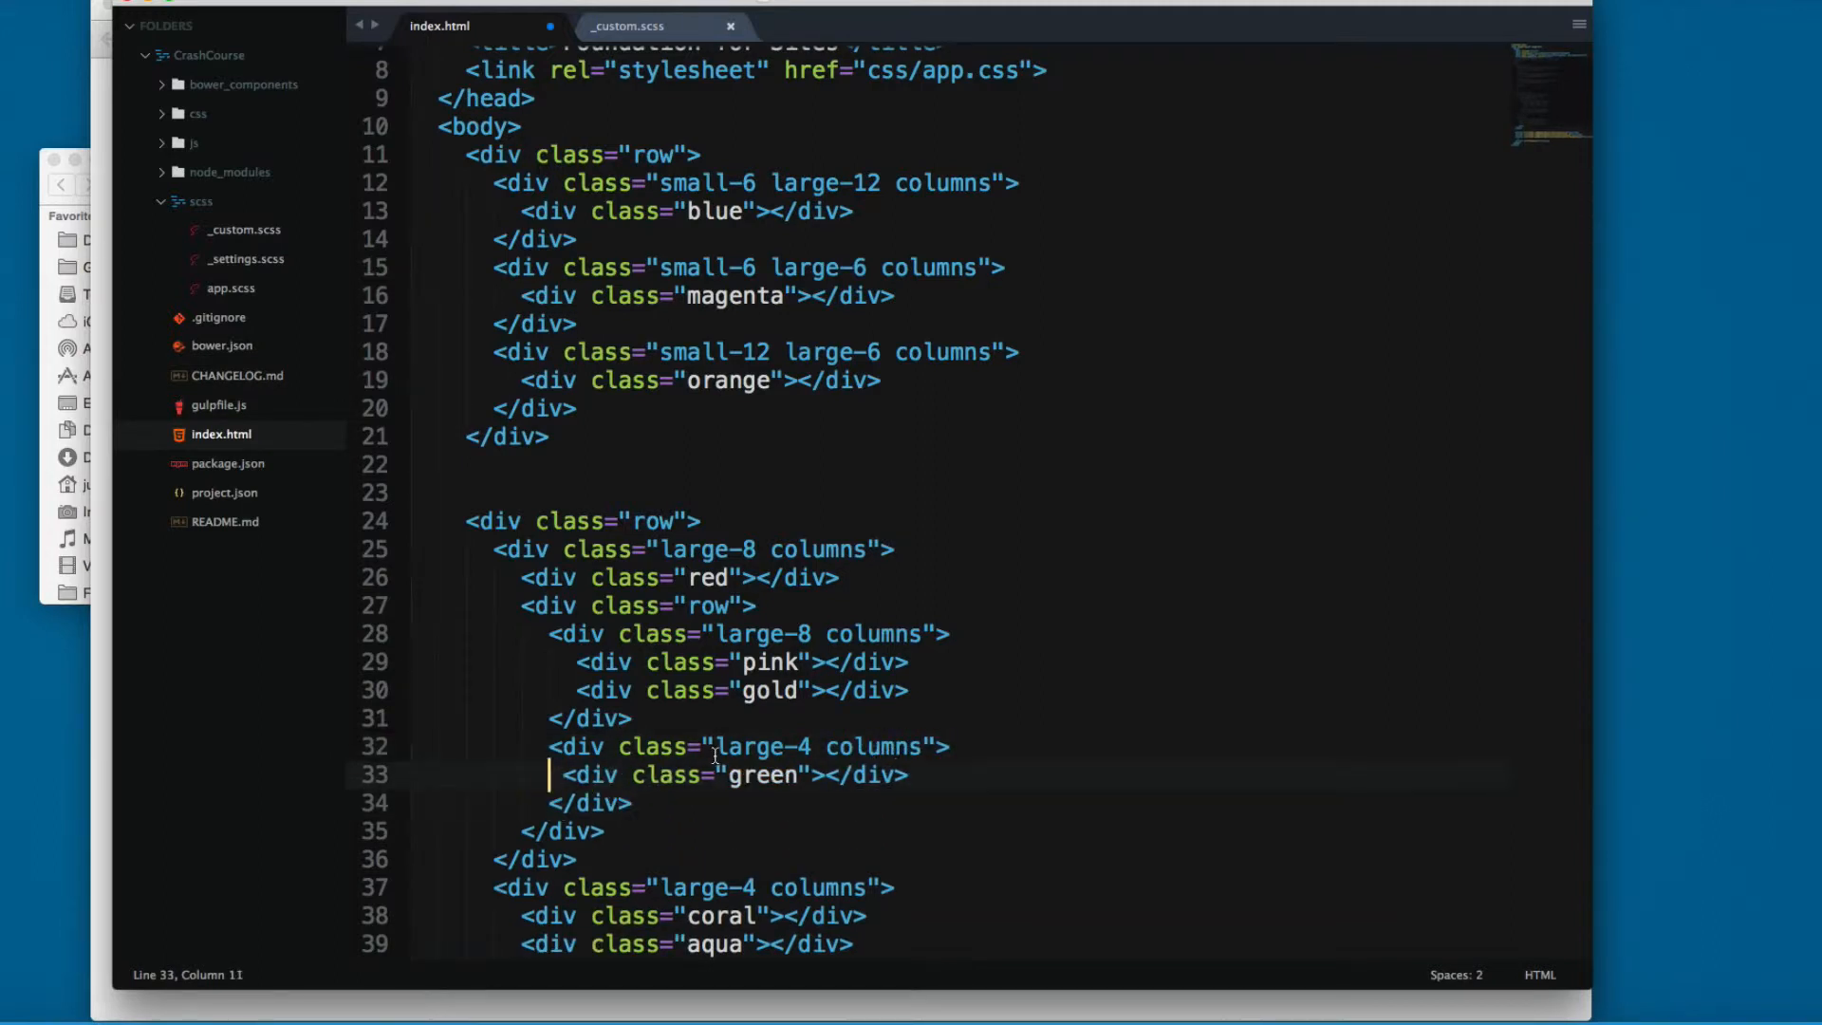
click(577, 663)
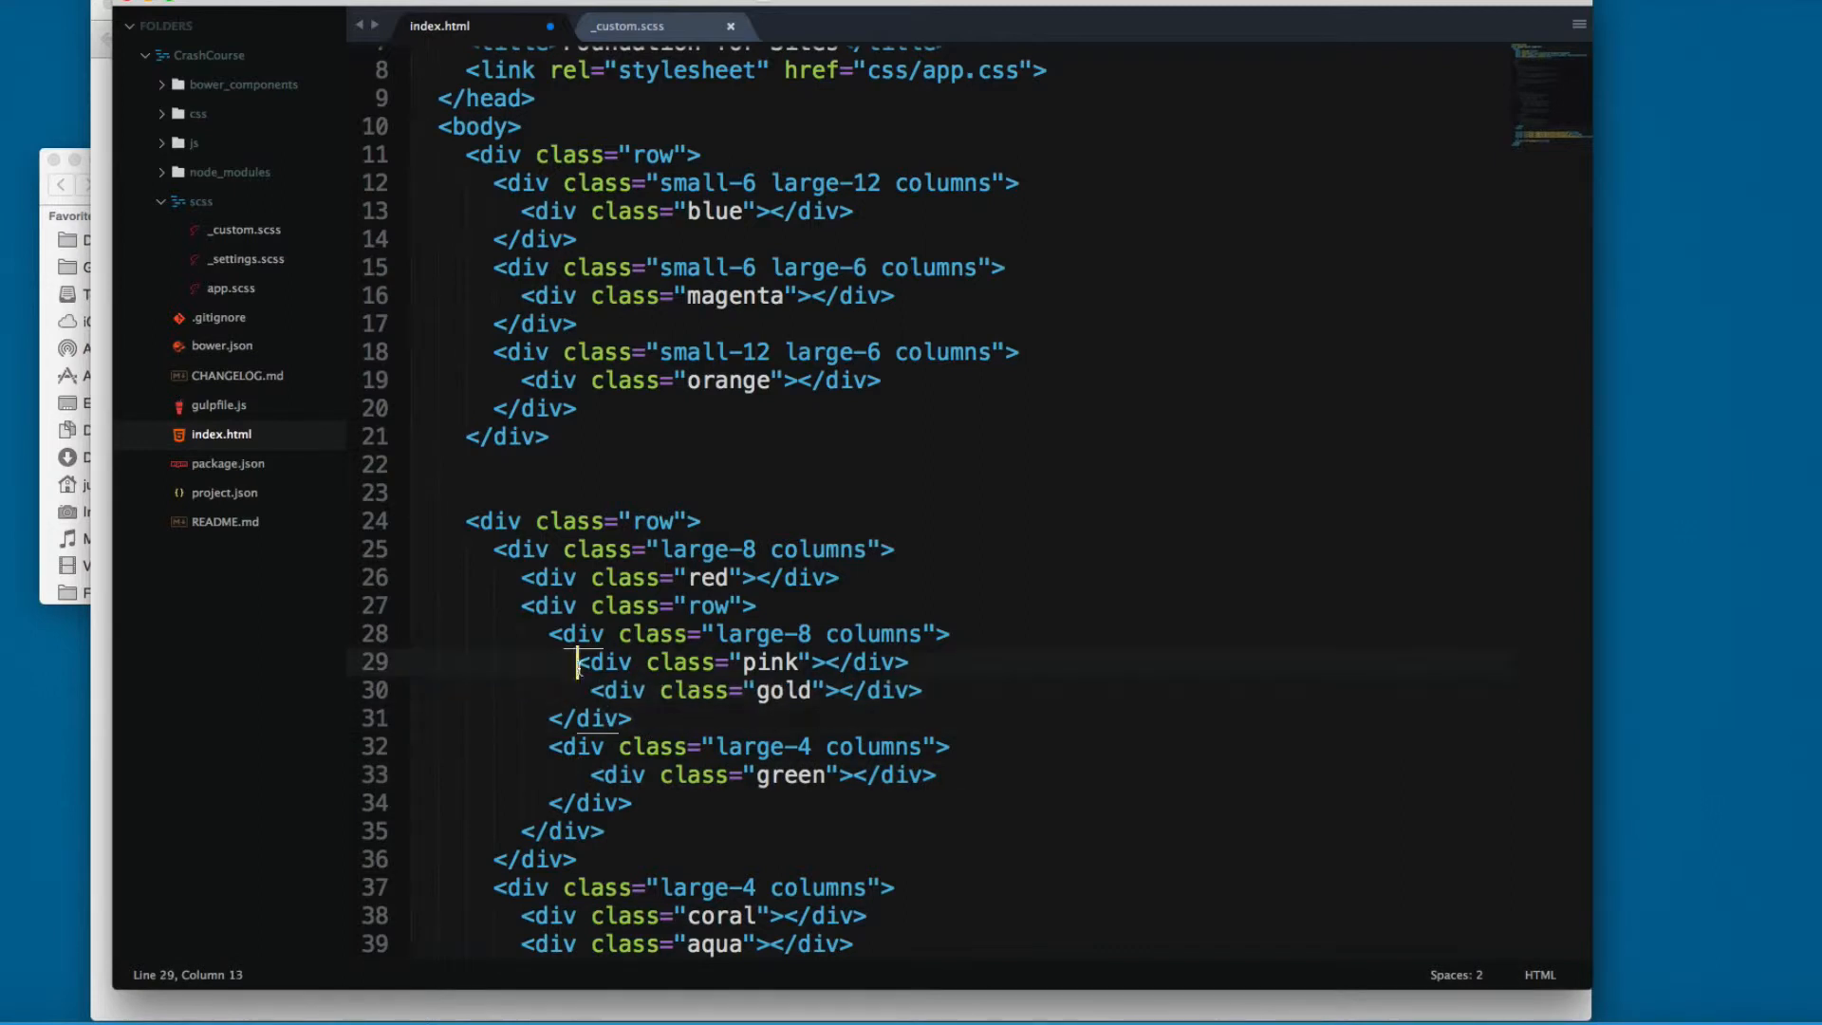
key(cmd+s)
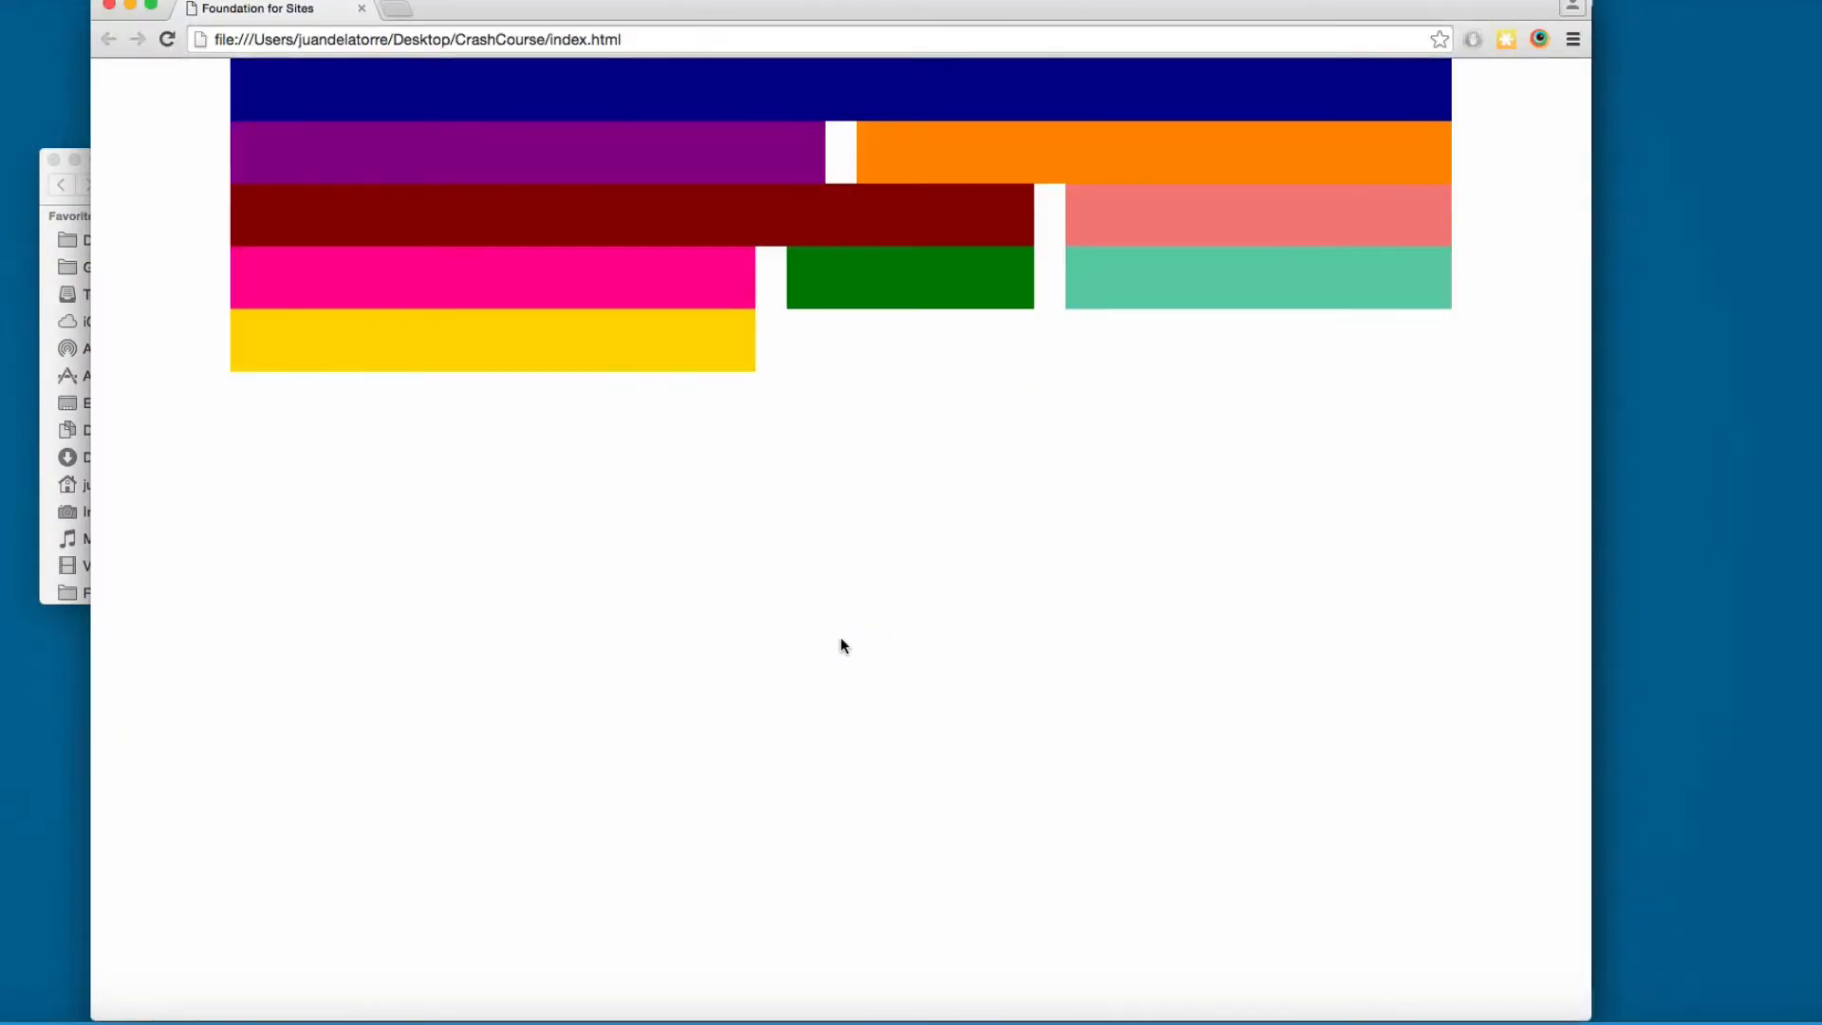
mouse_move(744, 224)
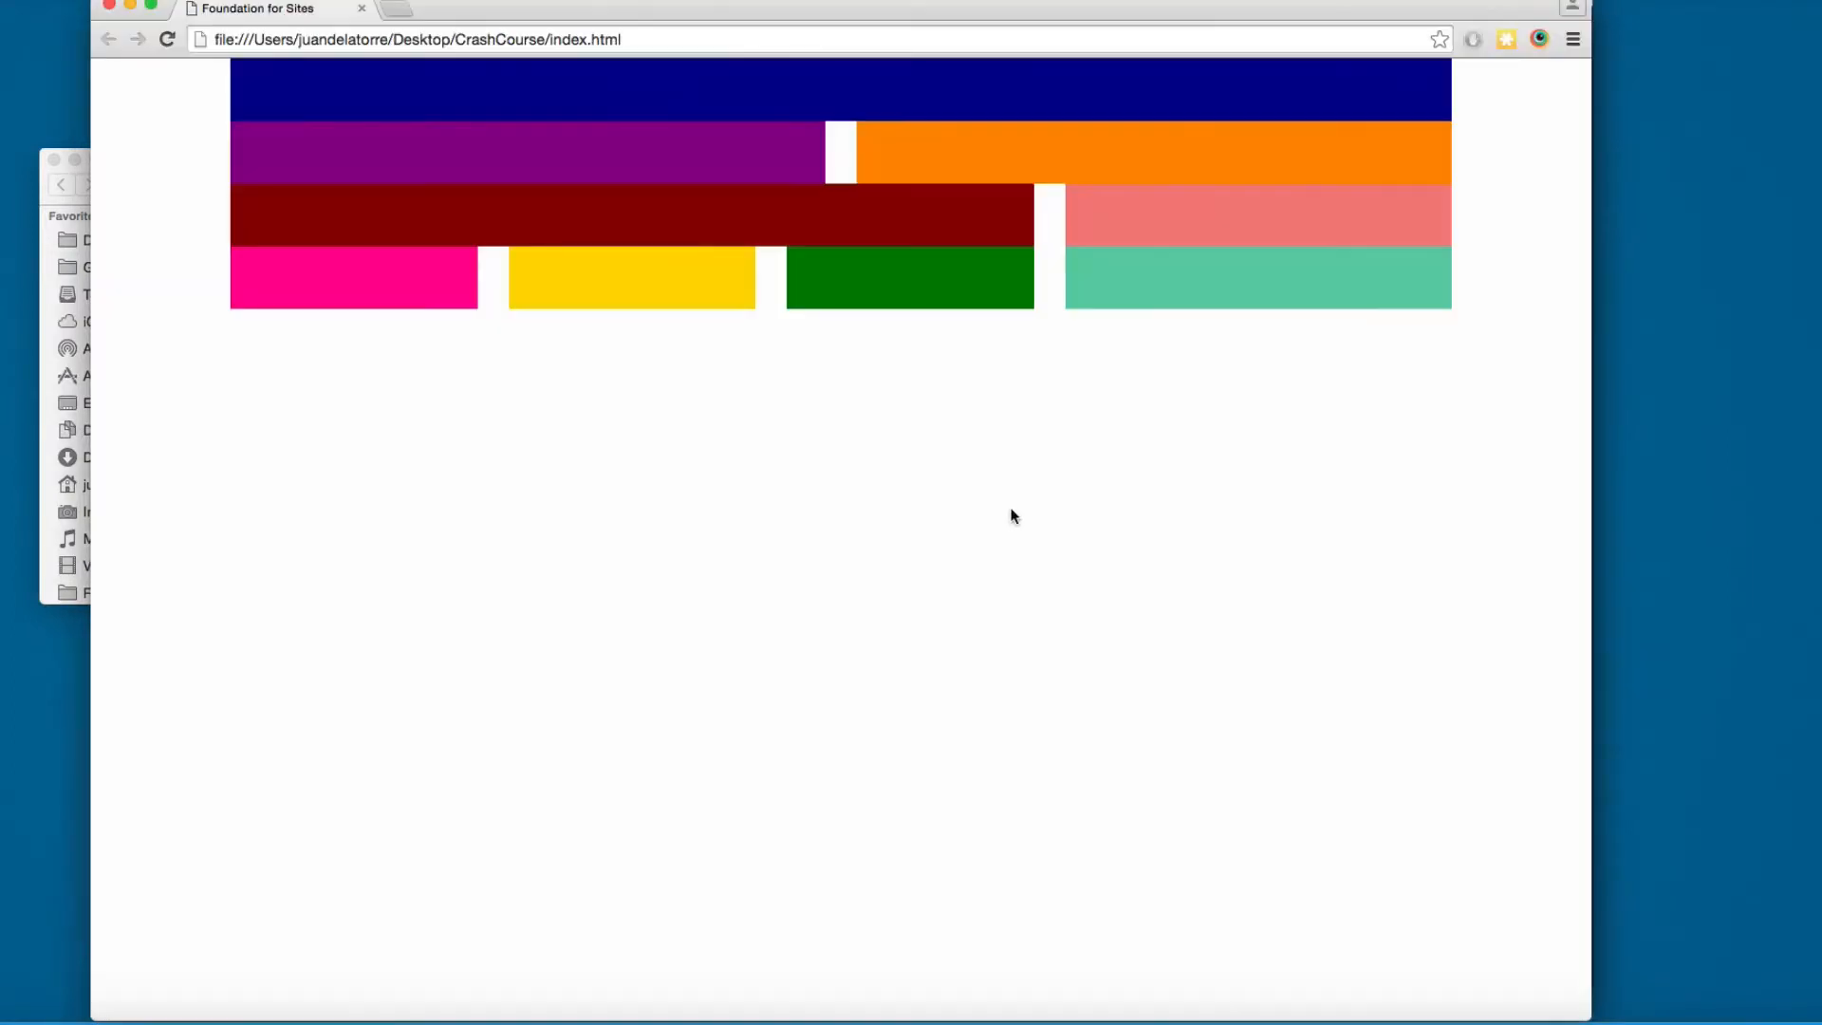
mouse_move(1503, 447)
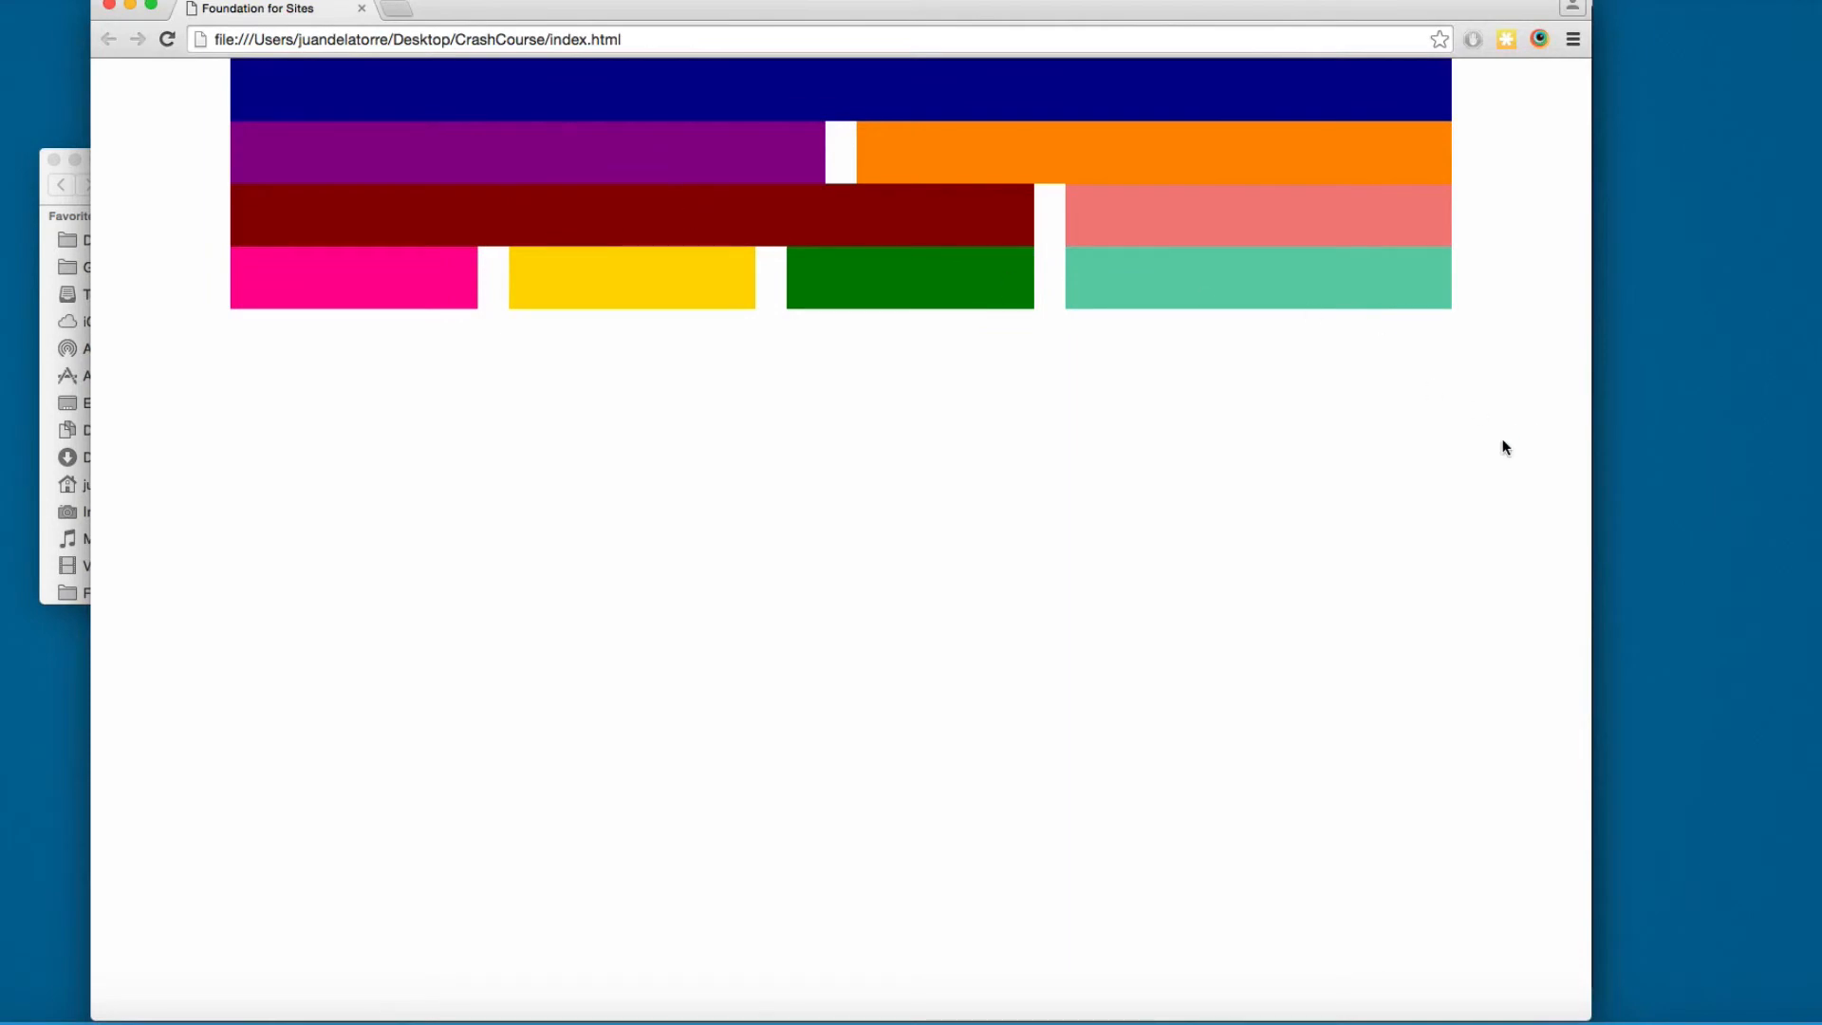
mouse_move(1592, 378)
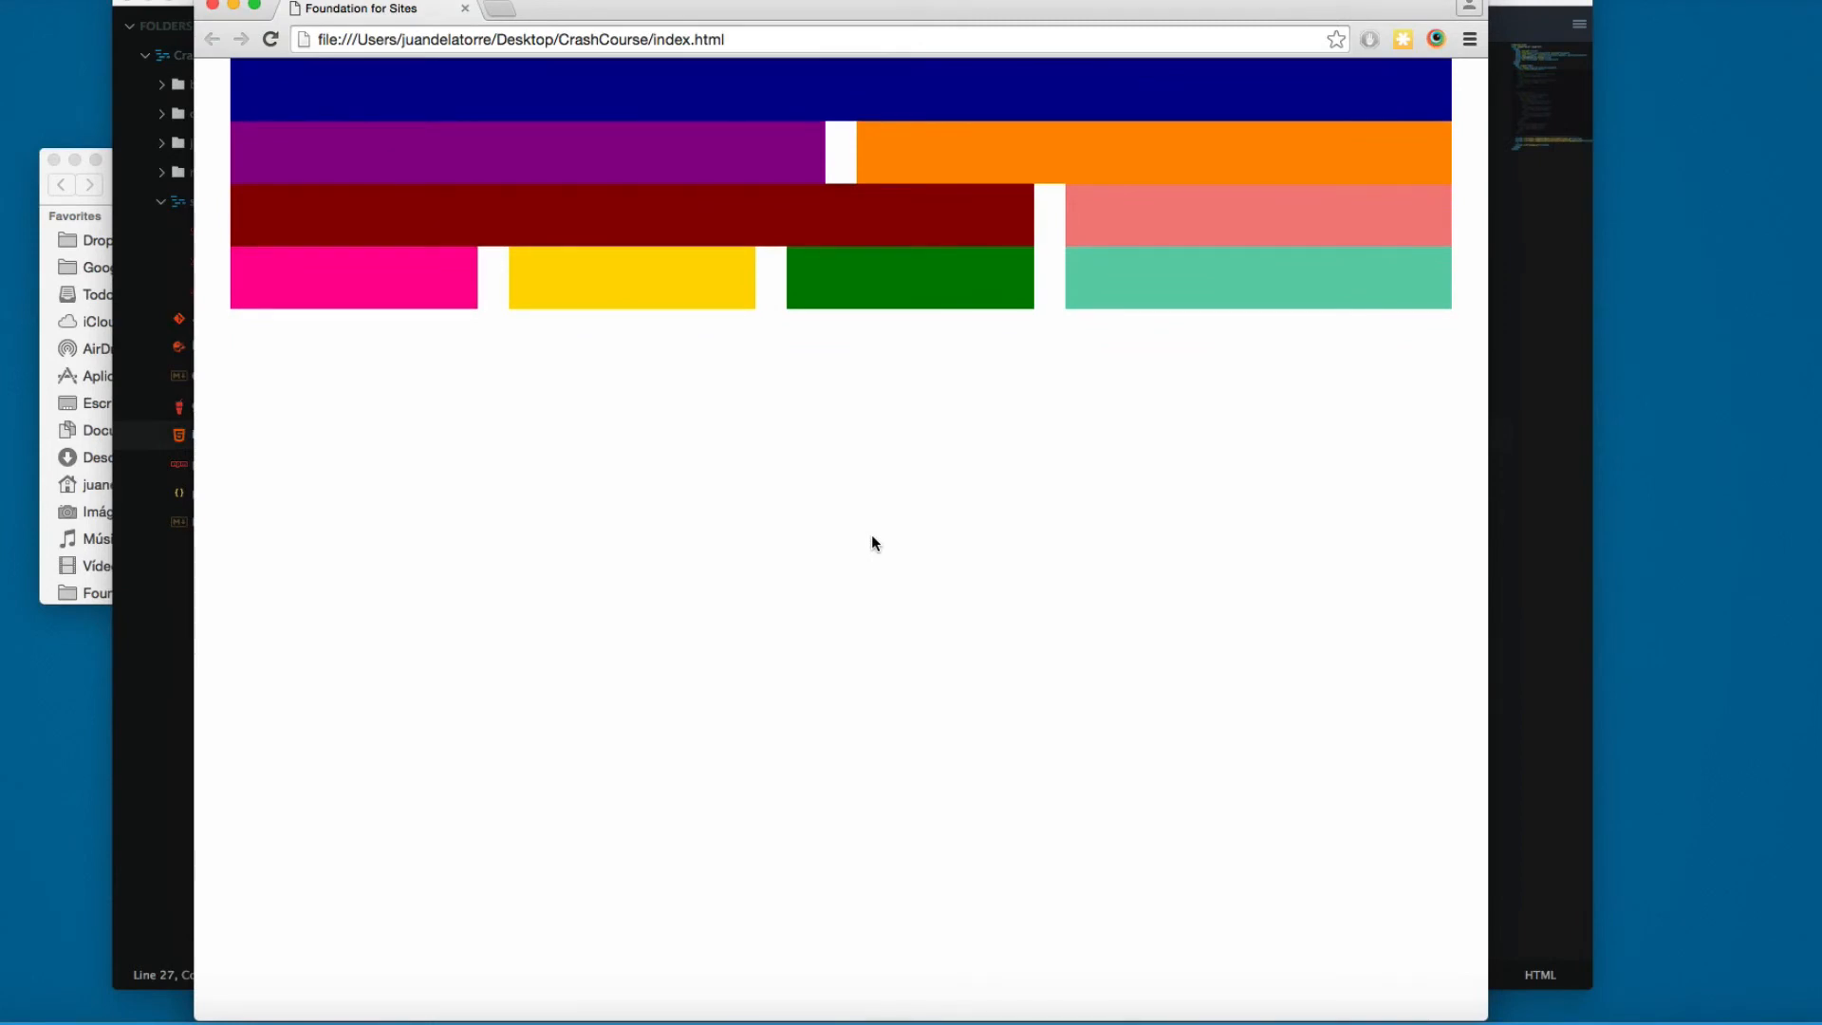
mouse_move(1487, 403)
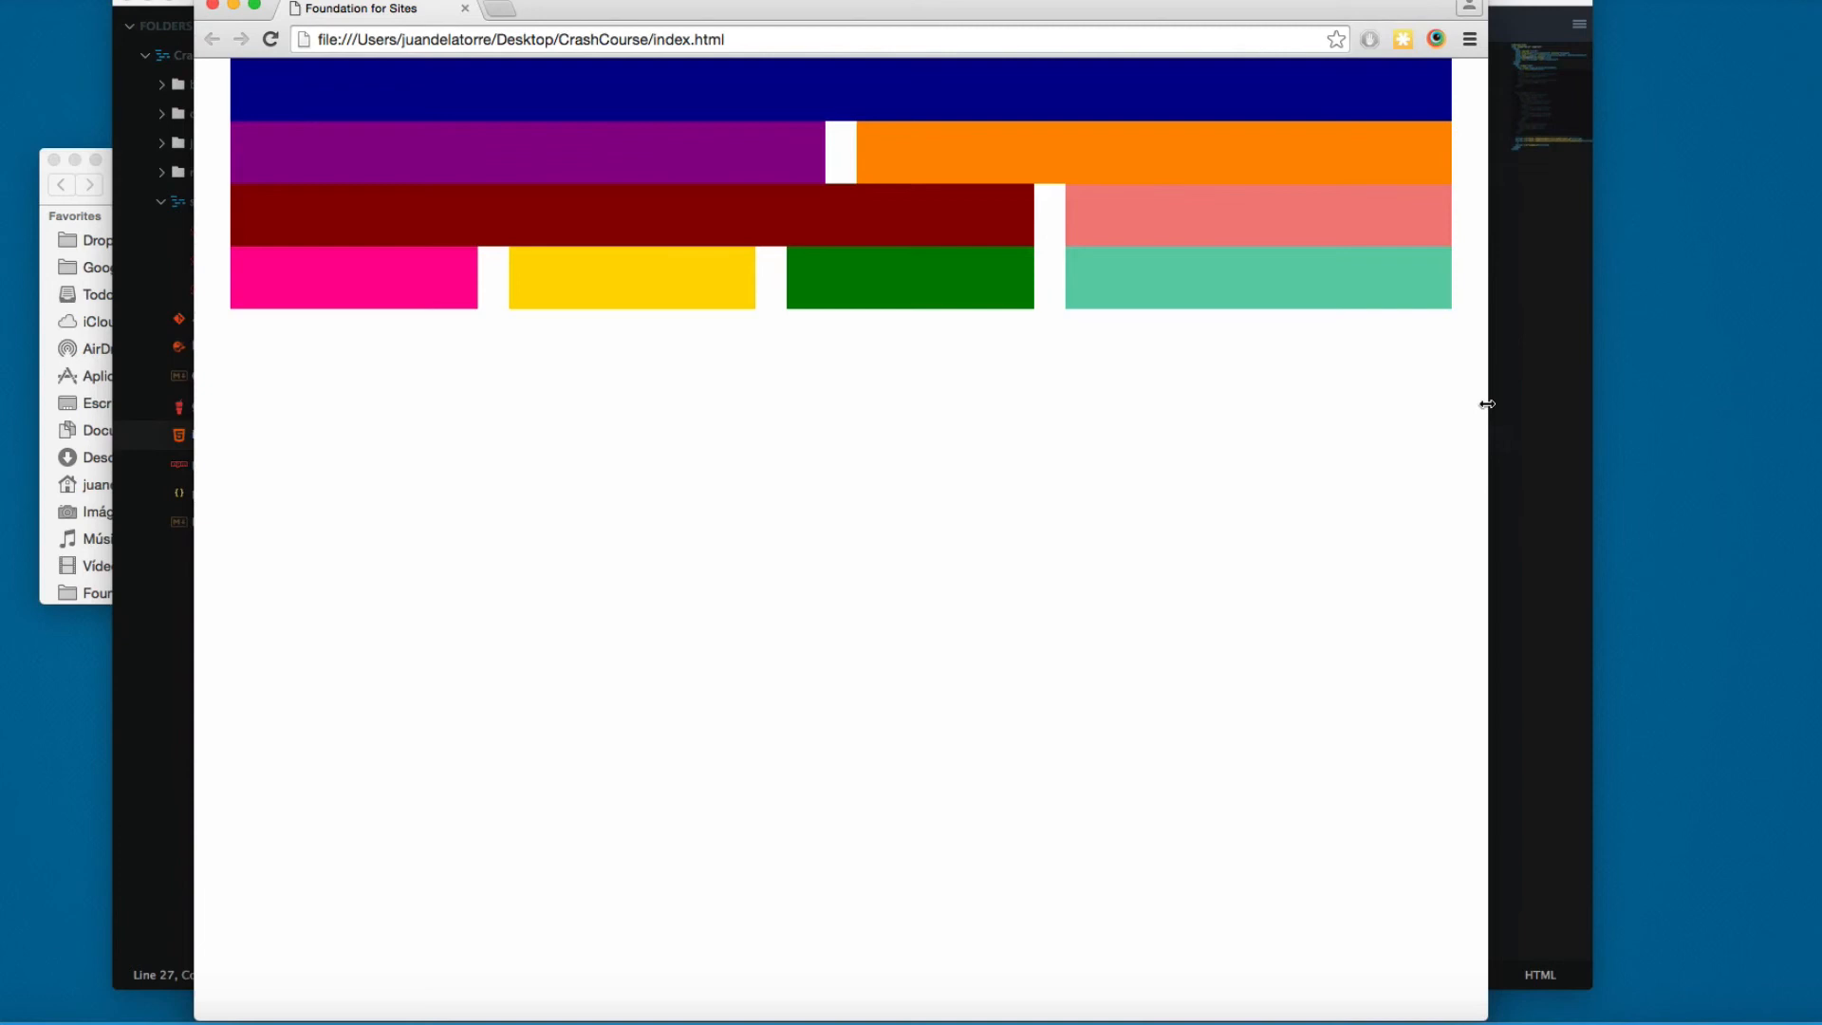